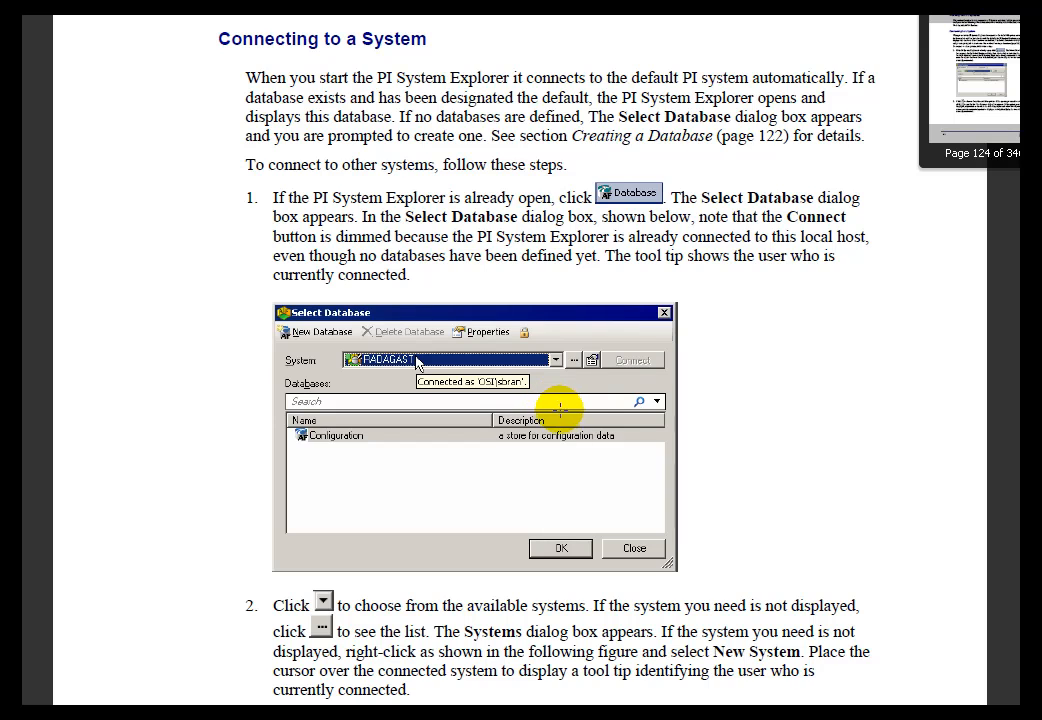
mouse_move(562, 418)
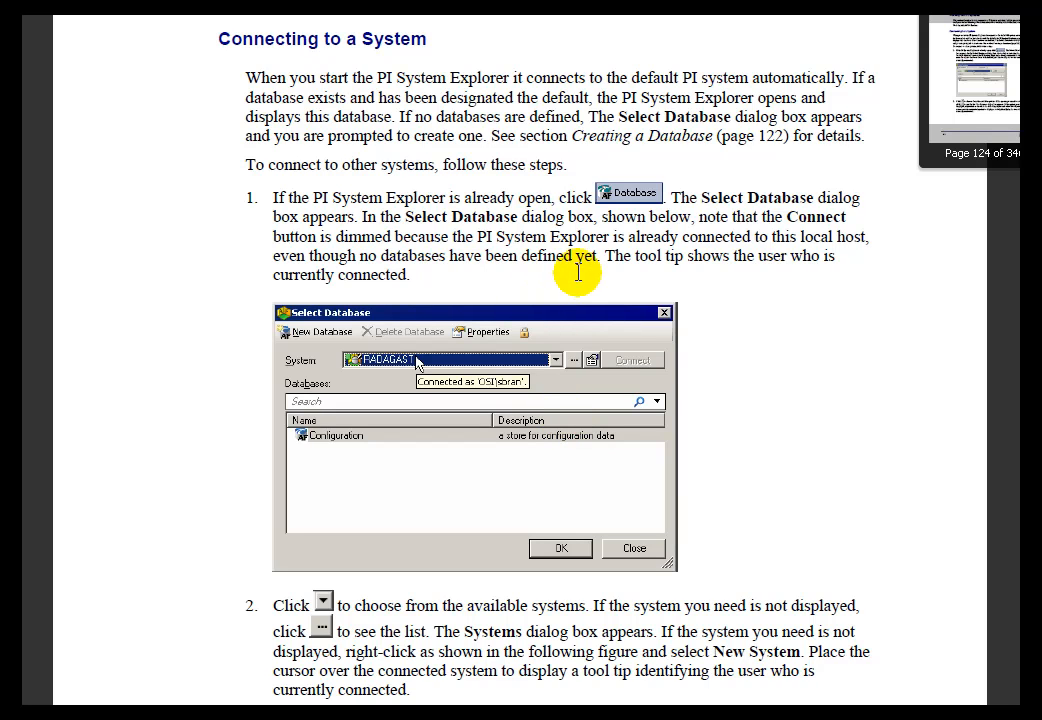
mouse_move(460, 40)
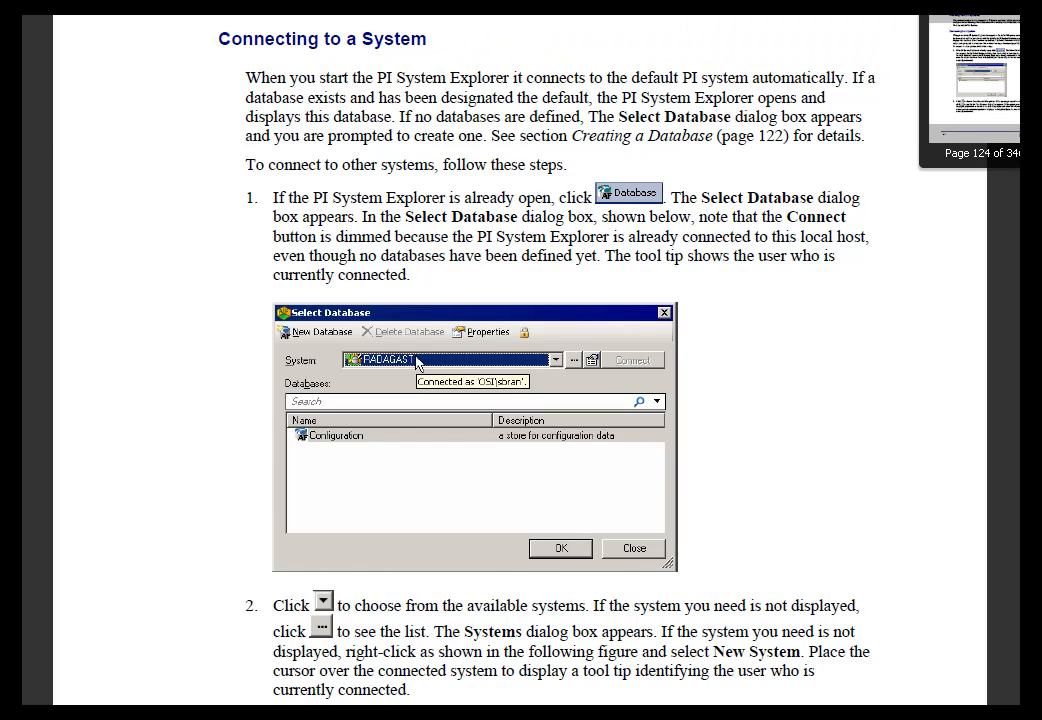
Step: Scroll from page 124 to 125 of the PI AF 2010 User's Guide to read steps 6–12
scroll(down, 3)
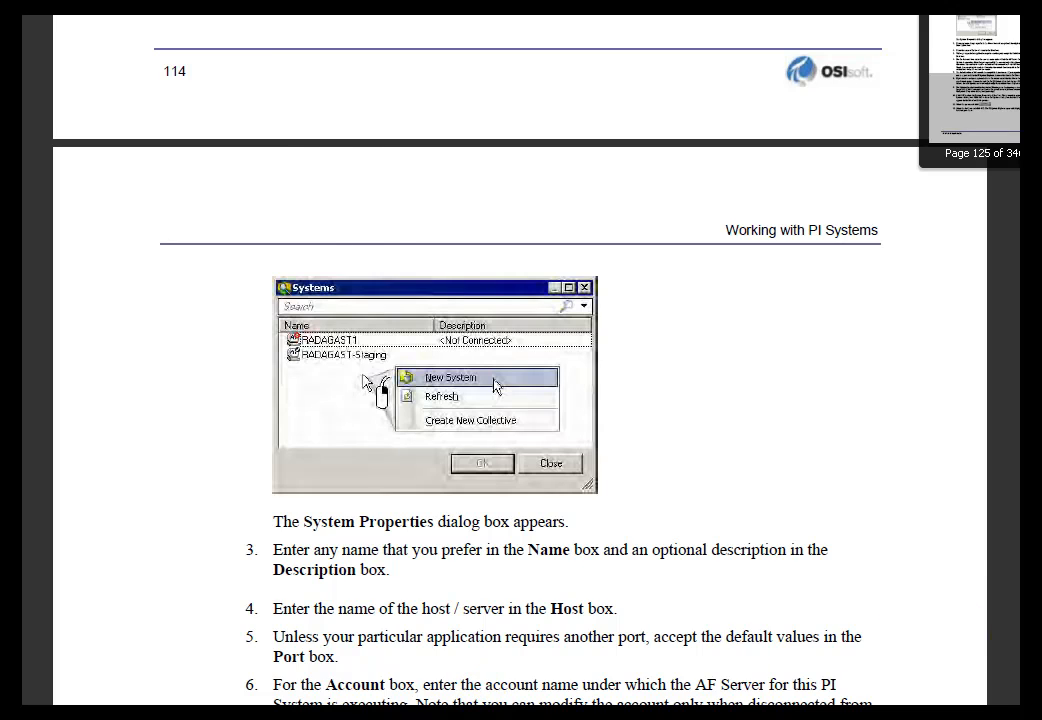
scroll(down, 3)
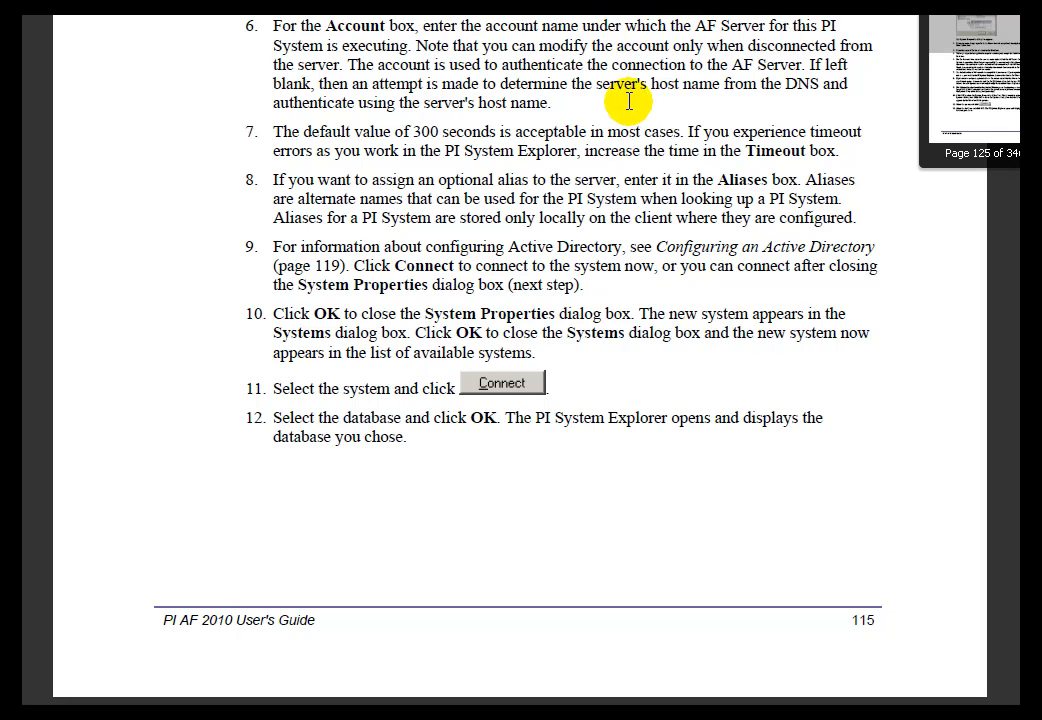
mouse_move(622, 104)
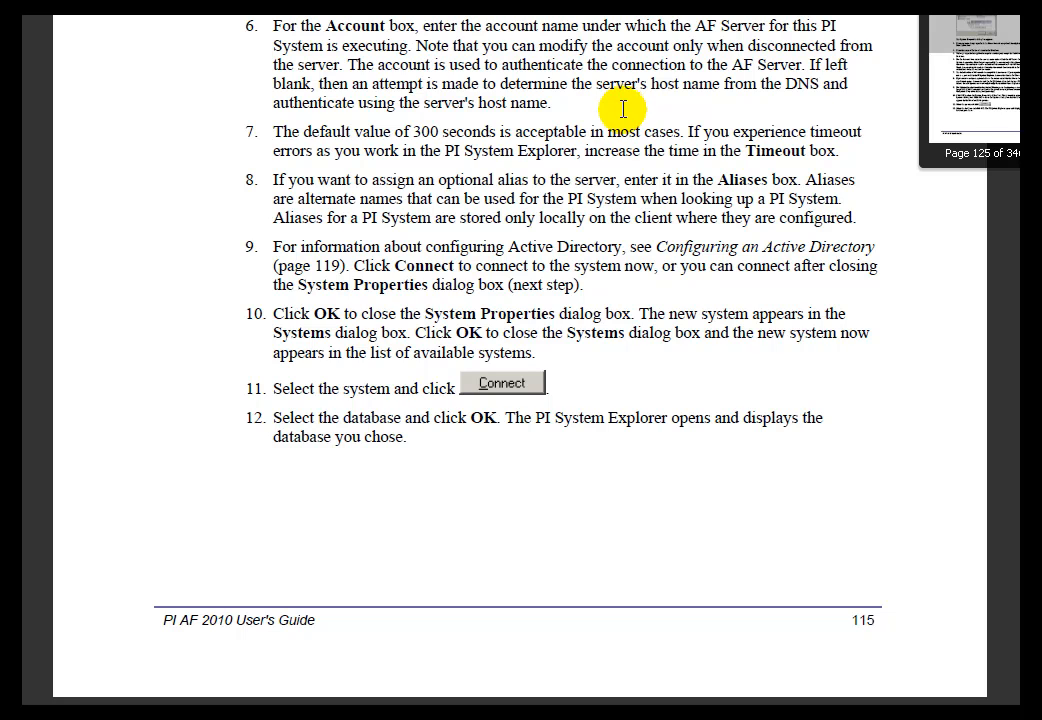
mouse_move(607, 150)
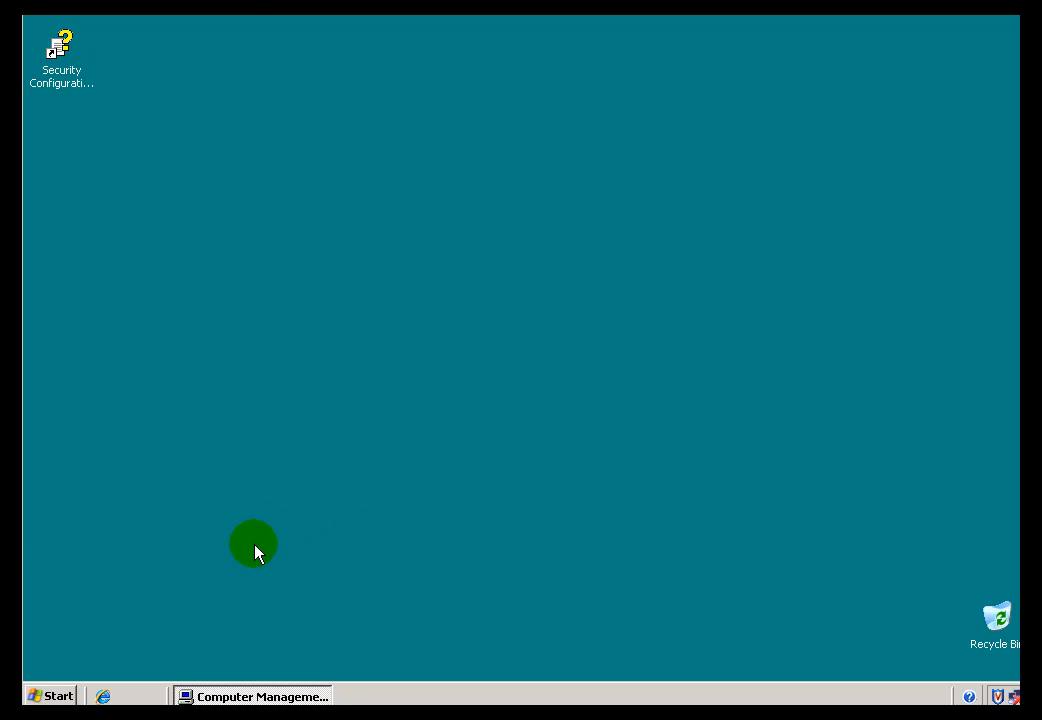
mouse_move(252, 553)
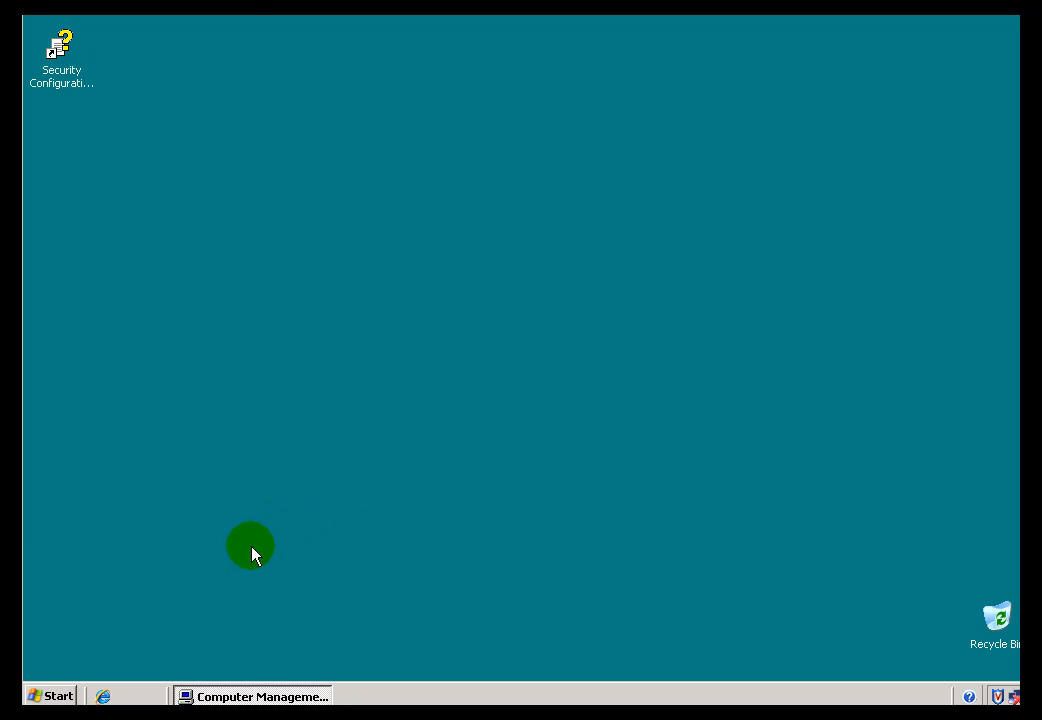
mouse_move(480, 695)
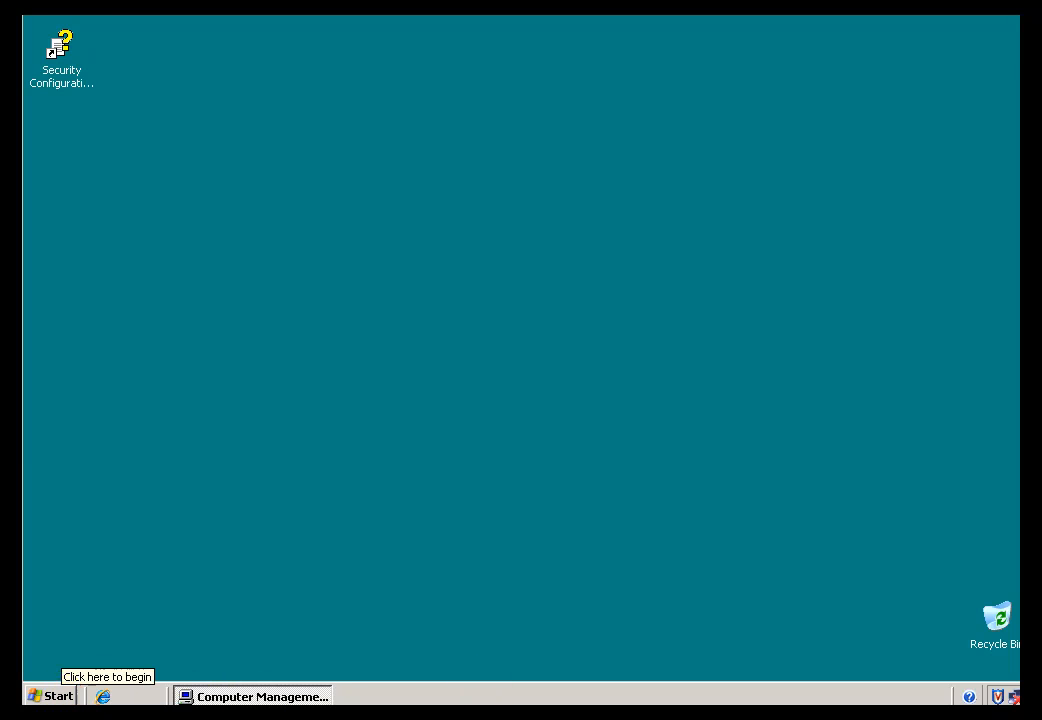
Step: Launch PI System Explorer and bring up the Select Database dialog's System dropdown for NICKGX280
click(48, 695)
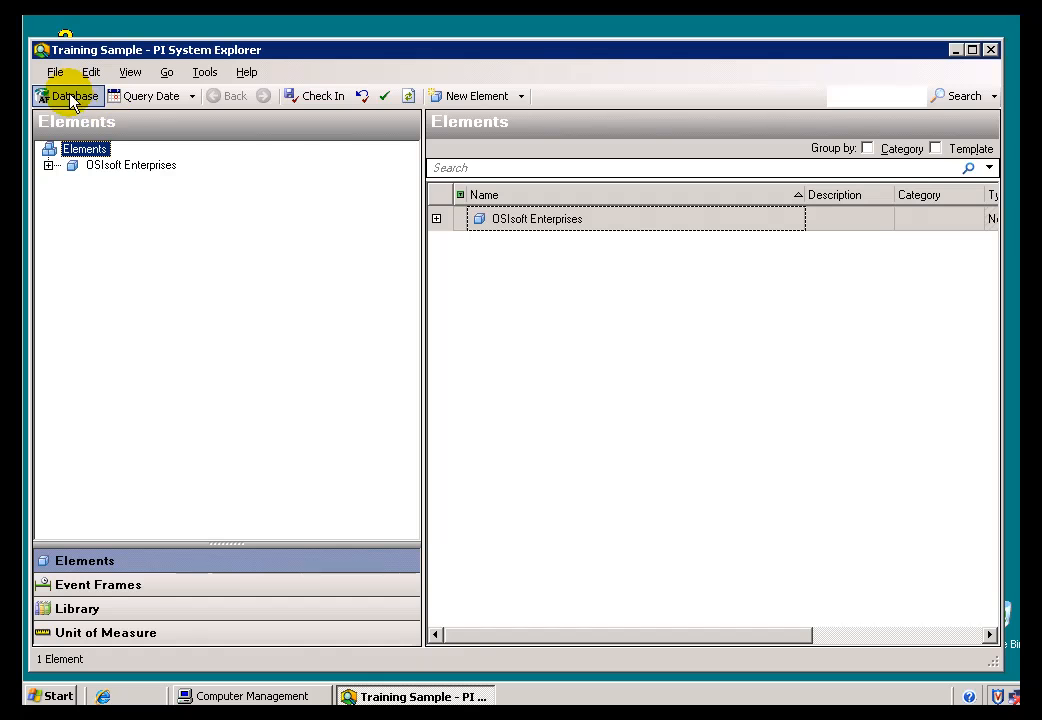
mouse_move(74, 95)
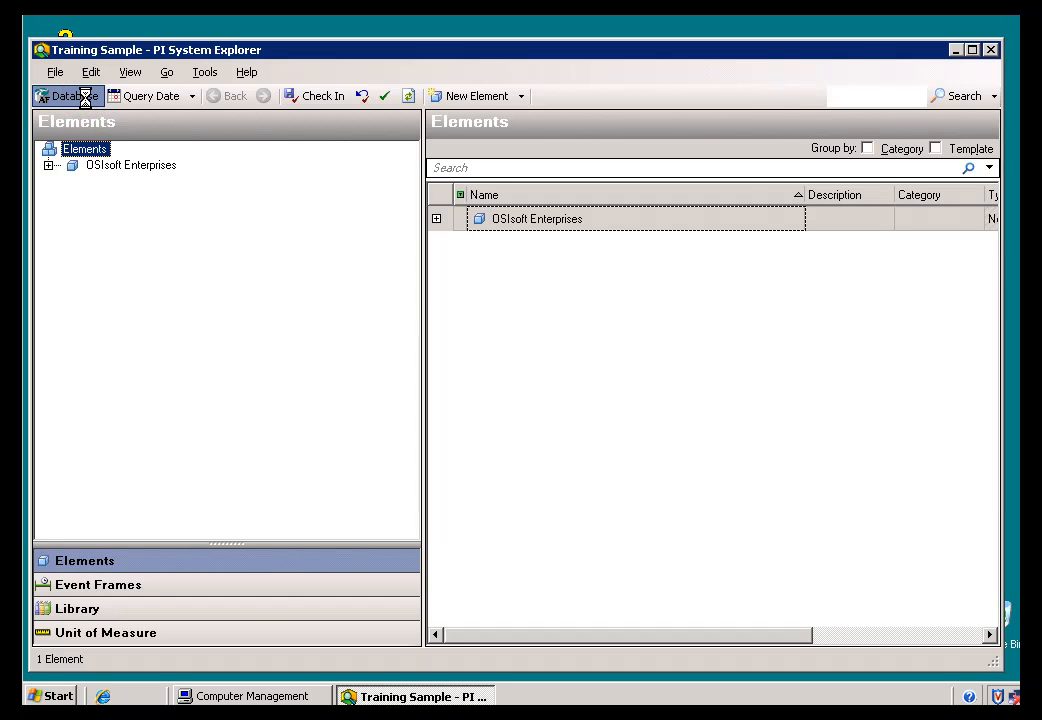
click(67, 95)
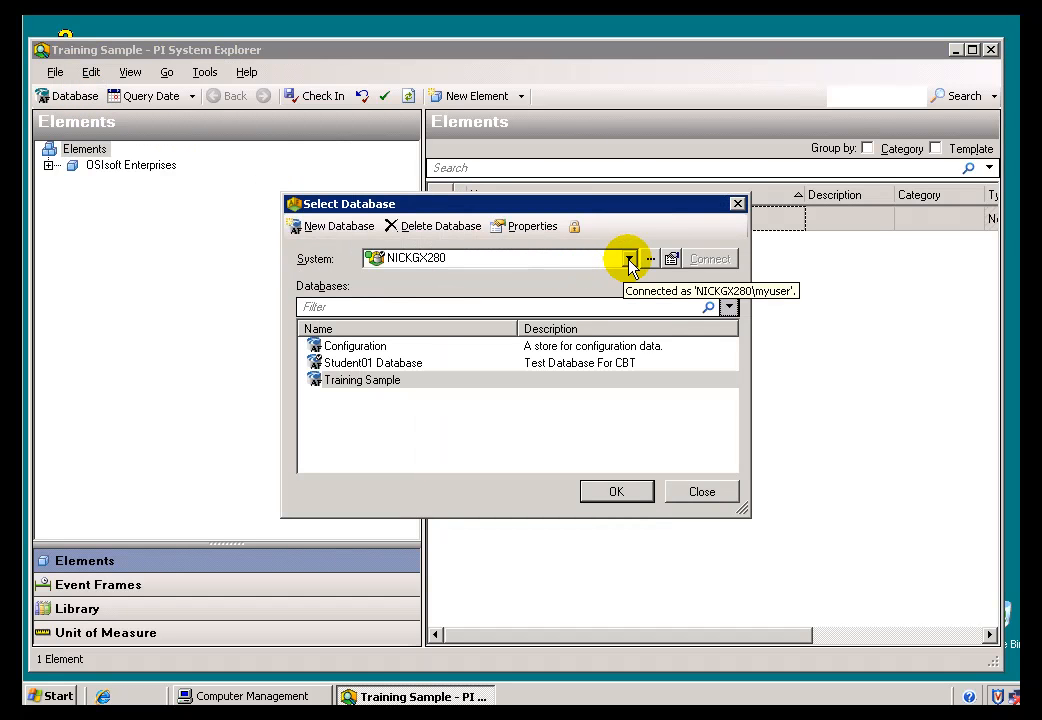
click(630, 258)
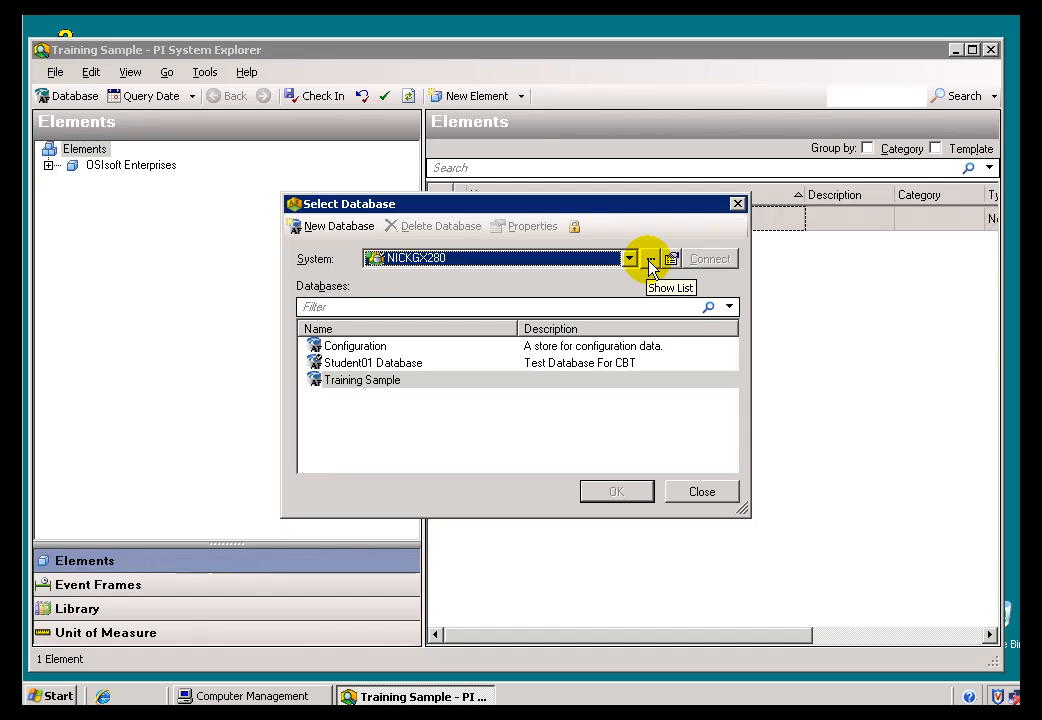
Step: From the full Systems list, start a New System, opening its System Properties dialog
click(649, 258)
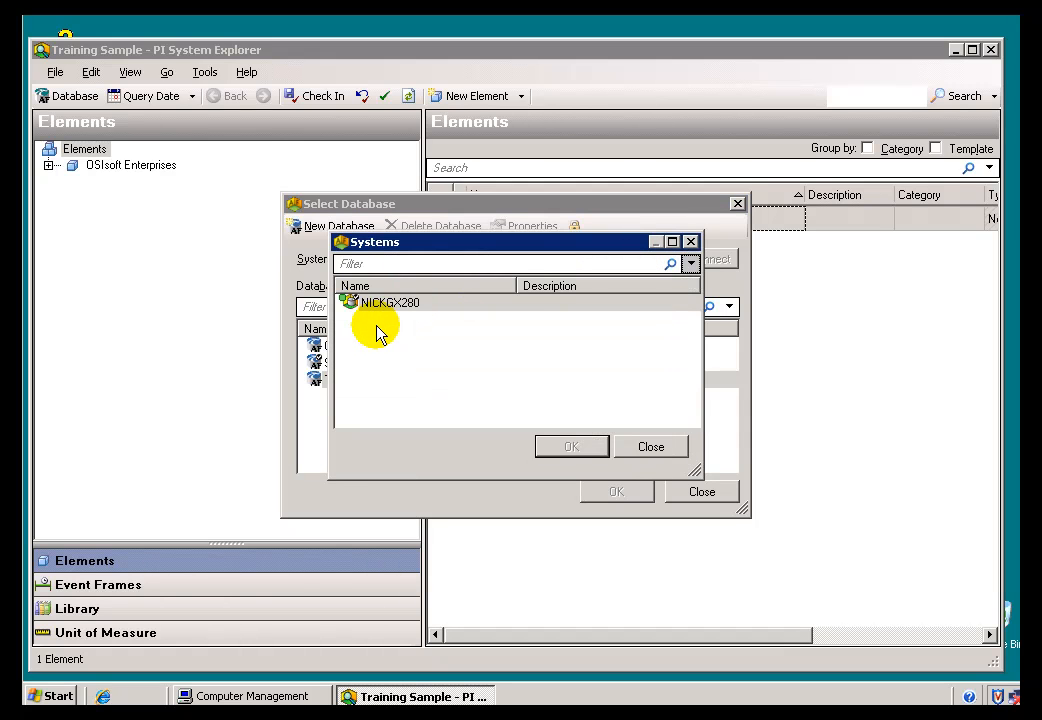
right_click(389, 302)
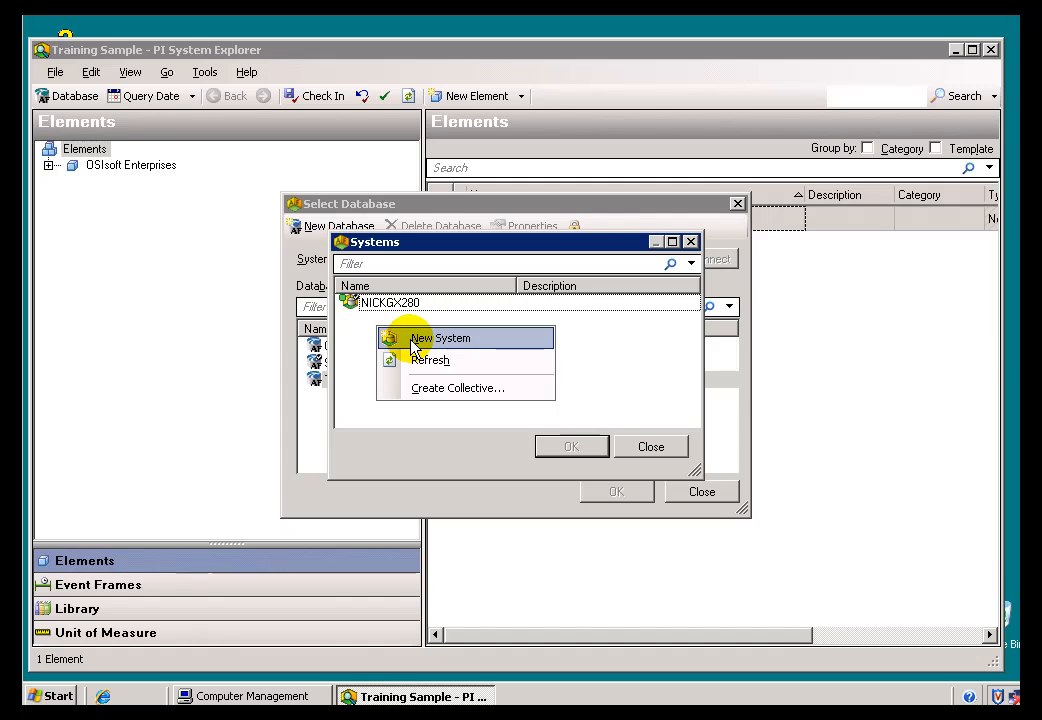
click(440, 337)
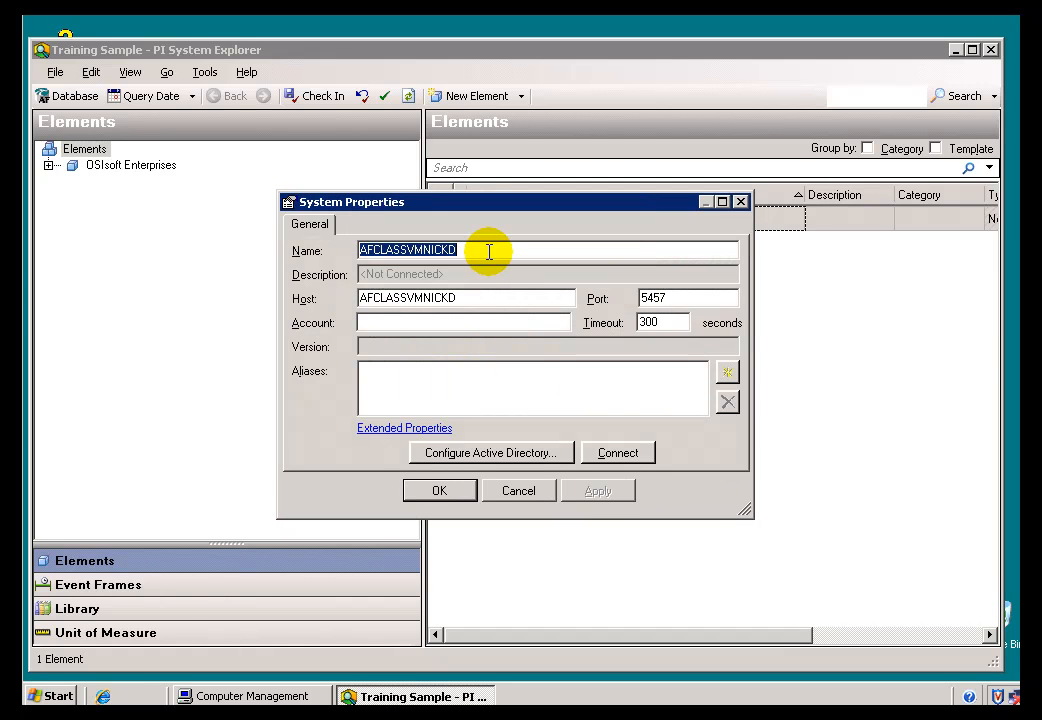
Step: Enter osisoft-trng as the new system's host and name, keeping port 5457 and a blank account
click(490, 250)
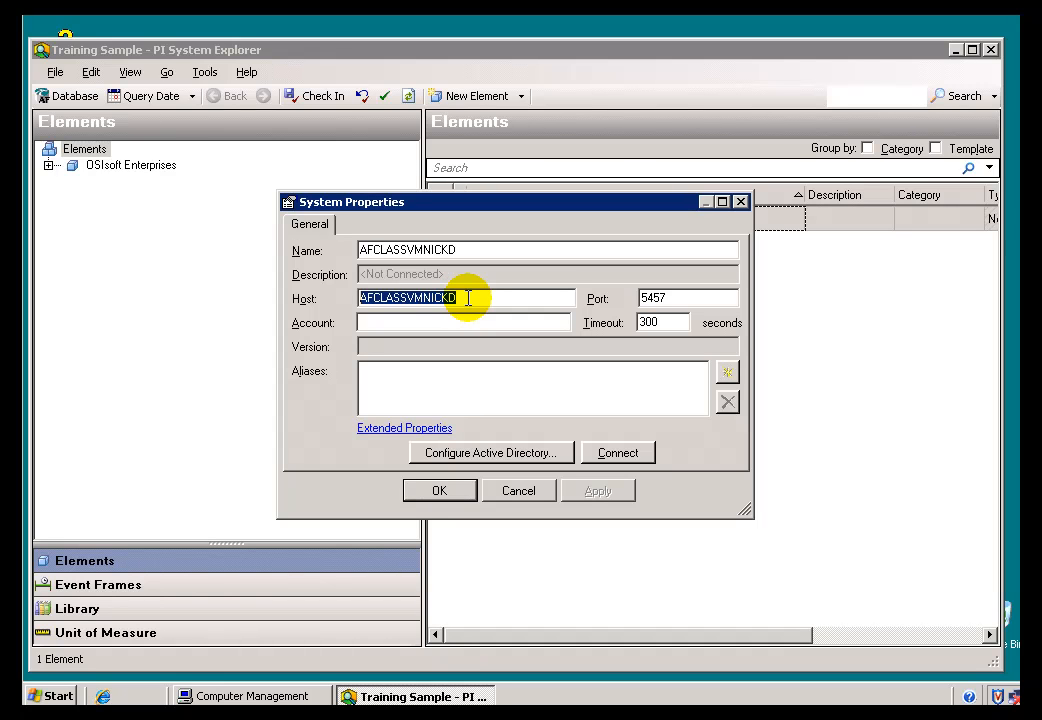
text(osisoft-trng)
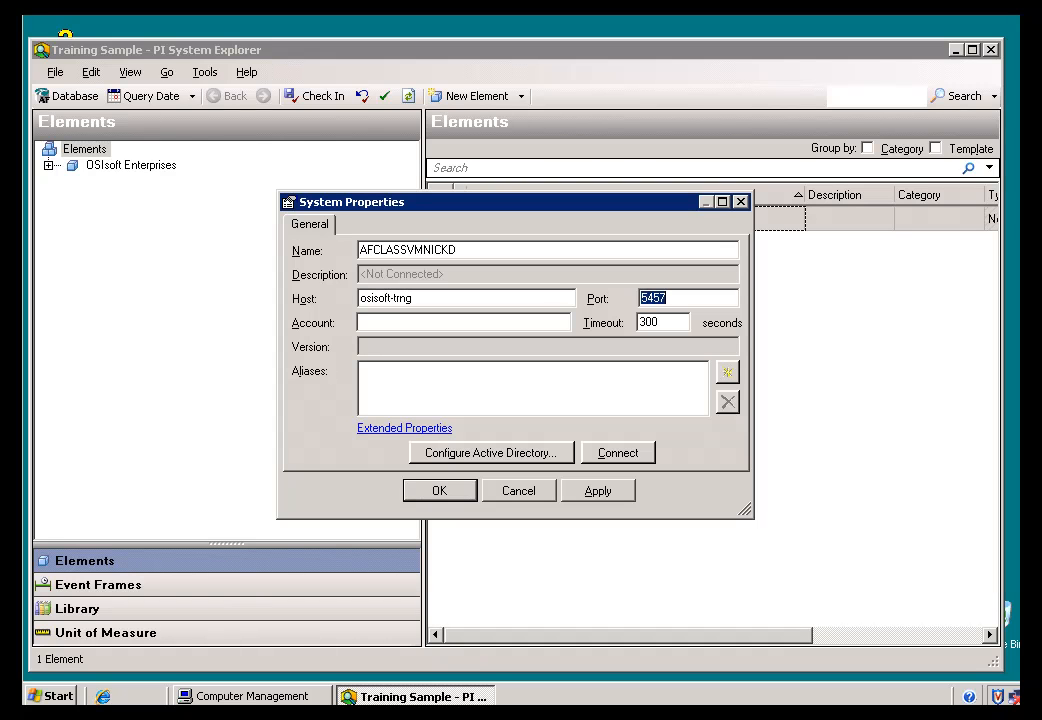
mouse_move(490, 268)
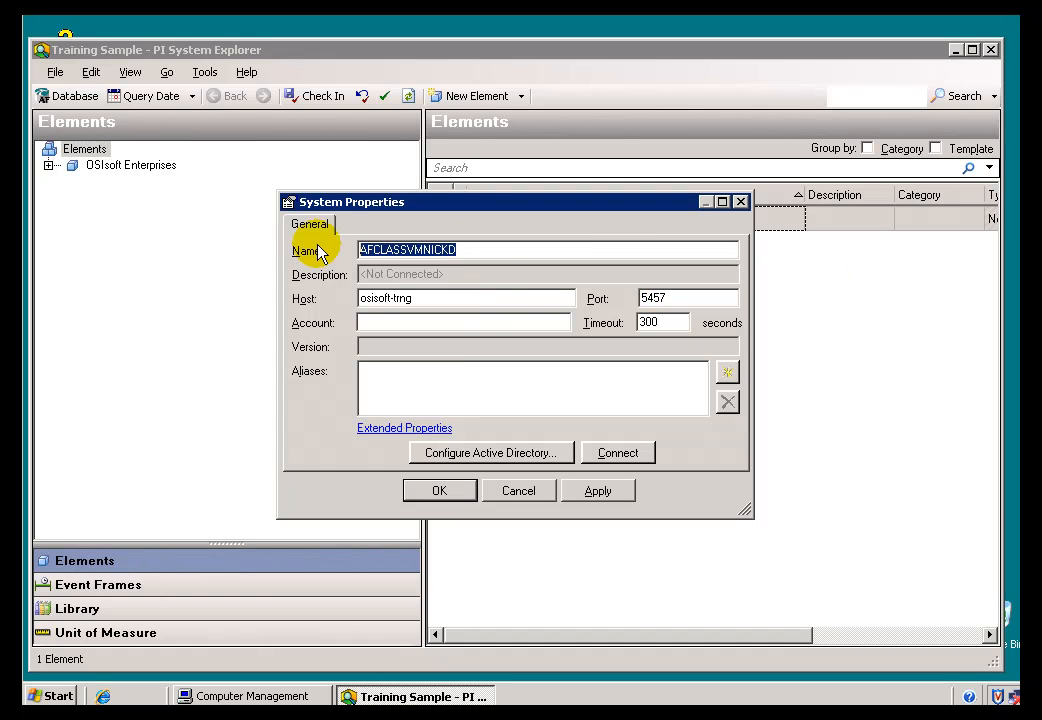
text(osisoft-trng)
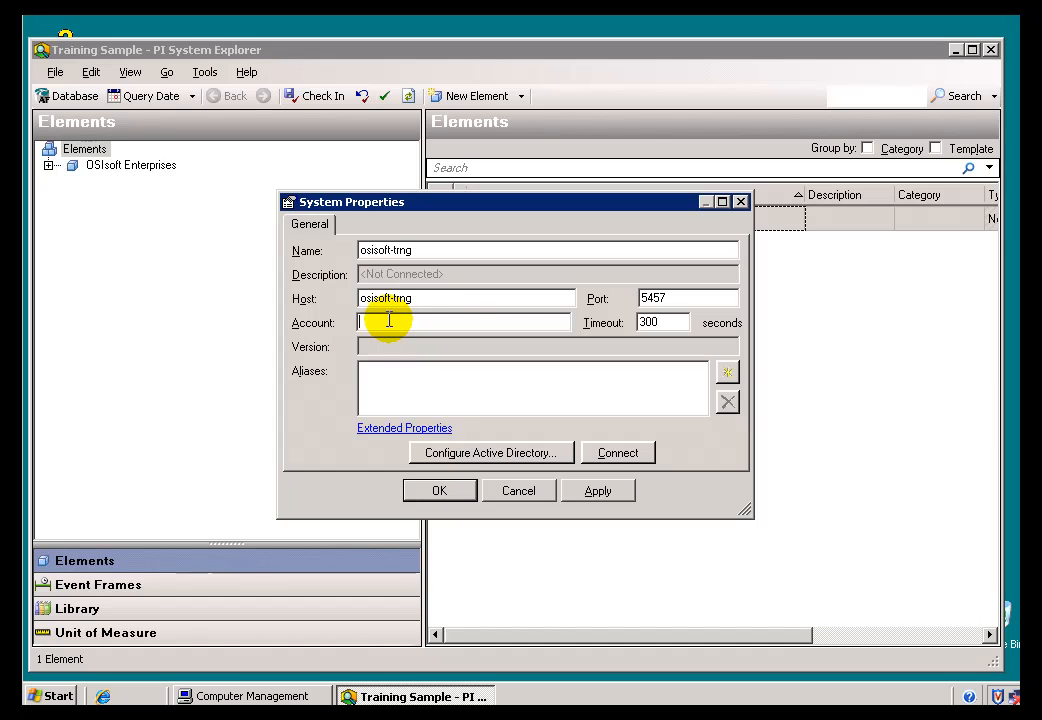
mouse_move(397, 400)
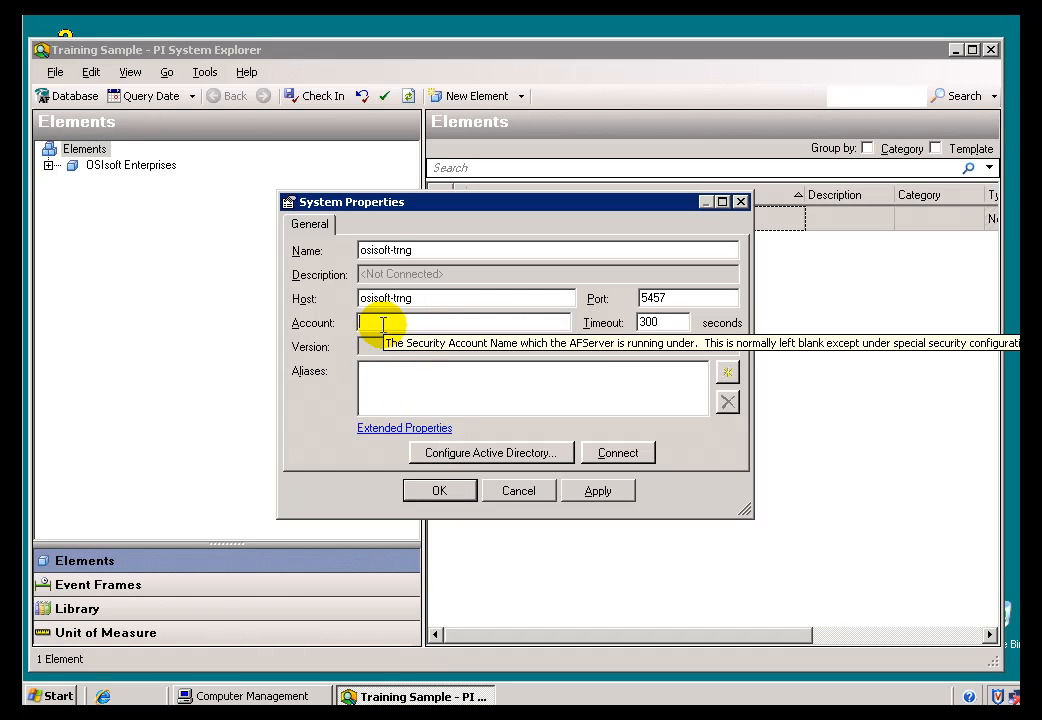
mouse_move(667, 358)
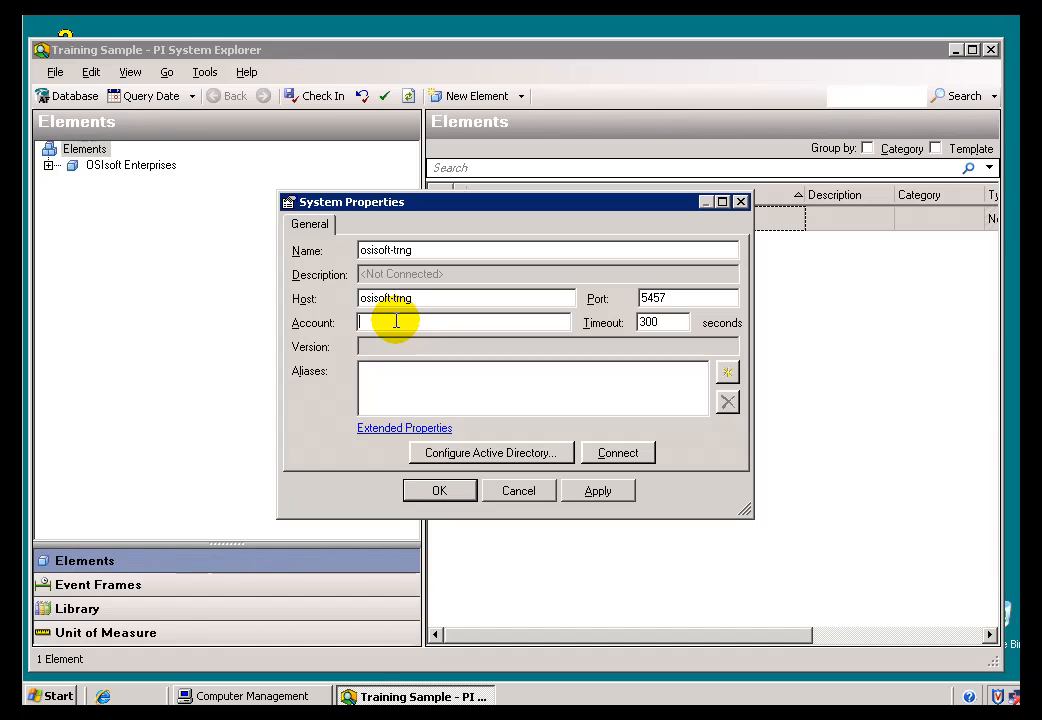
mouse_move(395, 322)
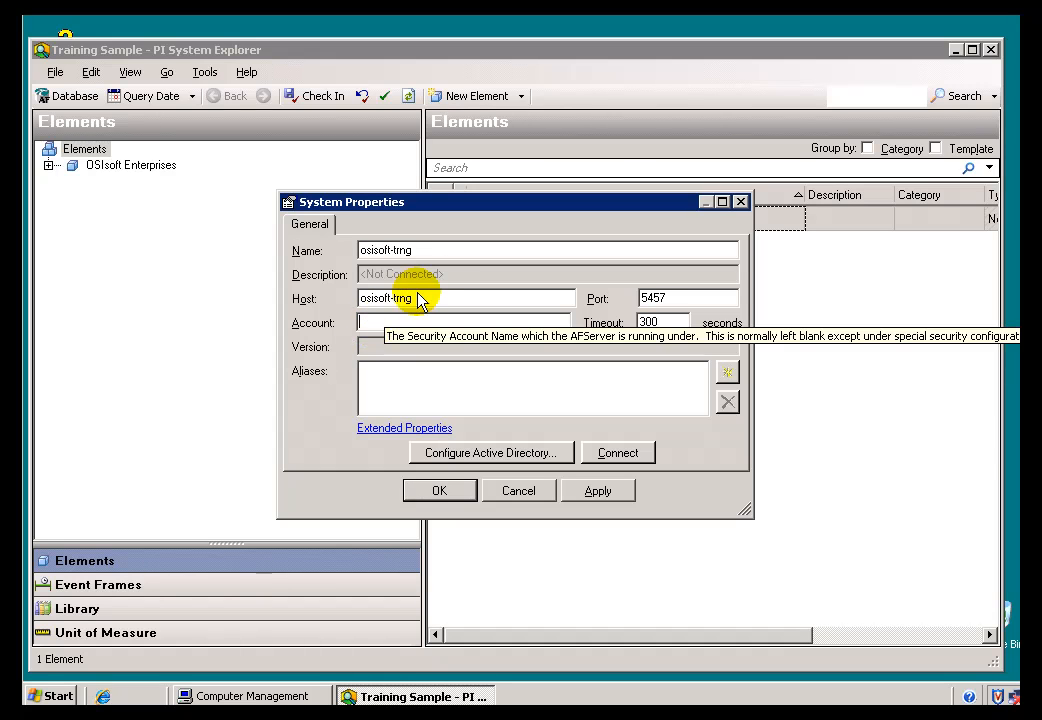
mouse_move(539, 459)
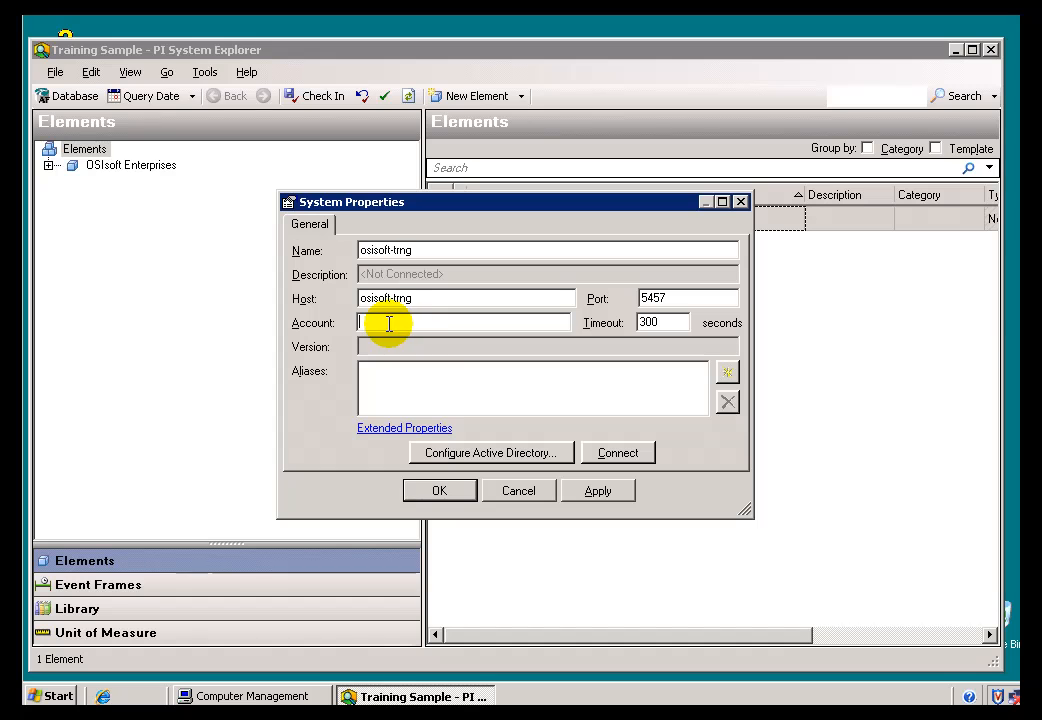
mouse_move(617, 452)
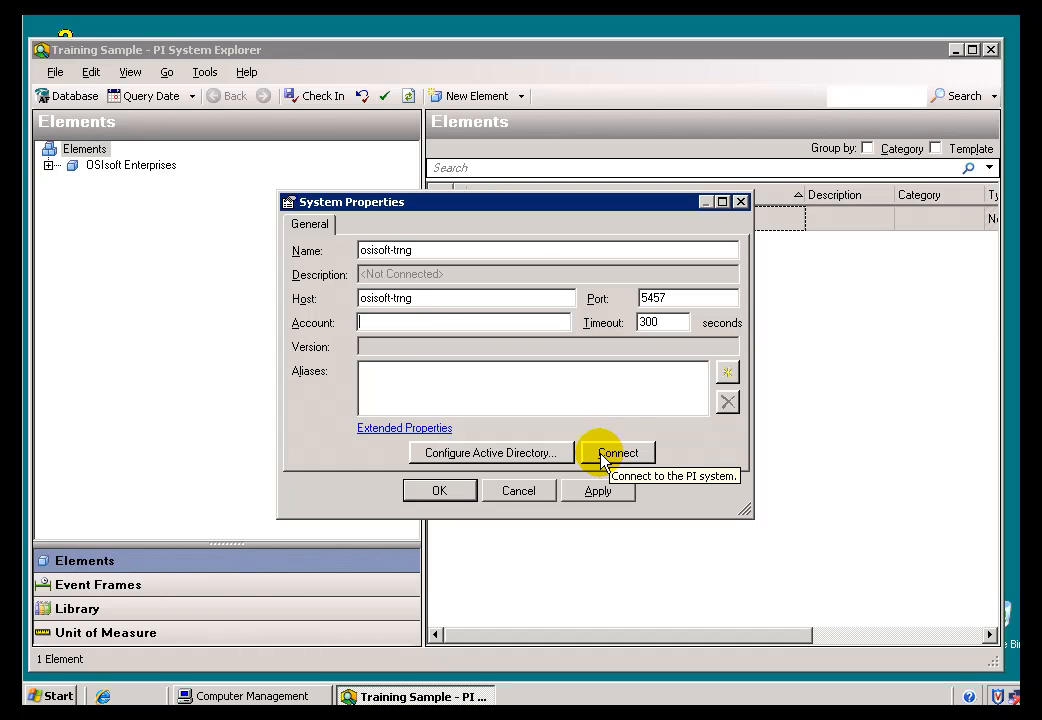
Step: Save and connect to the osisoft-trng system, then choose OSISOFT-TRNG in the Systems list
click(617, 452)
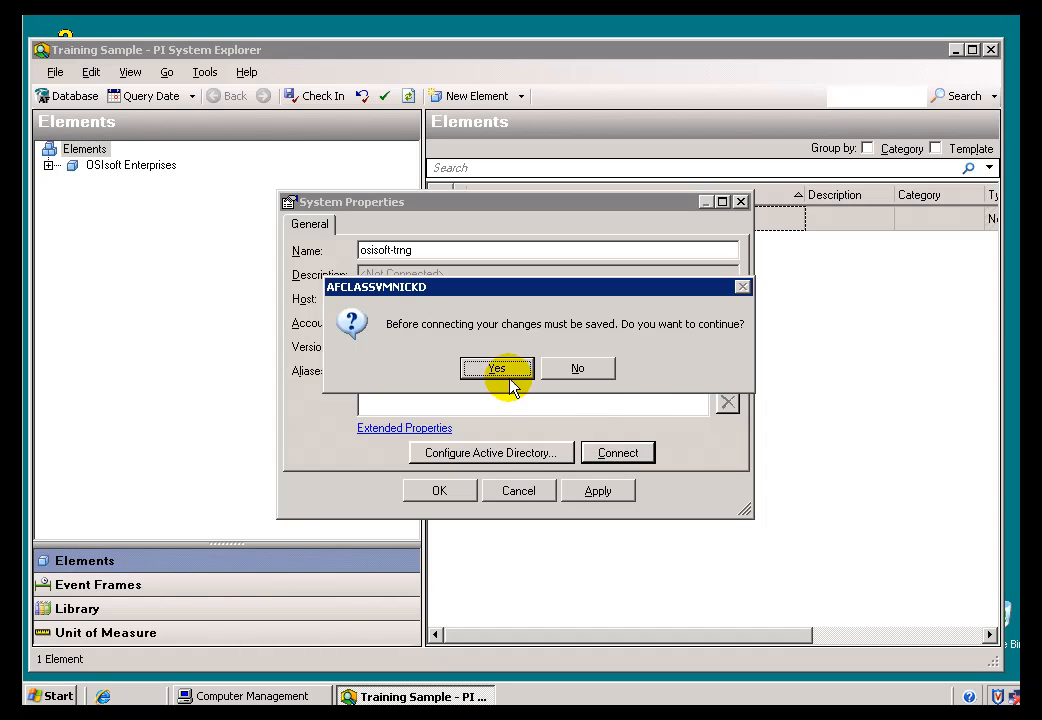
click(497, 368)
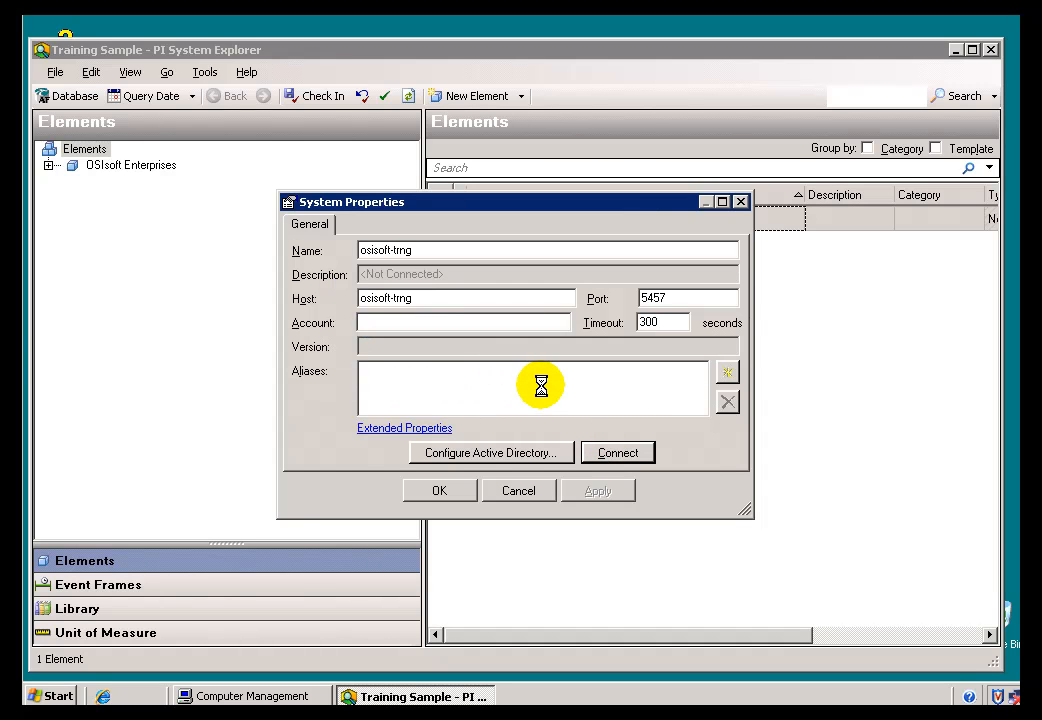
click(617, 452)
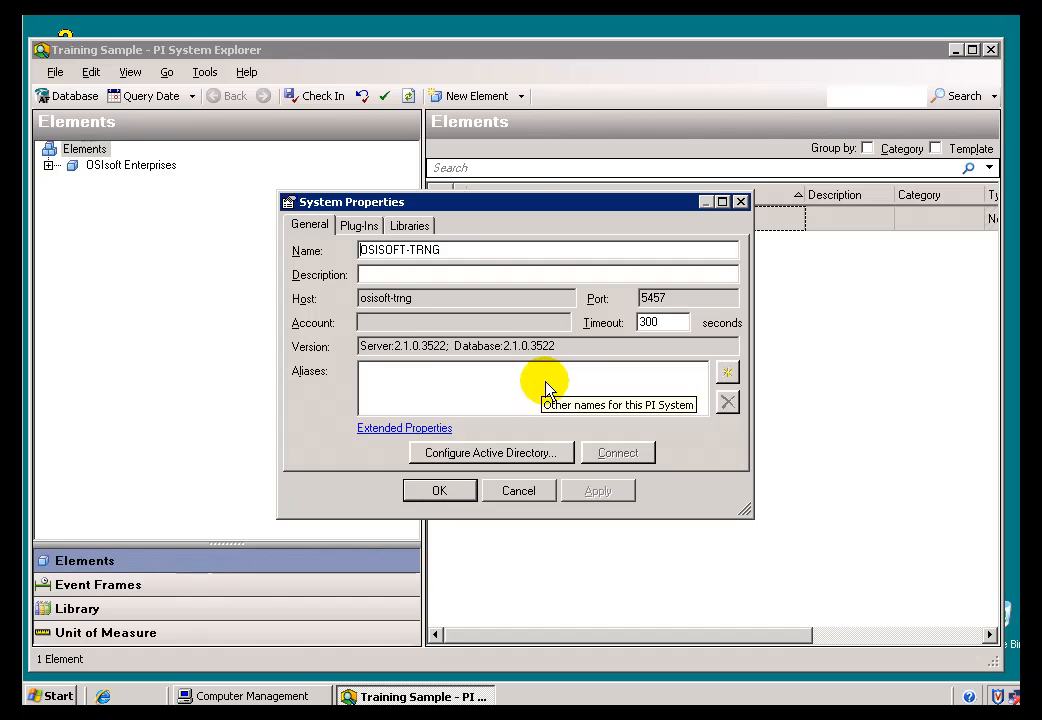
mouse_move(445, 308)
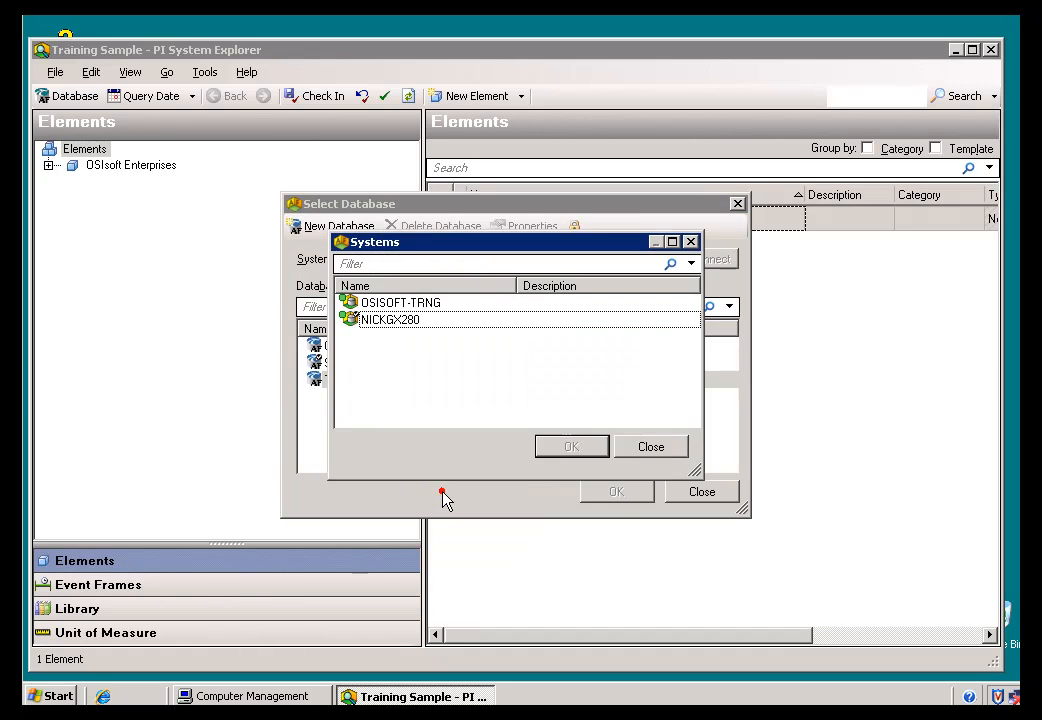
click(400, 302)
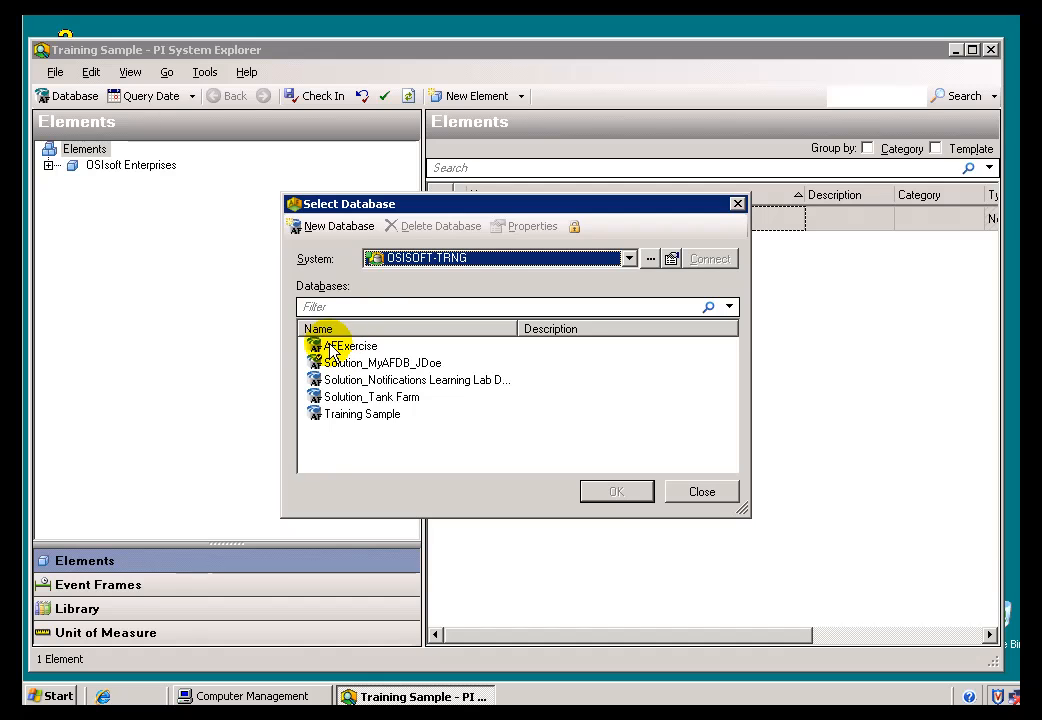
Step: Open the Training Sample database on OSISOFT-TRNG
click(362, 413)
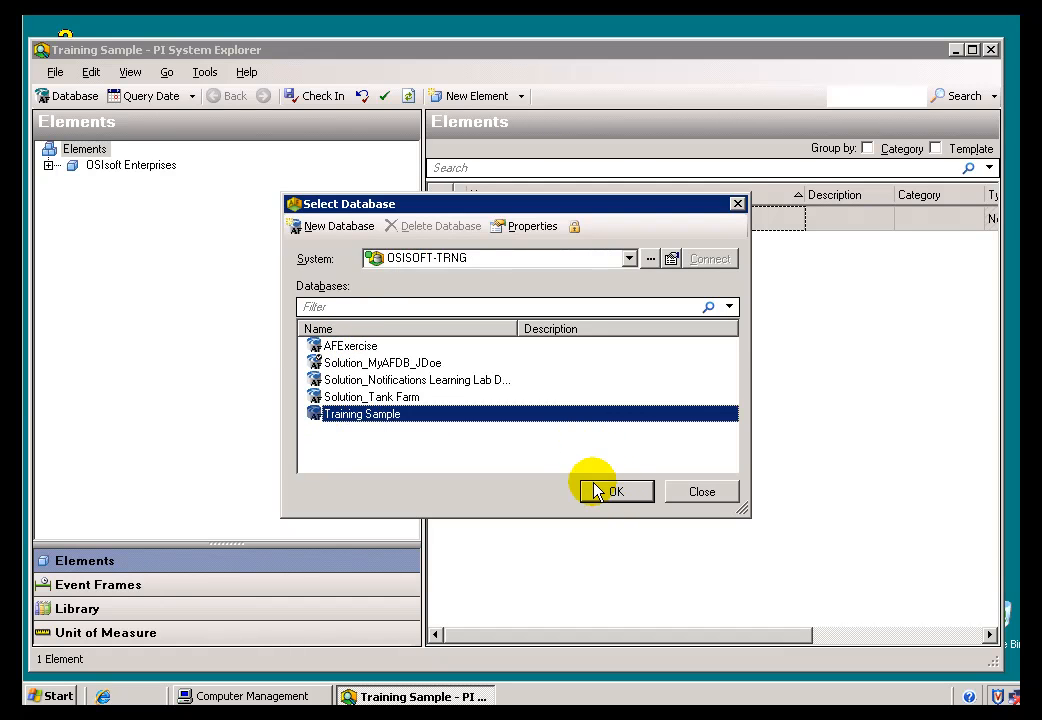
click(614, 491)
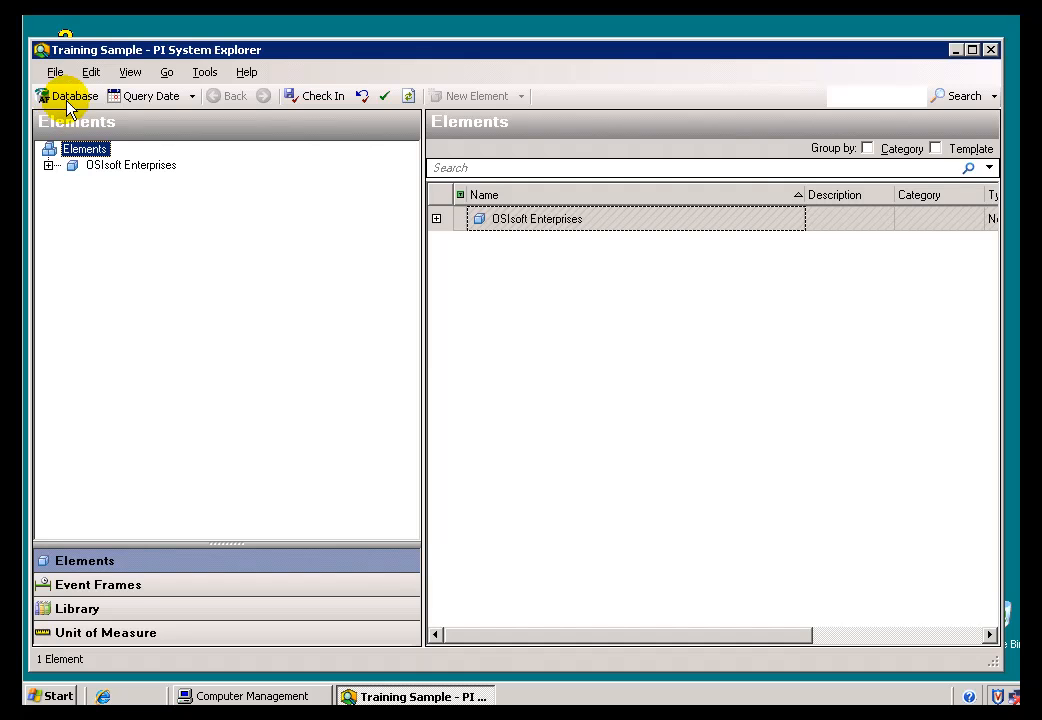
Step: Switch to the Solution_MyAFDB_JDoe database and show the details of its TankA element
click(67, 95)
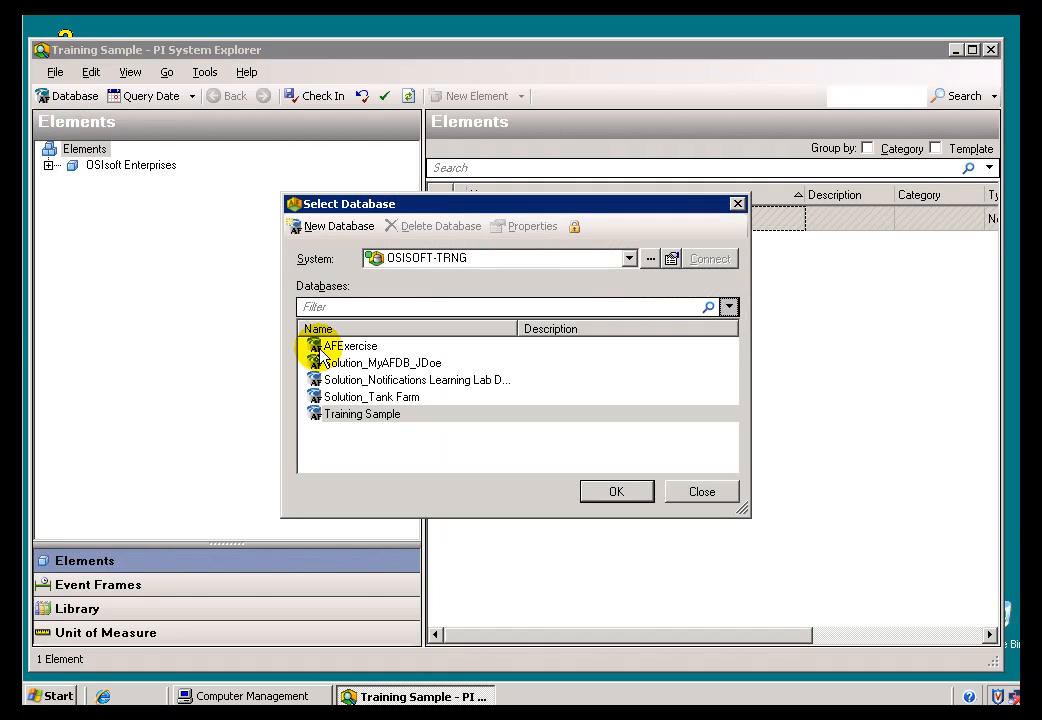
click(380, 362)
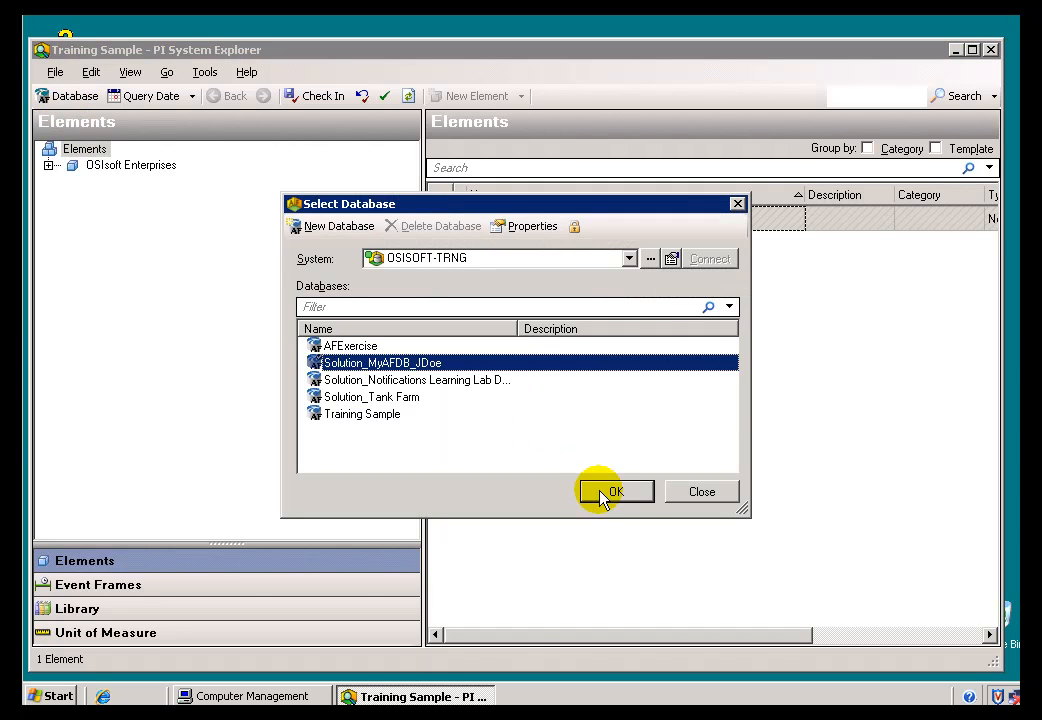
click(614, 491)
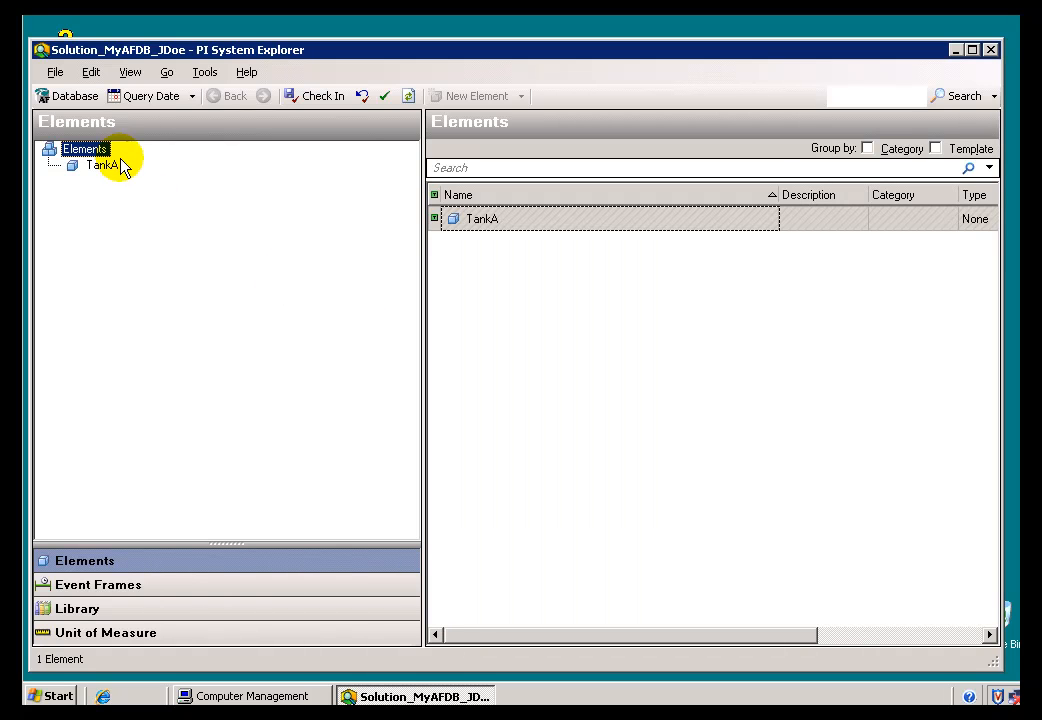
mouse_move(73, 95)
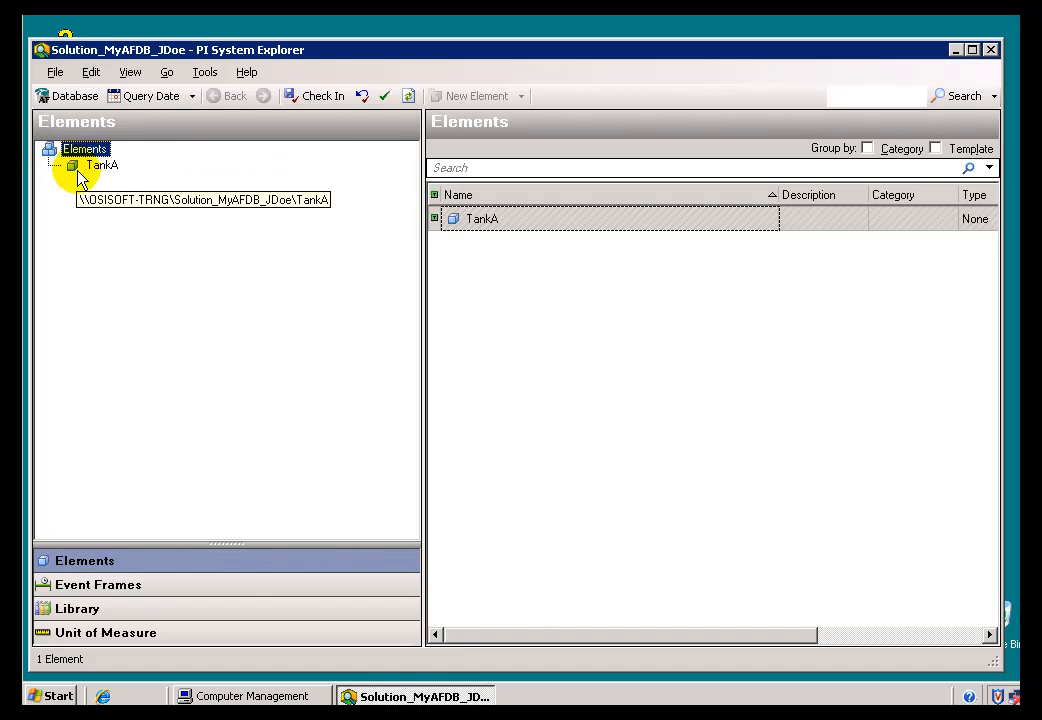
double_click(101, 165)
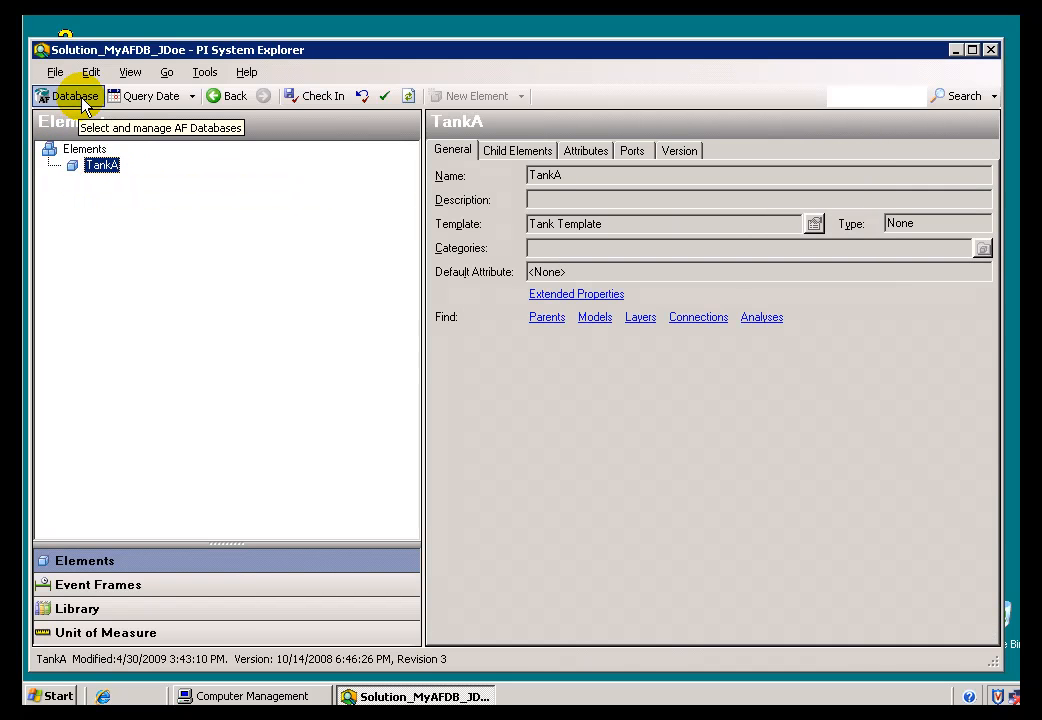
click(67, 95)
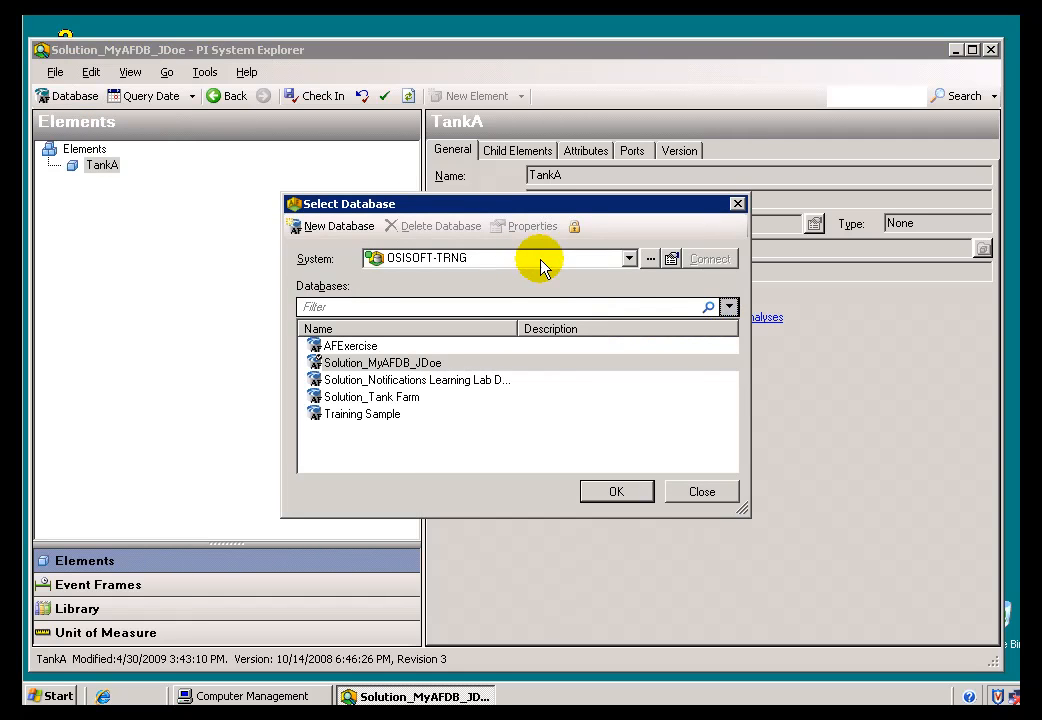
click(628, 258)
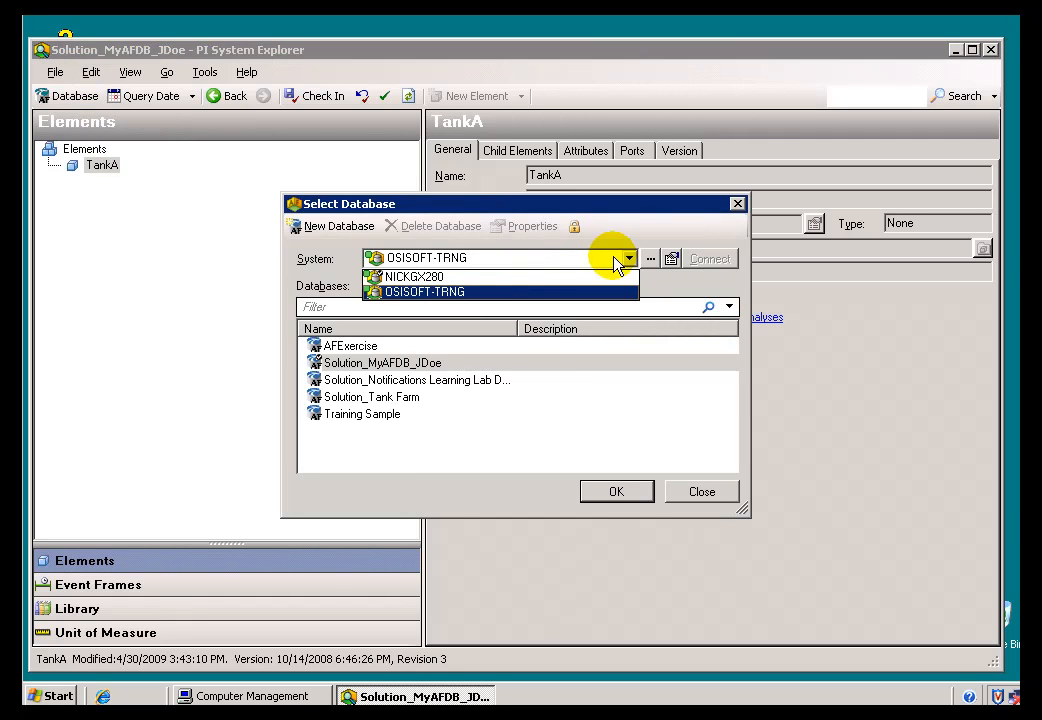
mouse_move(448, 291)
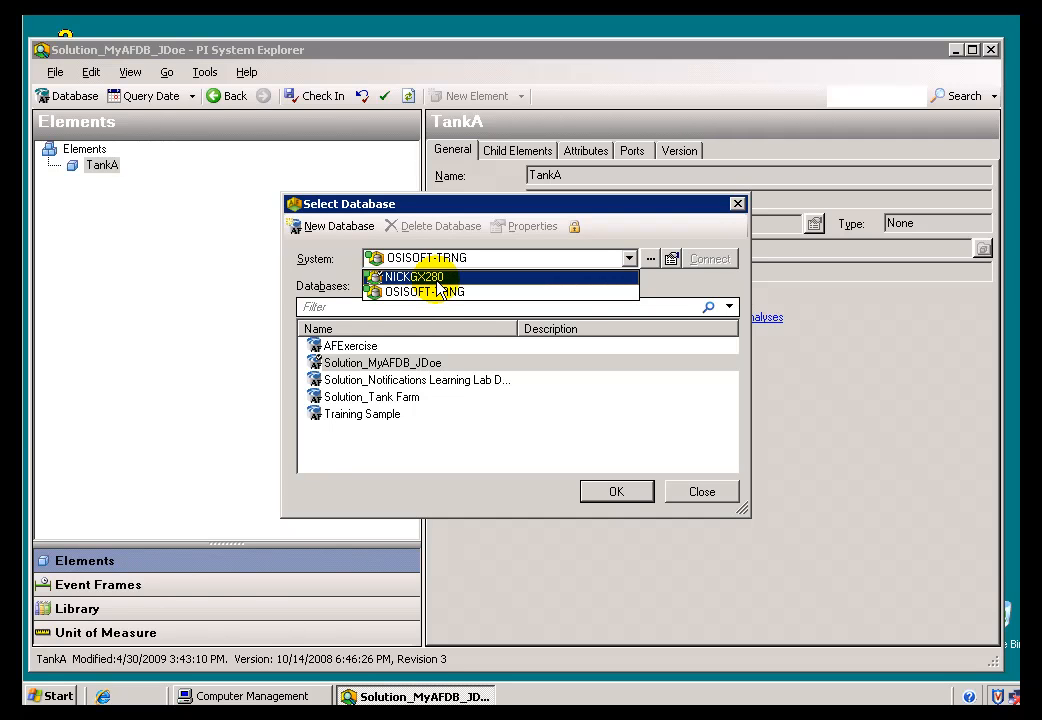
click(412, 276)
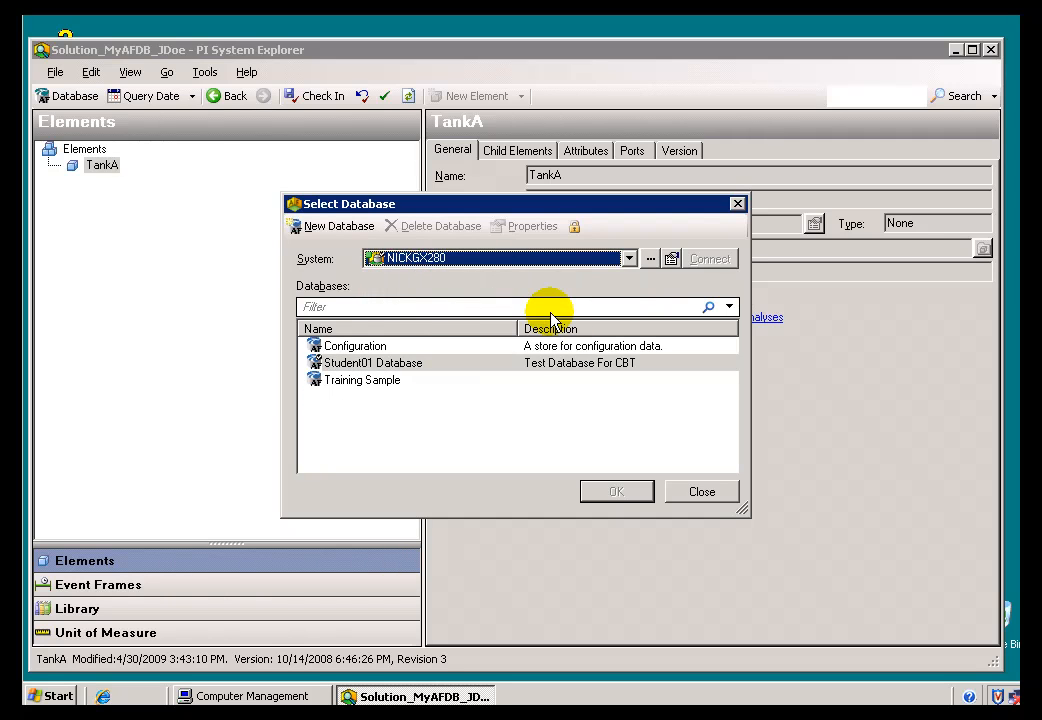
mouse_move(383, 355)
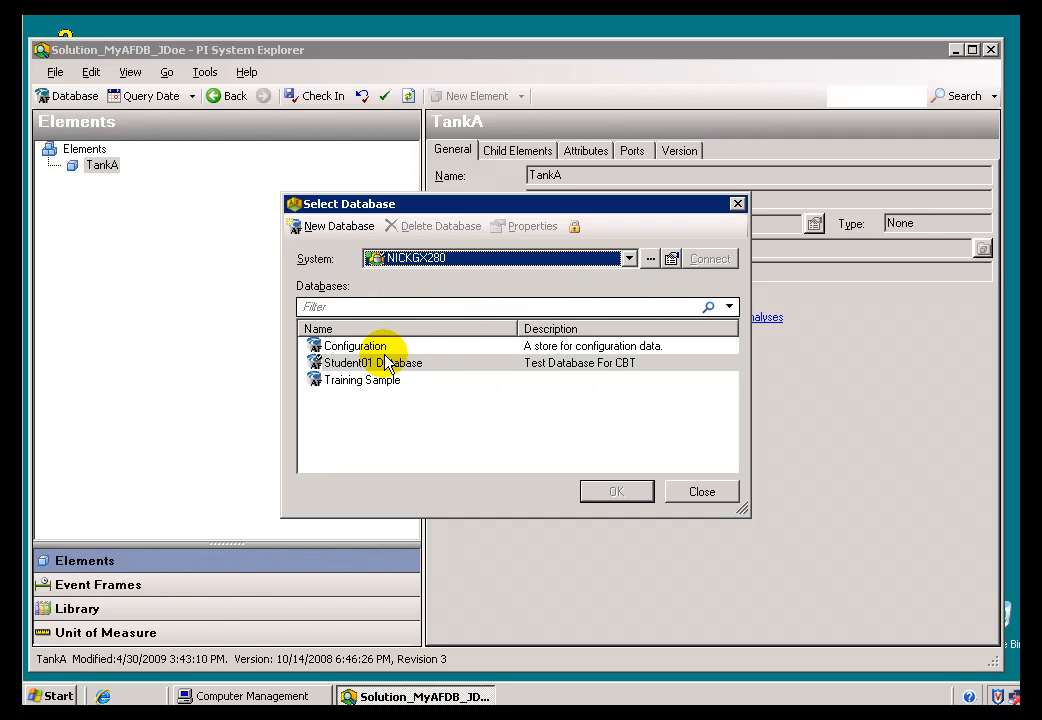
mouse_move(500, 275)
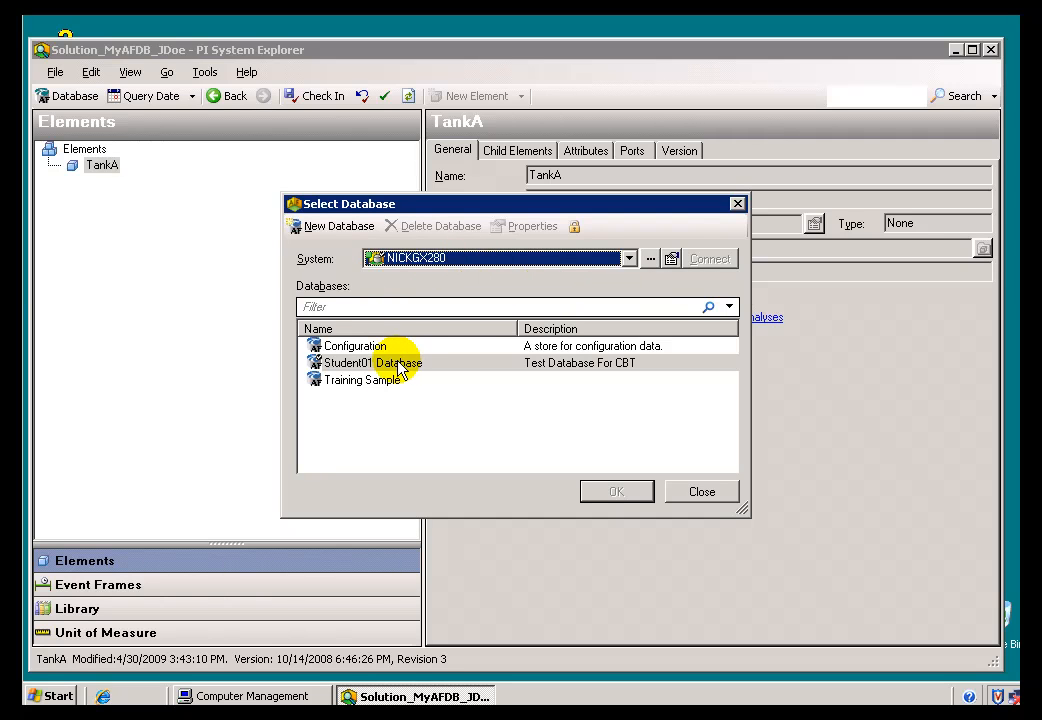
click(627, 258)
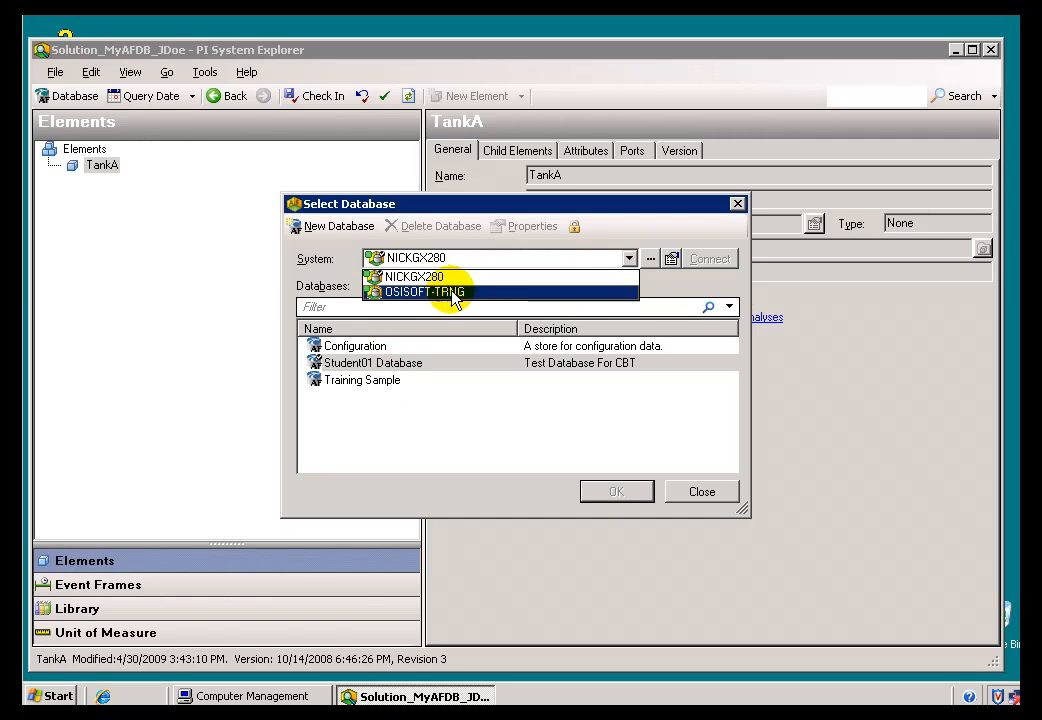
click(424, 291)
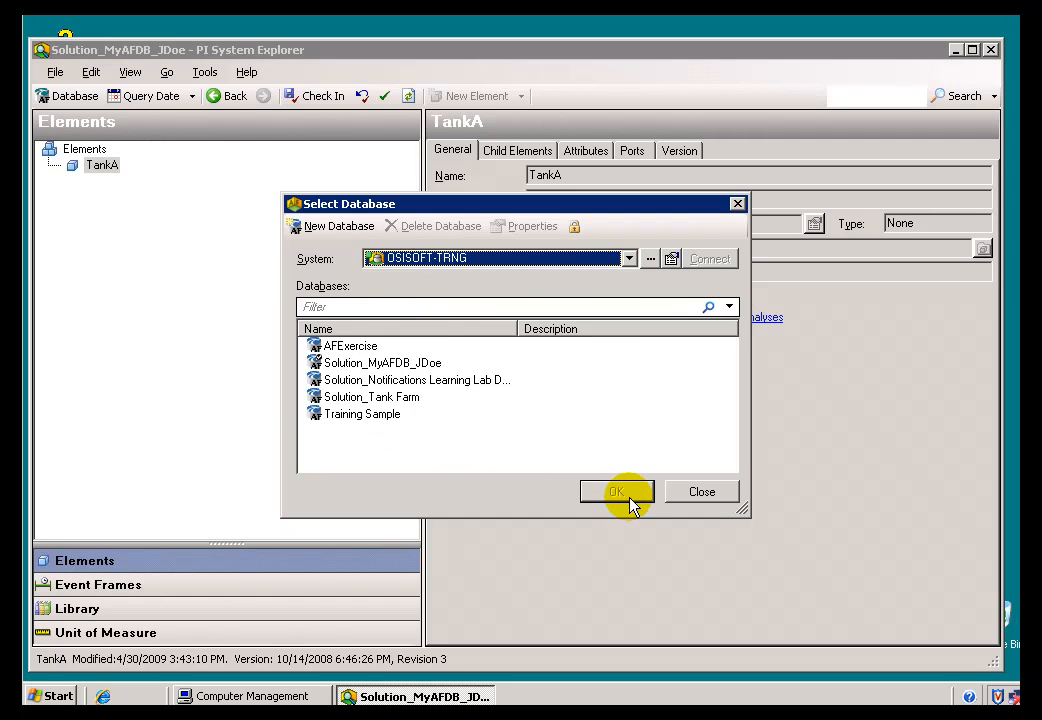
click(362, 413)
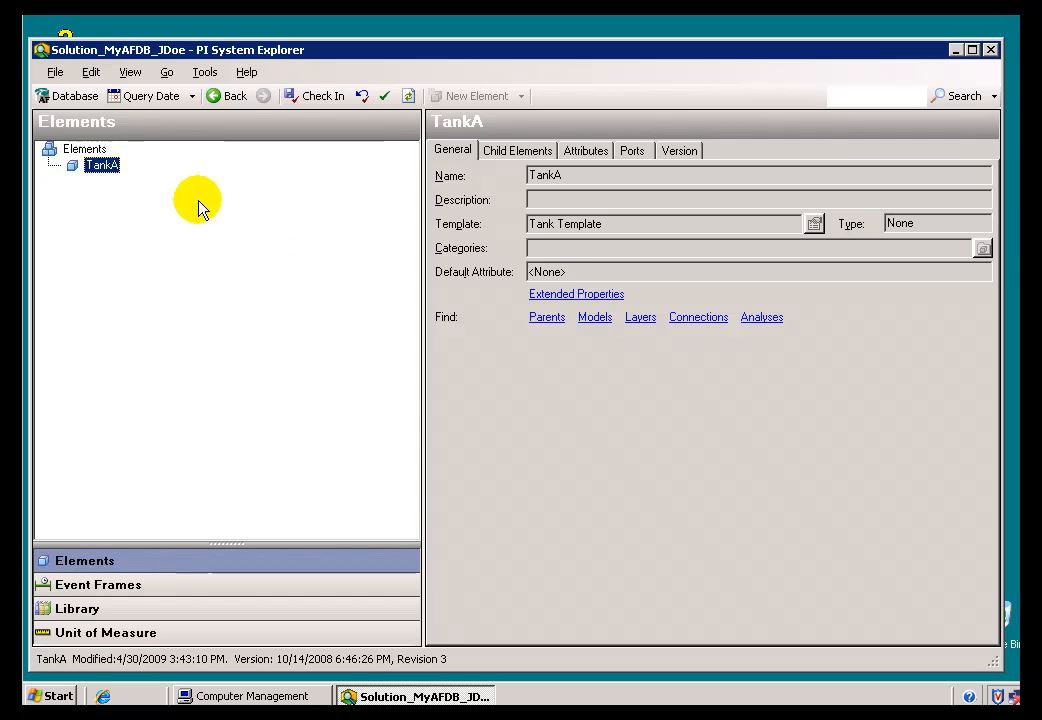
mouse_move(383, 483)
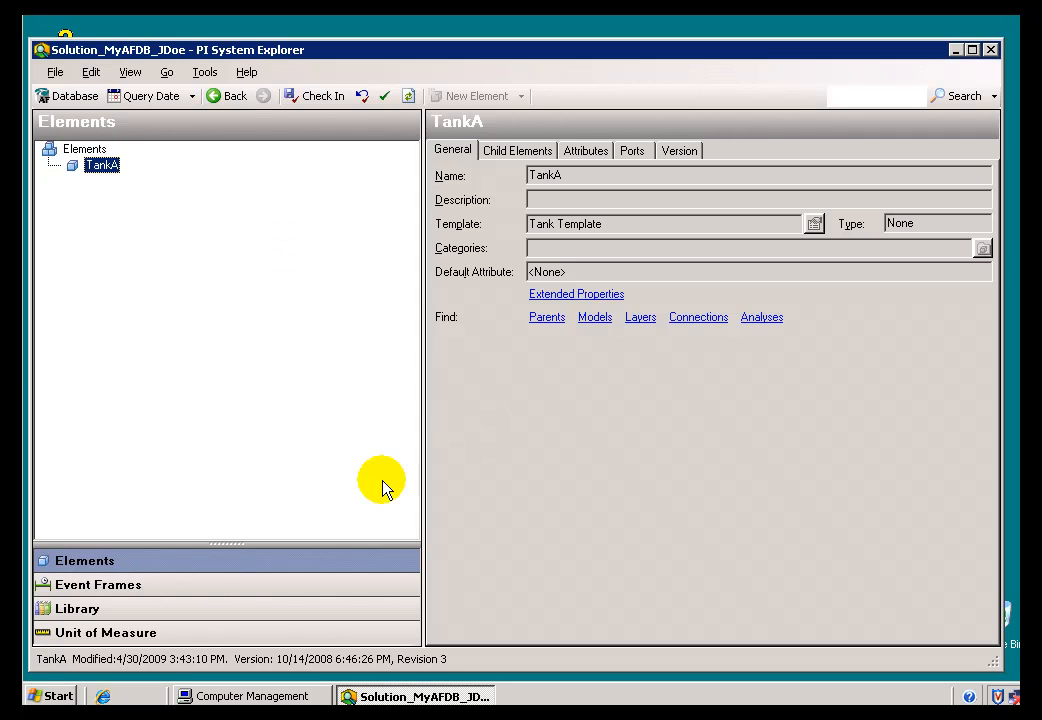
mouse_move(318, 350)
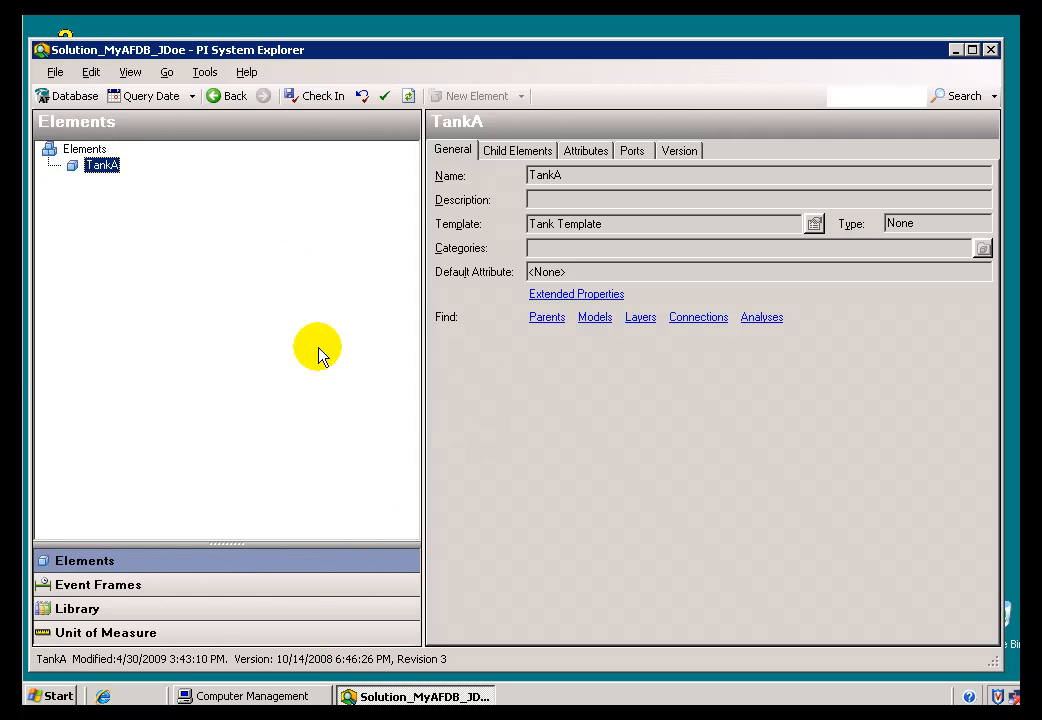
mouse_move(260, 695)
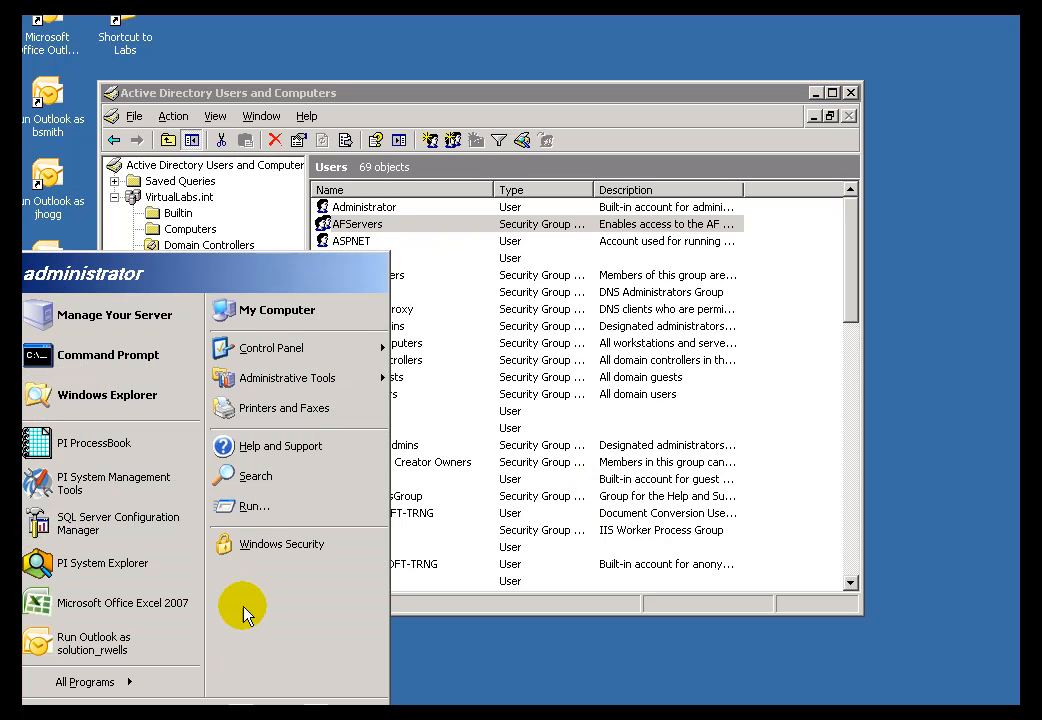
mouse_move(253, 580)
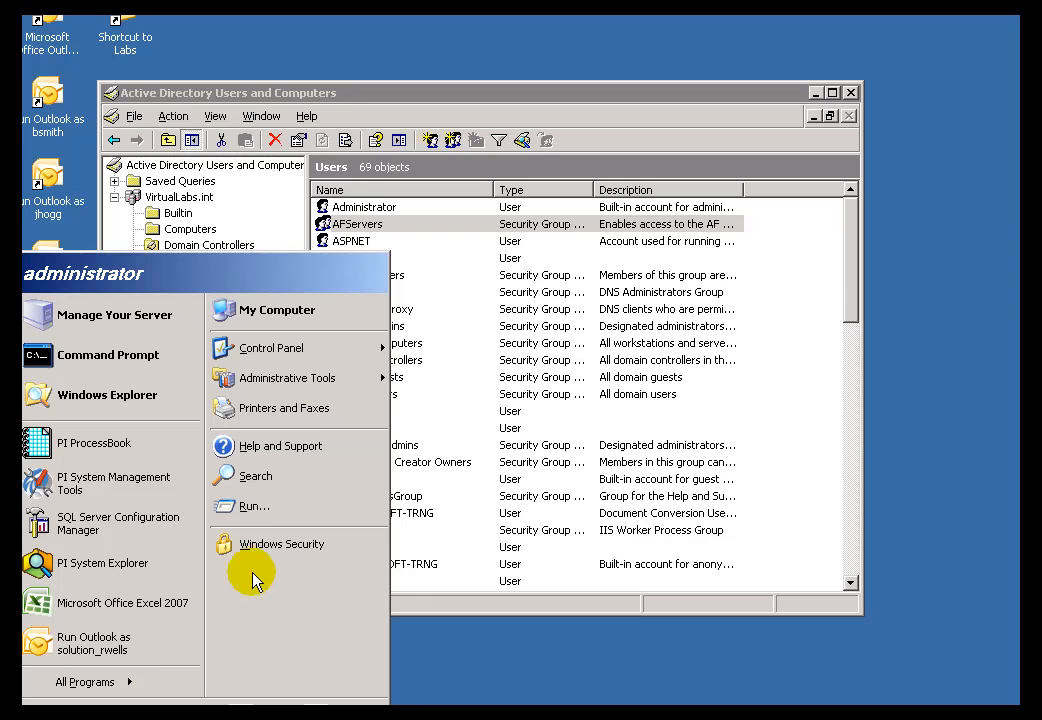
Step: Launch services.msc from Run and bring up the PI AF Server 2.x service properties
click(253, 505)
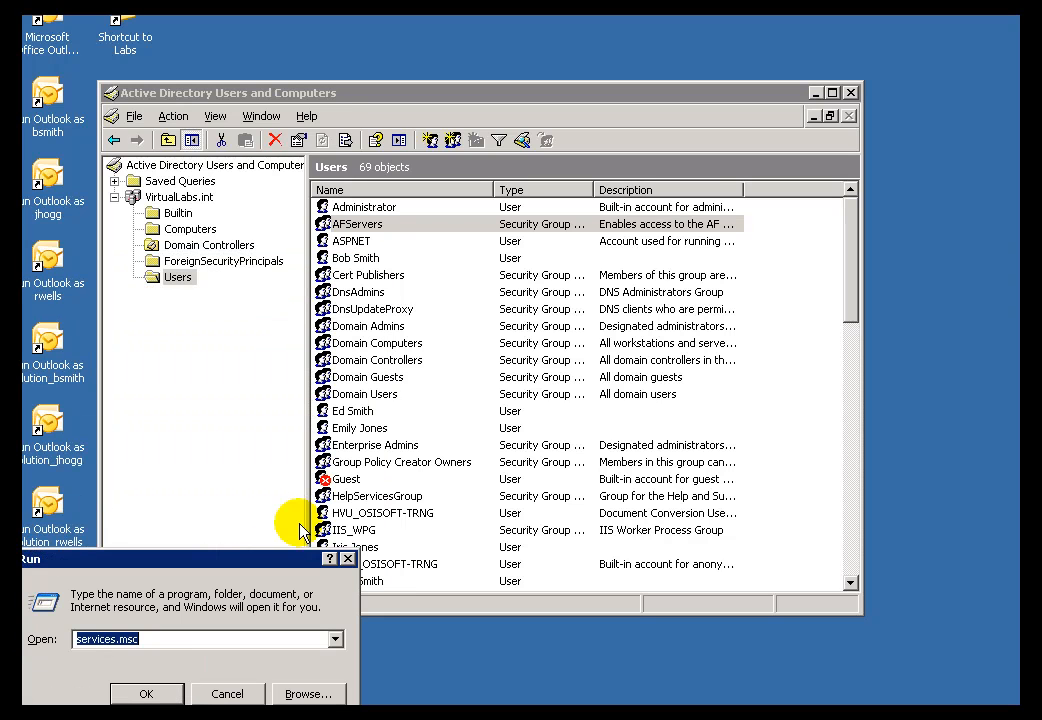
click(146, 693)
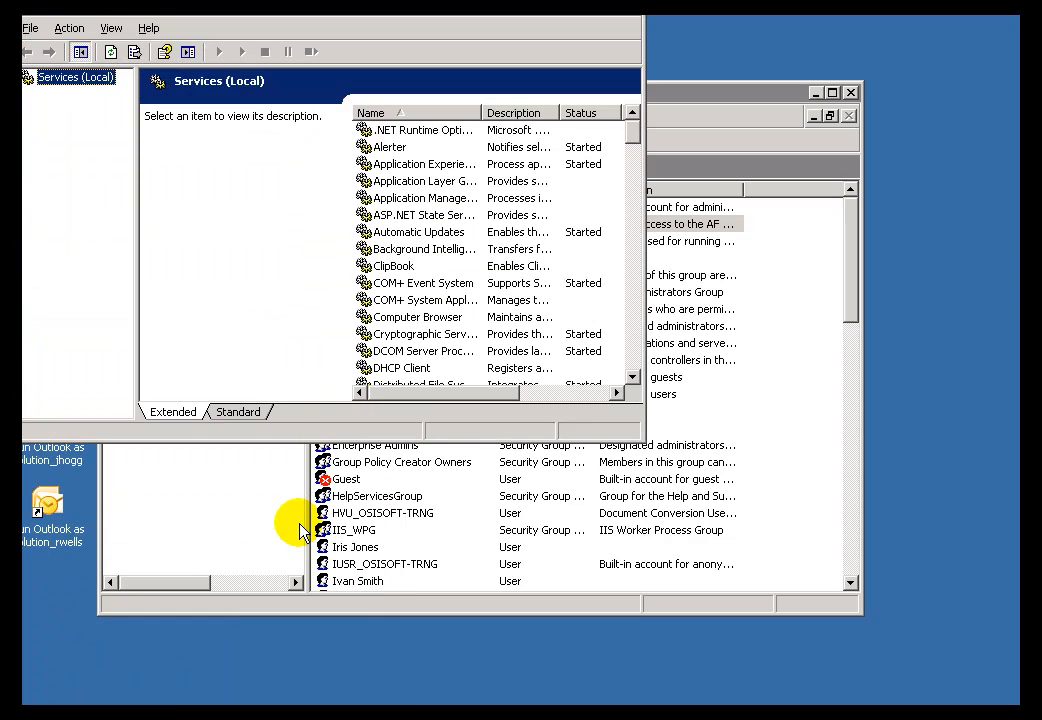
mouse_move(330, 38)
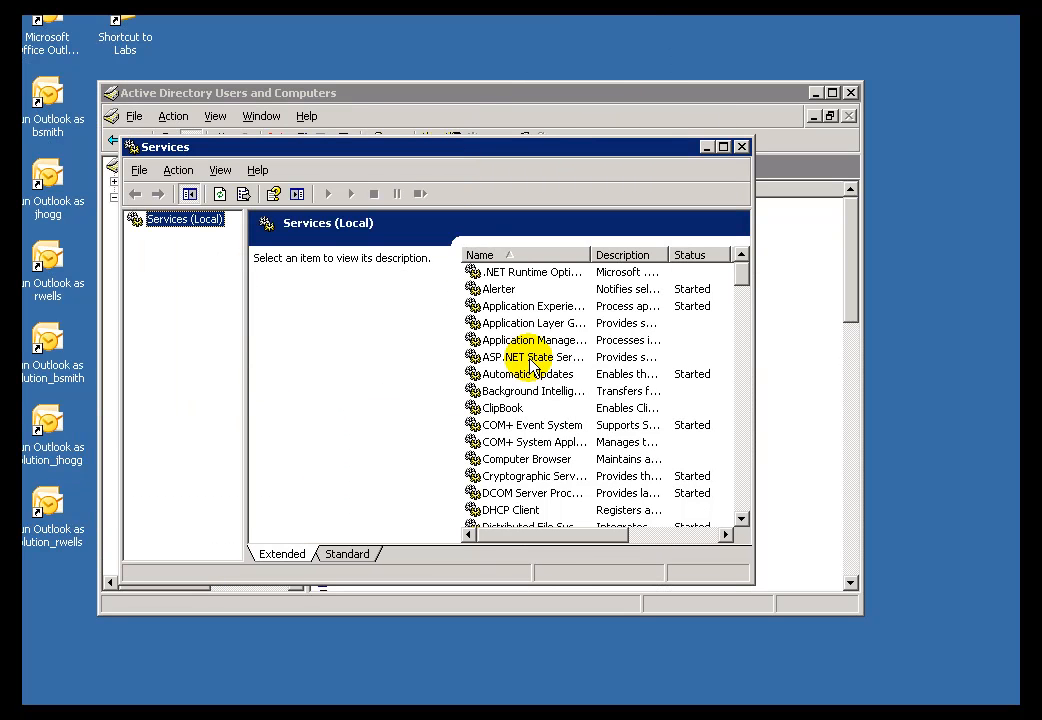
scroll(down, 3)
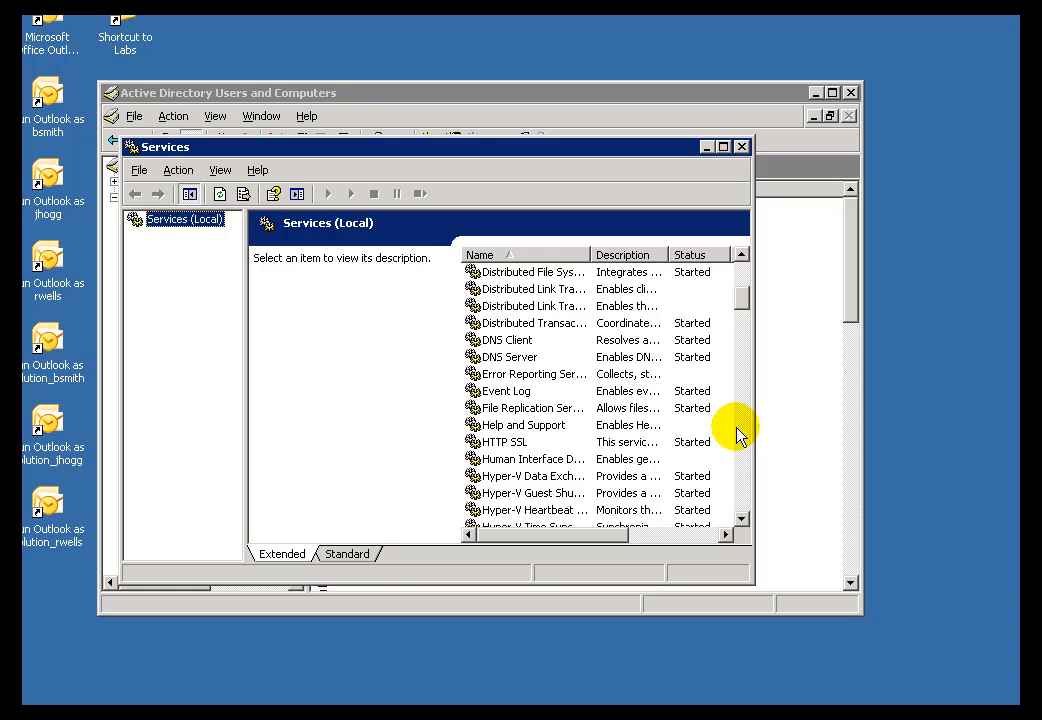
scroll(down, 3)
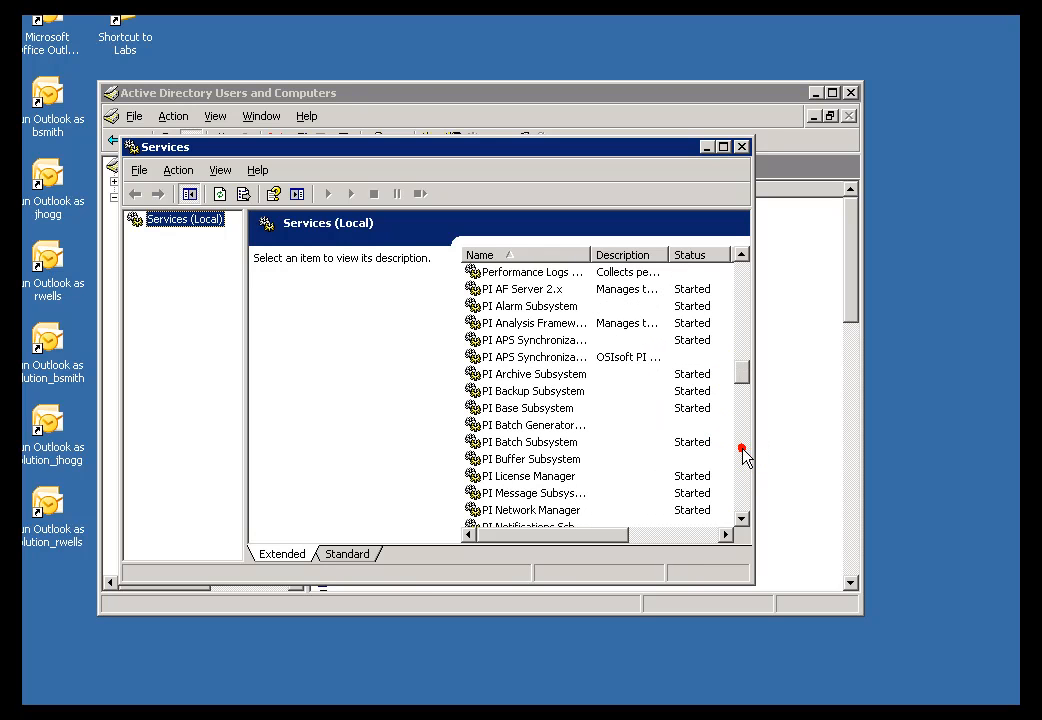
click(525, 288)
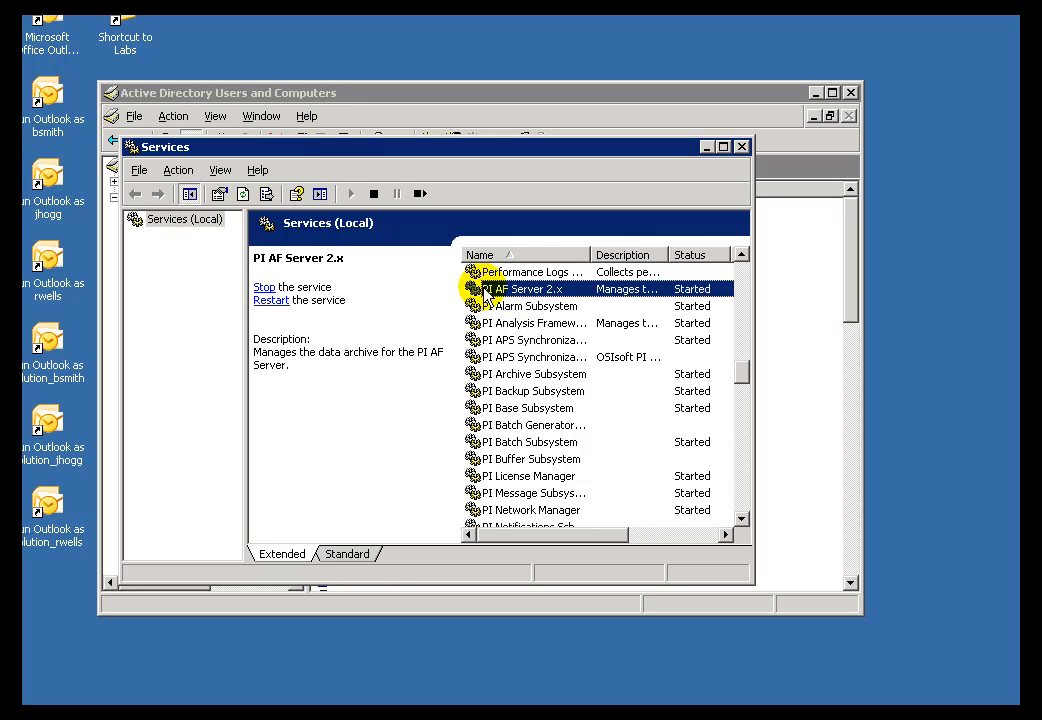
double_click(522, 288)
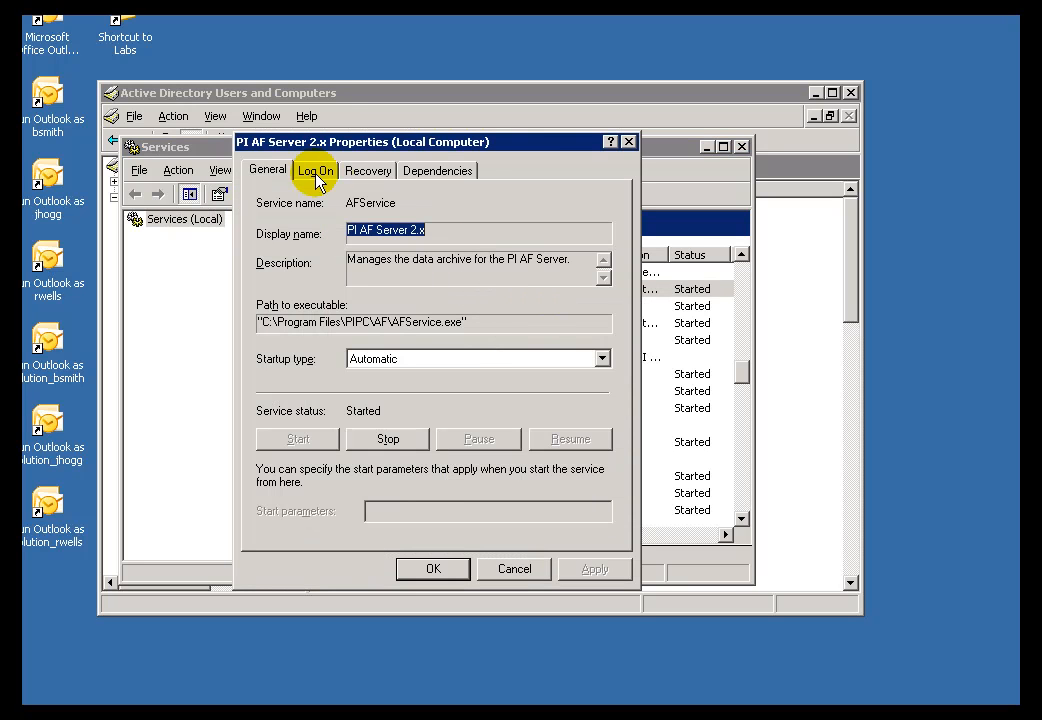
click(315, 170)
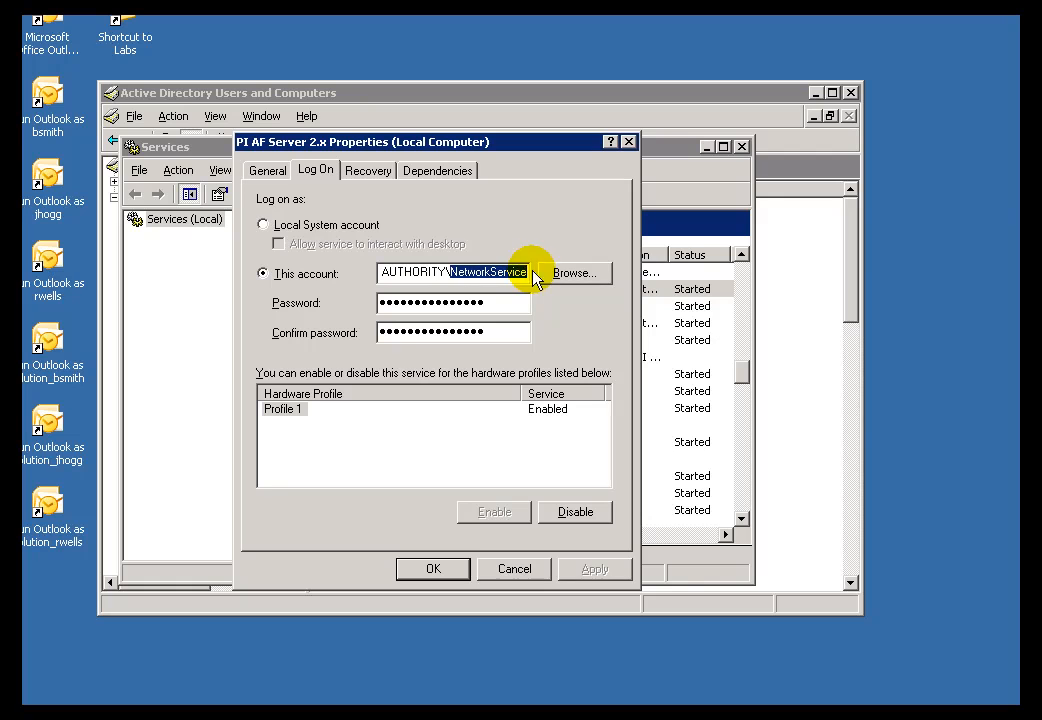
mouse_move(517, 477)
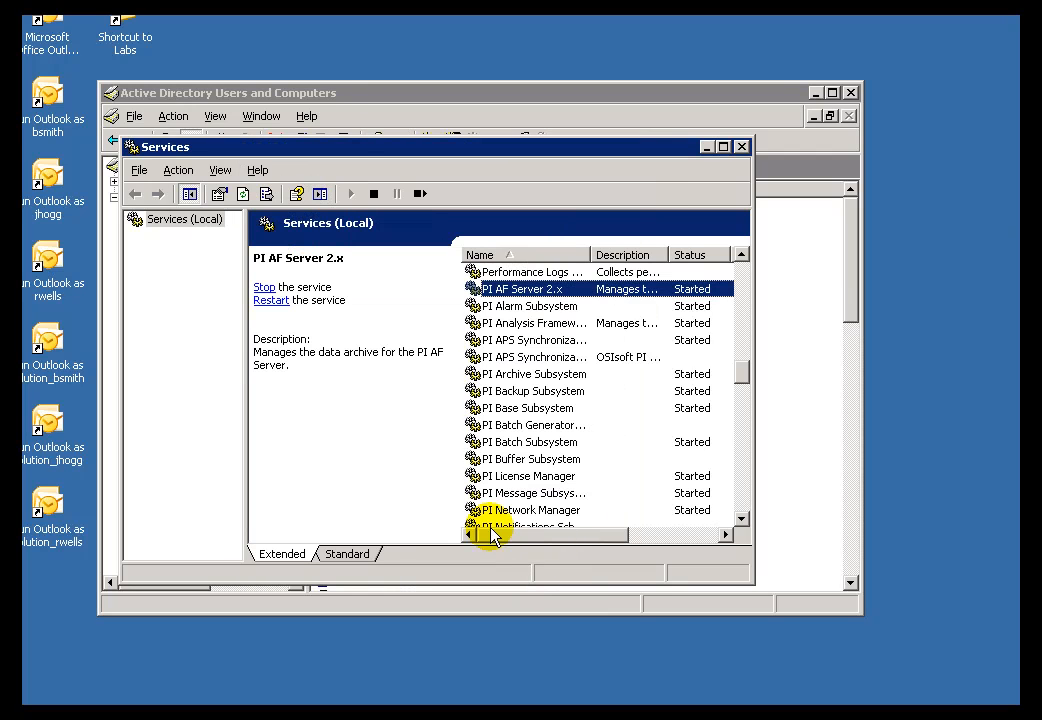
mouse_move(742, 146)
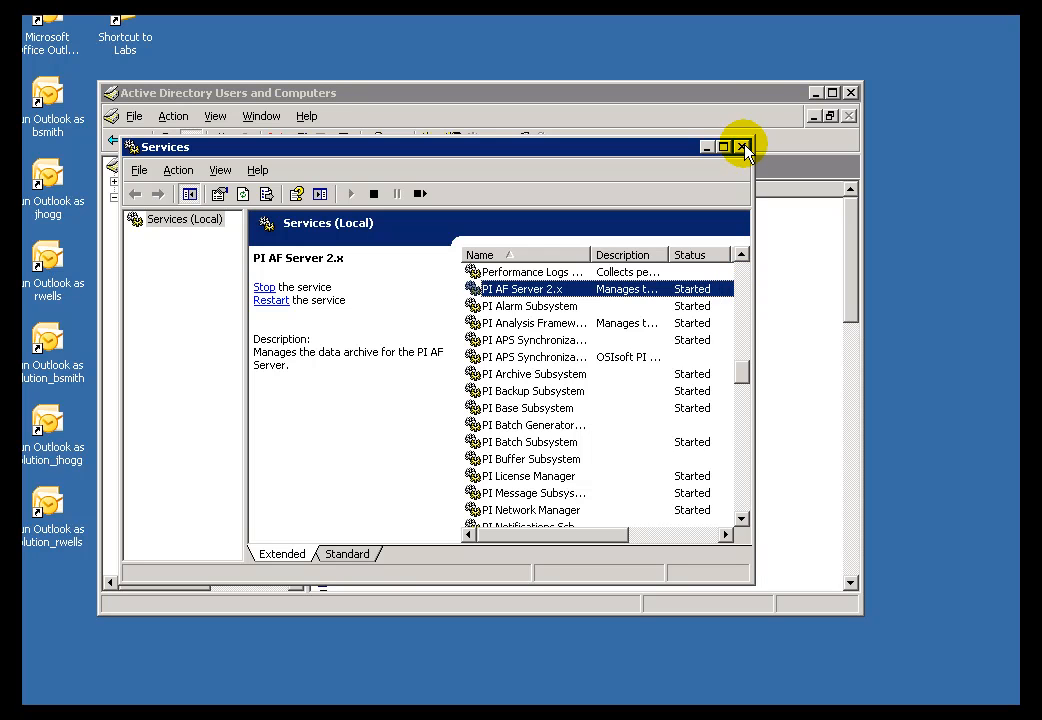
mouse_move(741, 147)
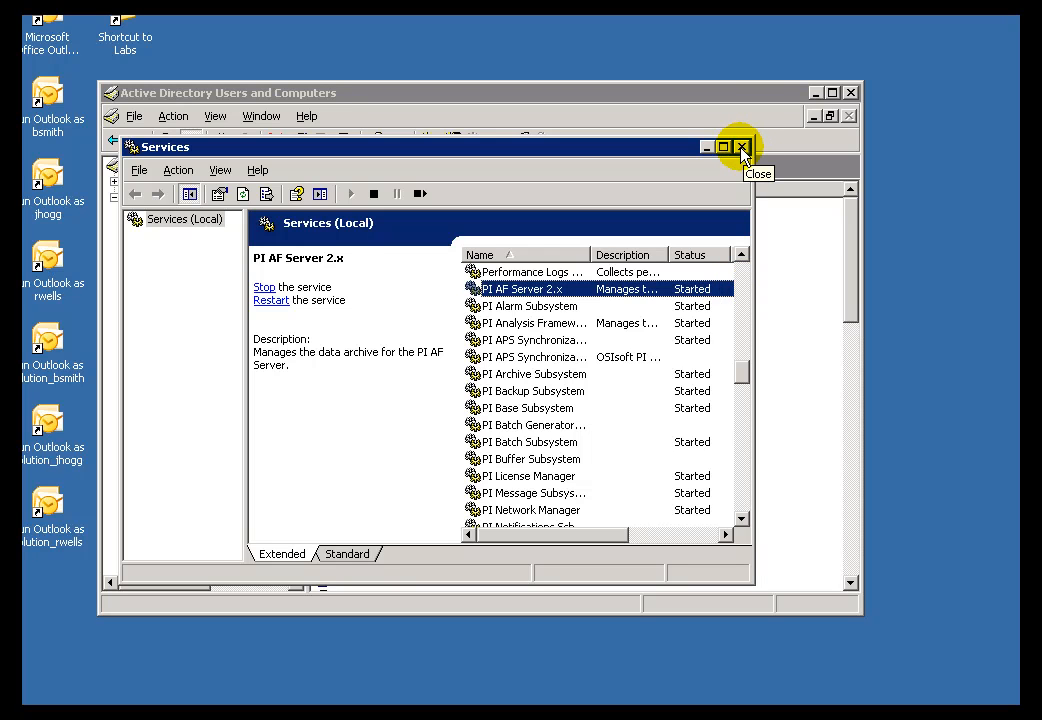
Step: Close Services and view the AFServers group's Members list in Active Directory, showing OSISOFT-TRNG
click(740, 147)
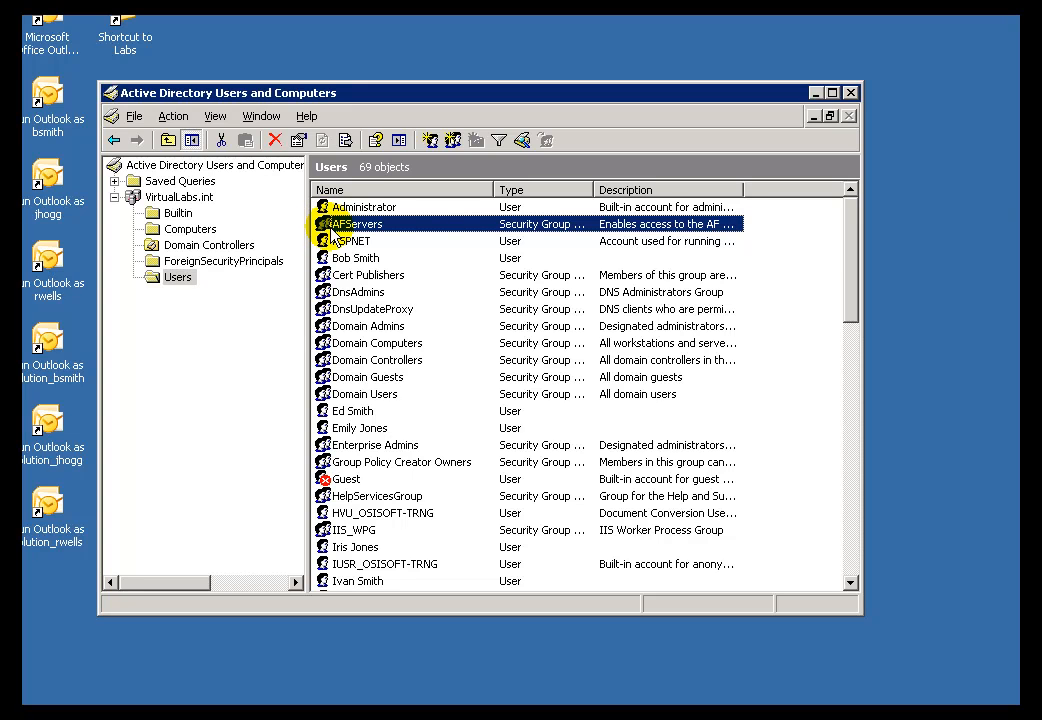
double_click(358, 223)
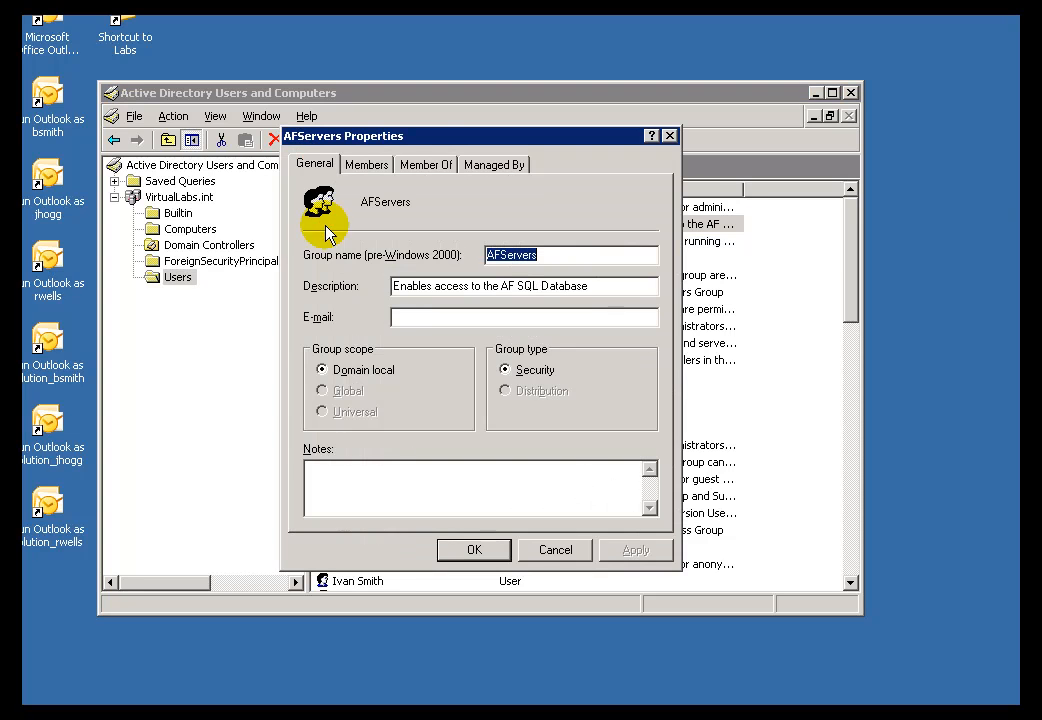
click(366, 164)
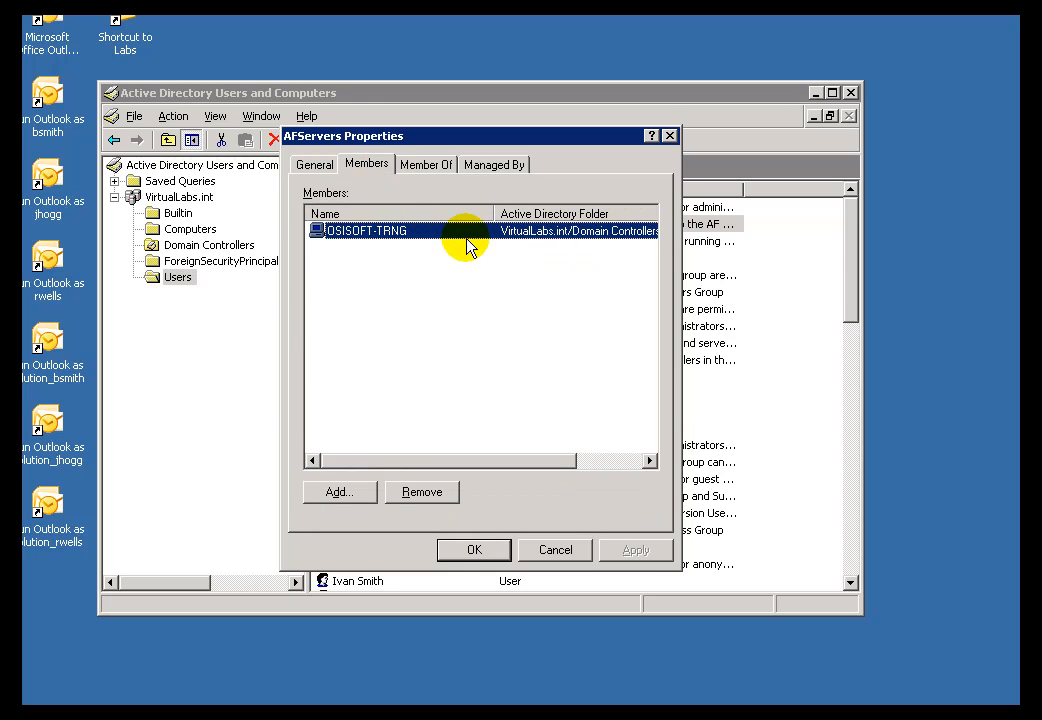
mouse_move(370, 240)
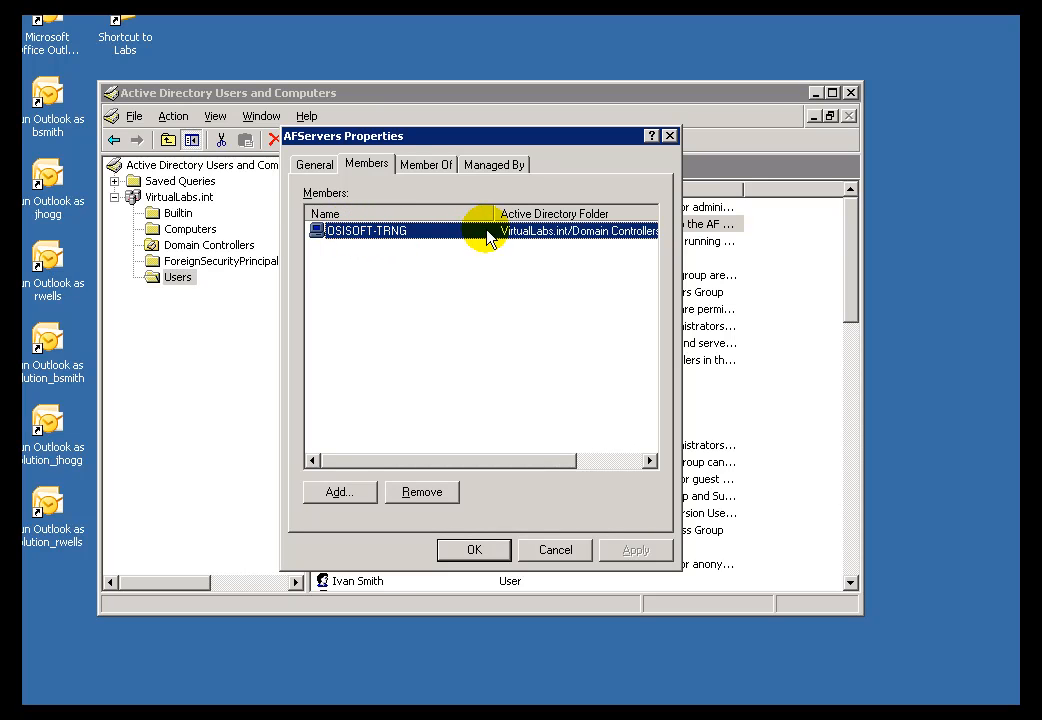
mouse_move(365, 237)
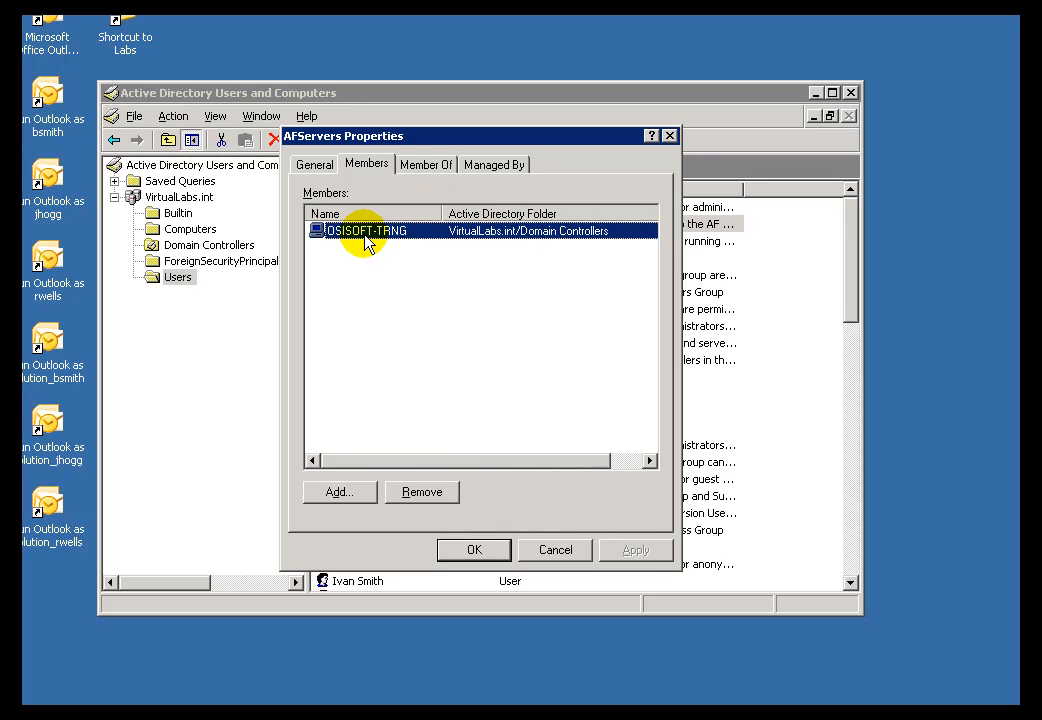
mouse_move(448, 425)
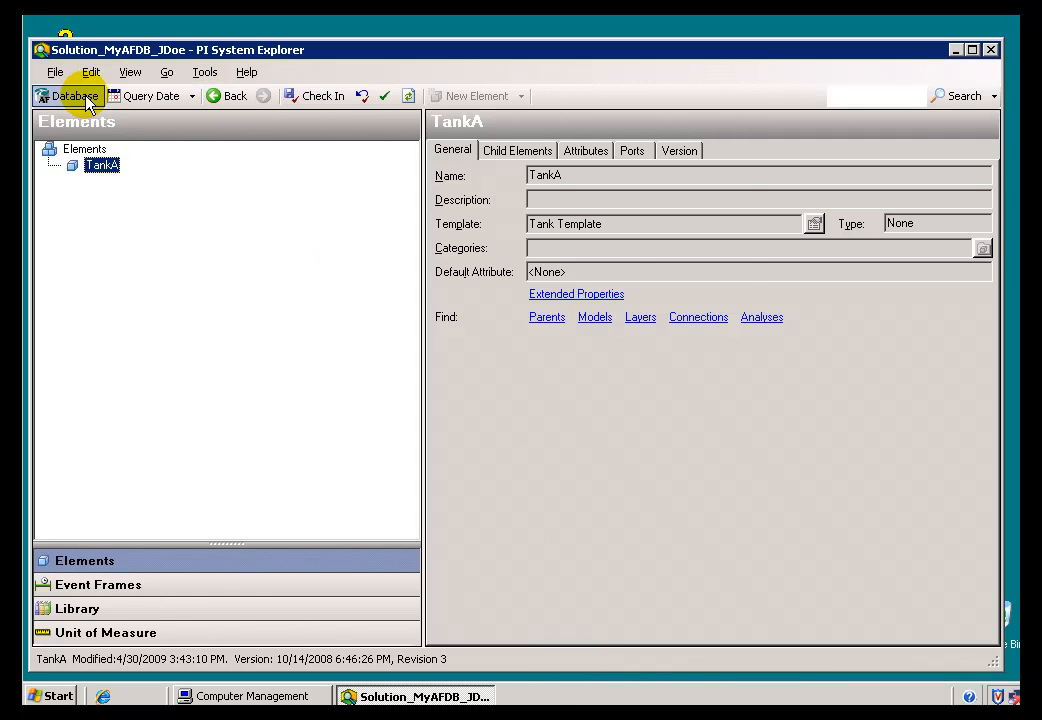
Step: From the Systems list, show the OSISOFT-TRNG server's properties (host osisoft-trng, port 5457)
click(68, 95)
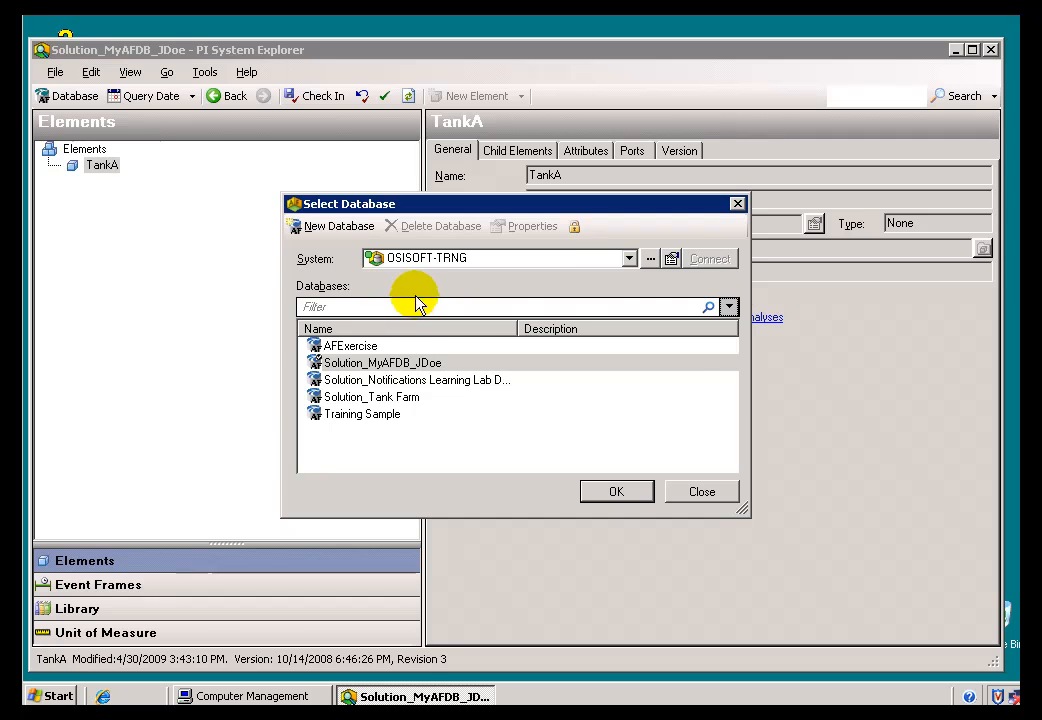
click(650, 258)
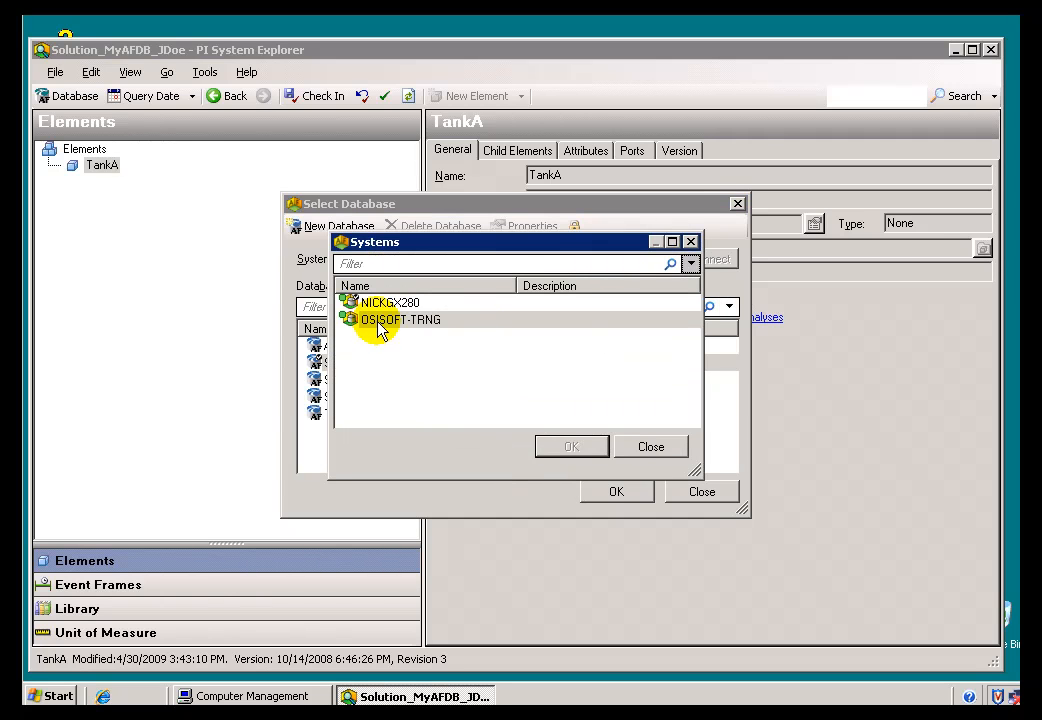
right_click(398, 319)
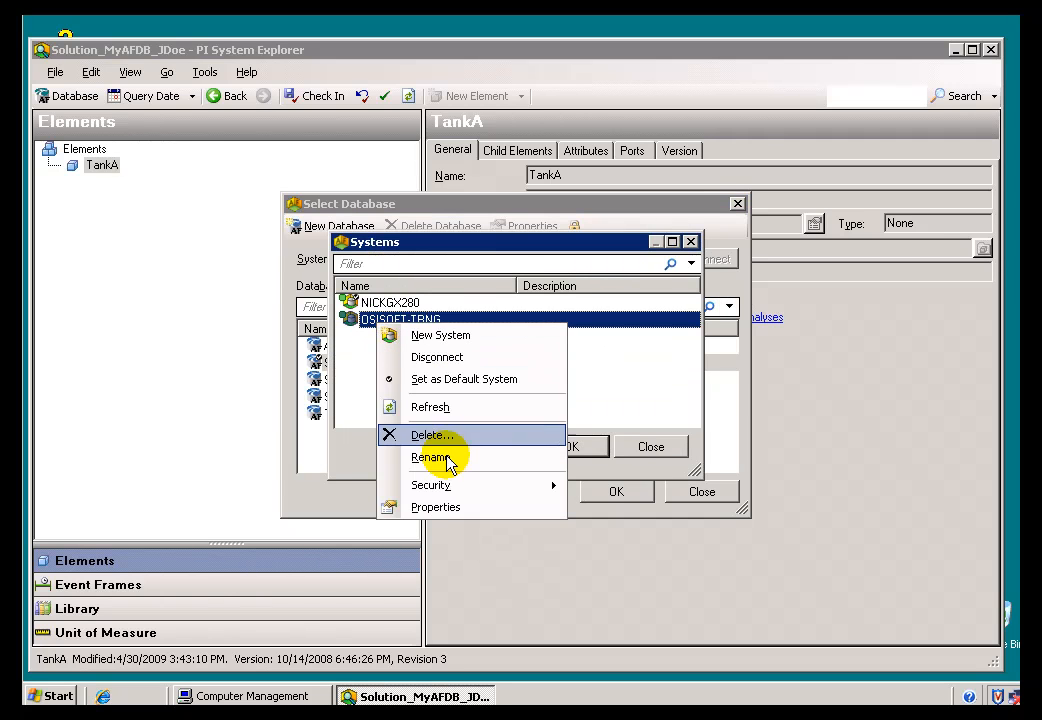
click(435, 506)
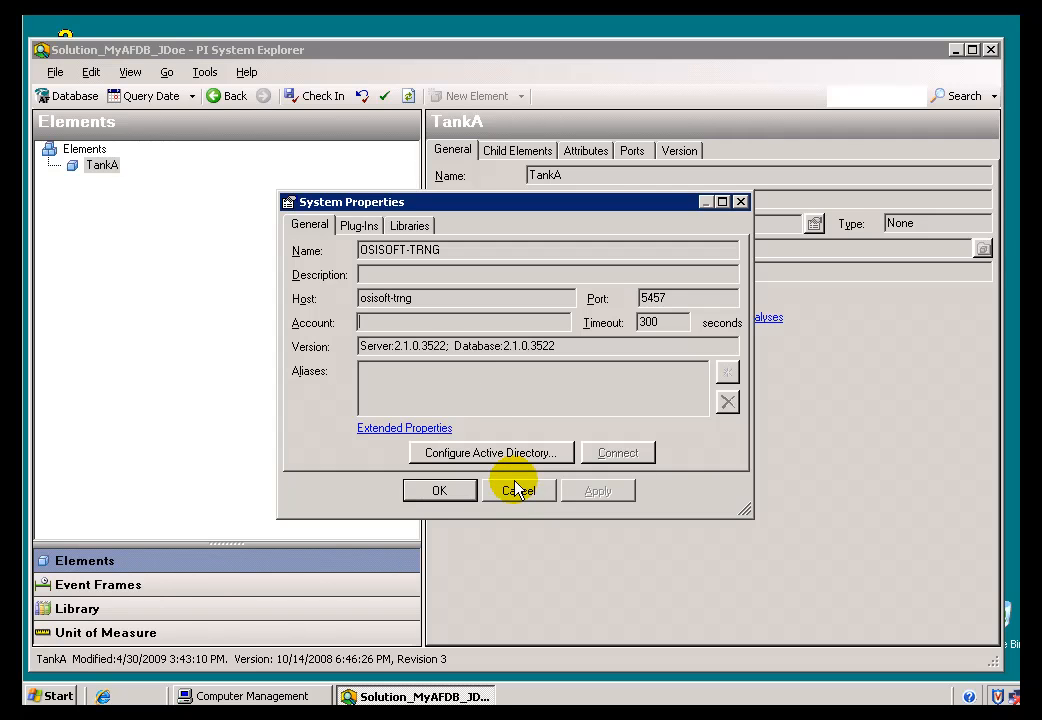
Step: Inspect the OSISOFT-TRNG System Properties fields and cancel without changes
click(463, 322)
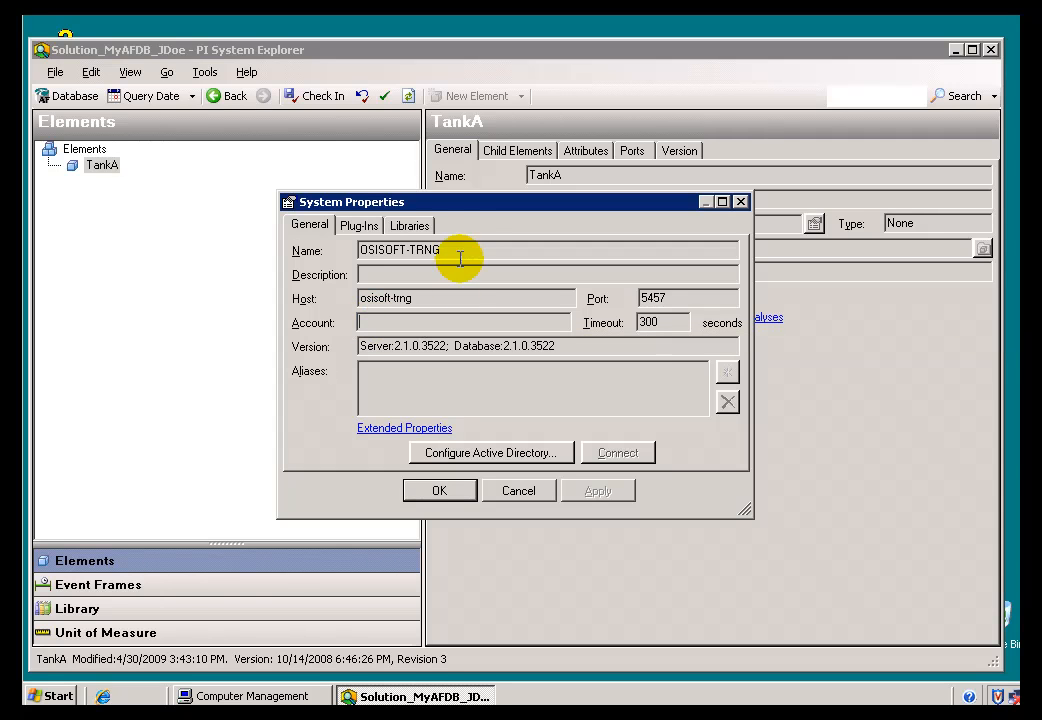
mouse_move(420, 345)
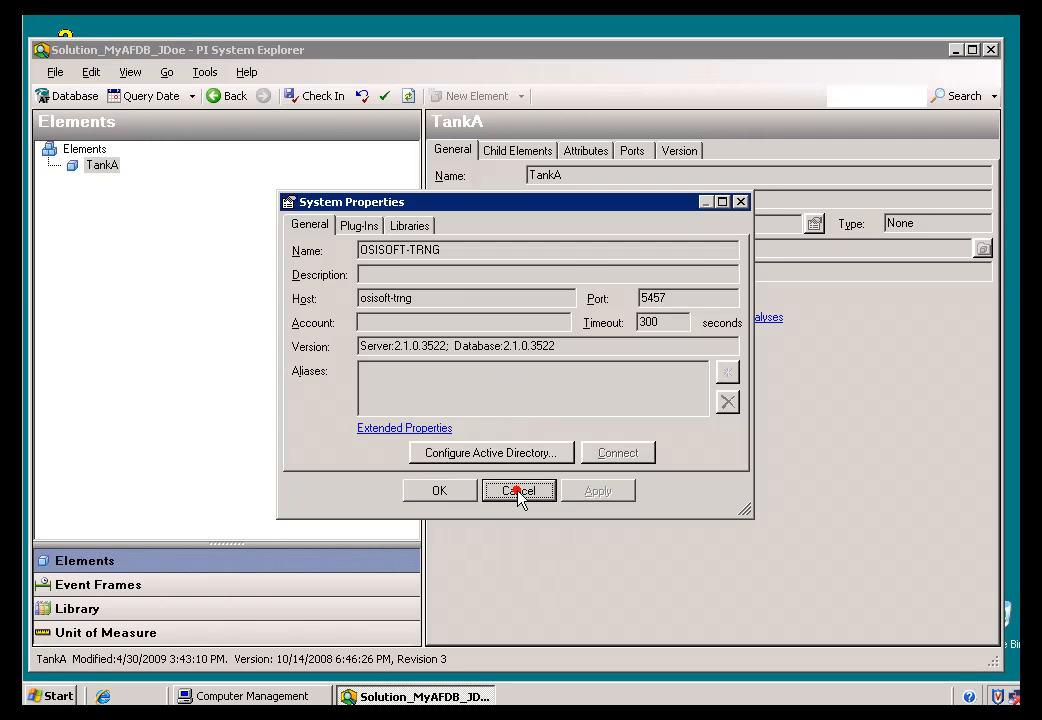
click(518, 490)
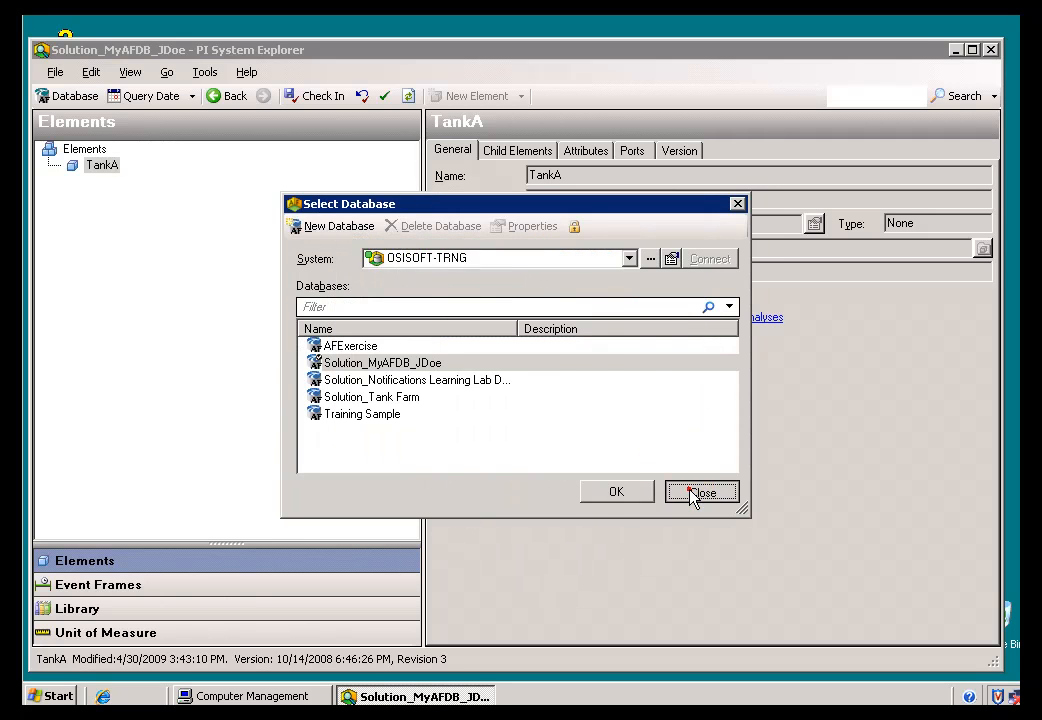
Step: Check the AFServers group's Members list for OSISOFT-TRNG, close its properties, and bring up the Start menu
click(701, 491)
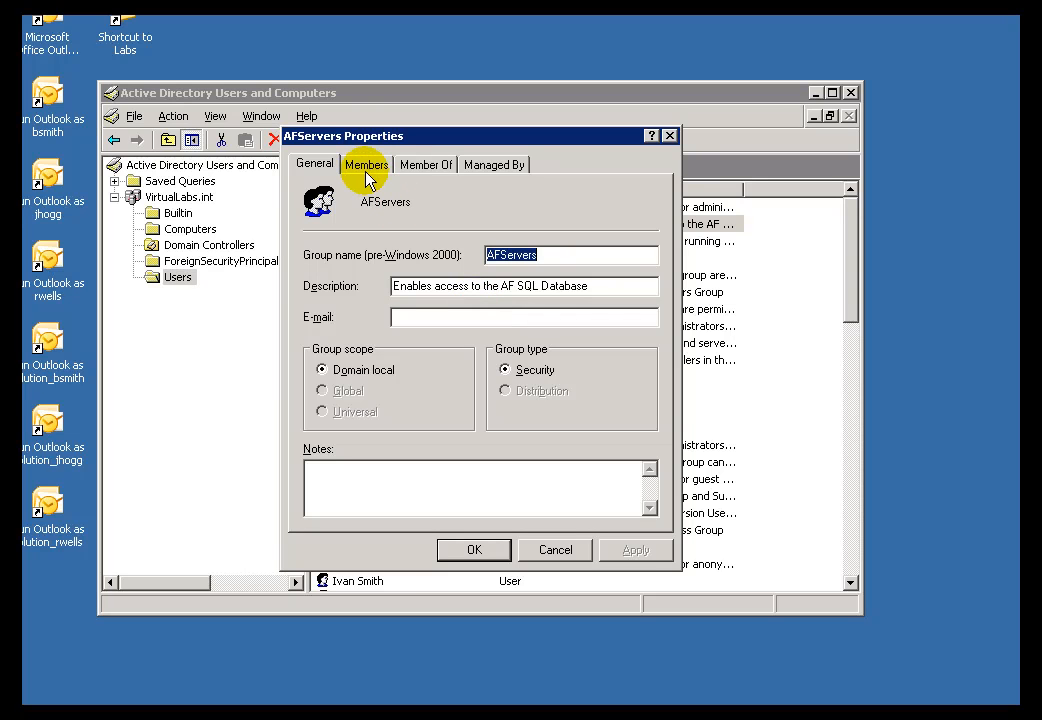
click(366, 164)
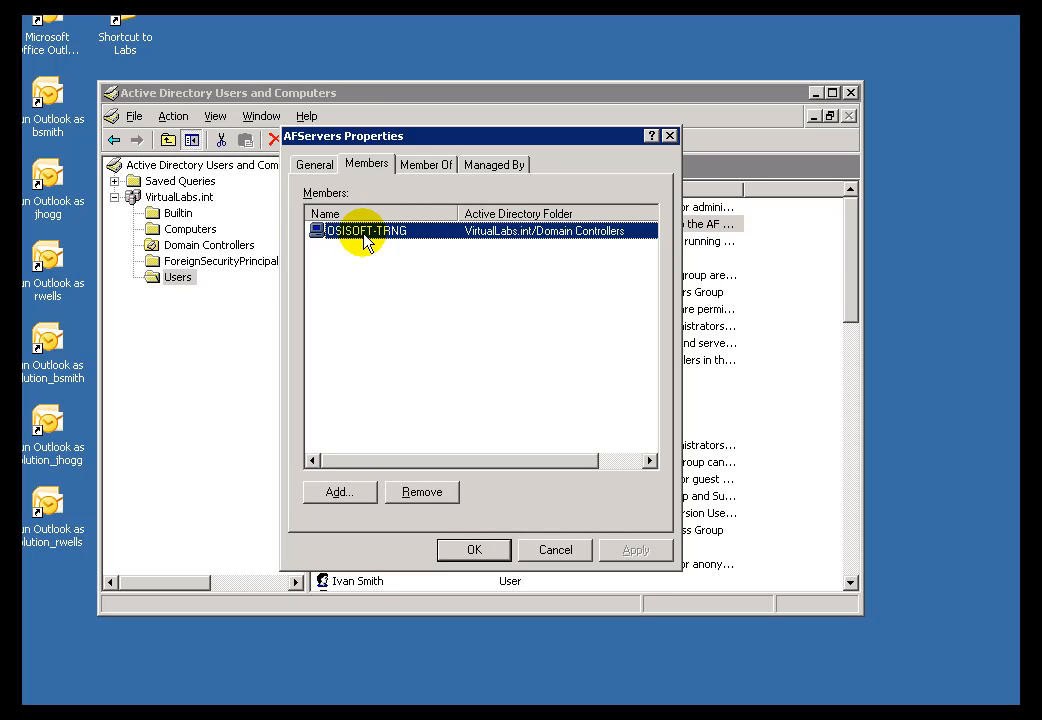
mouse_move(375, 240)
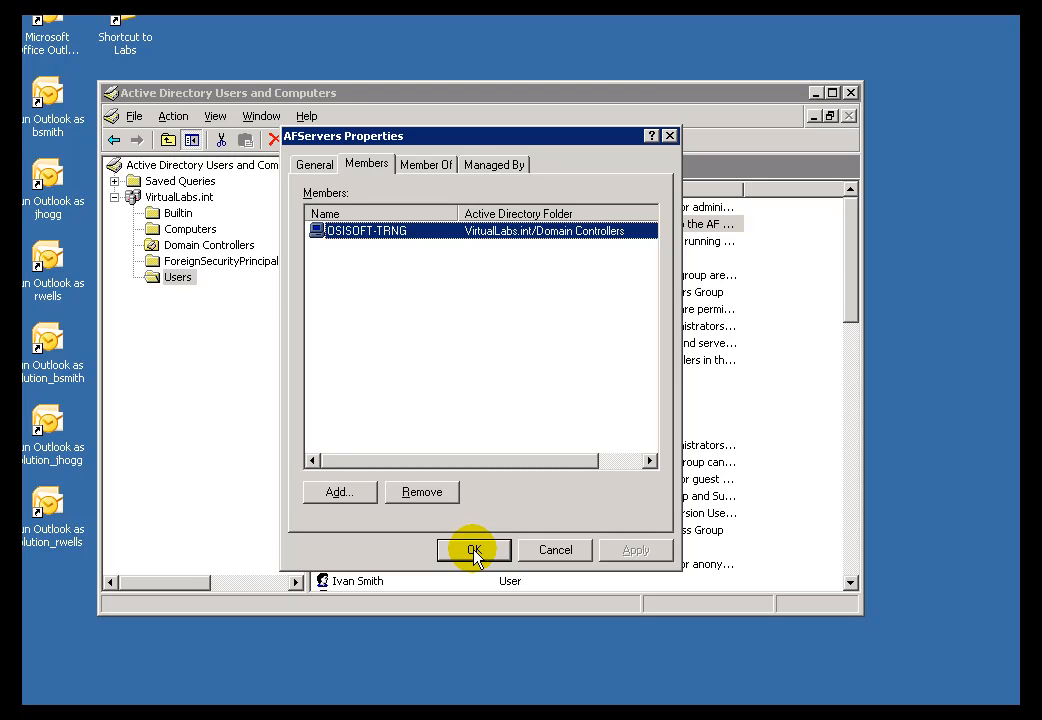
click(474, 550)
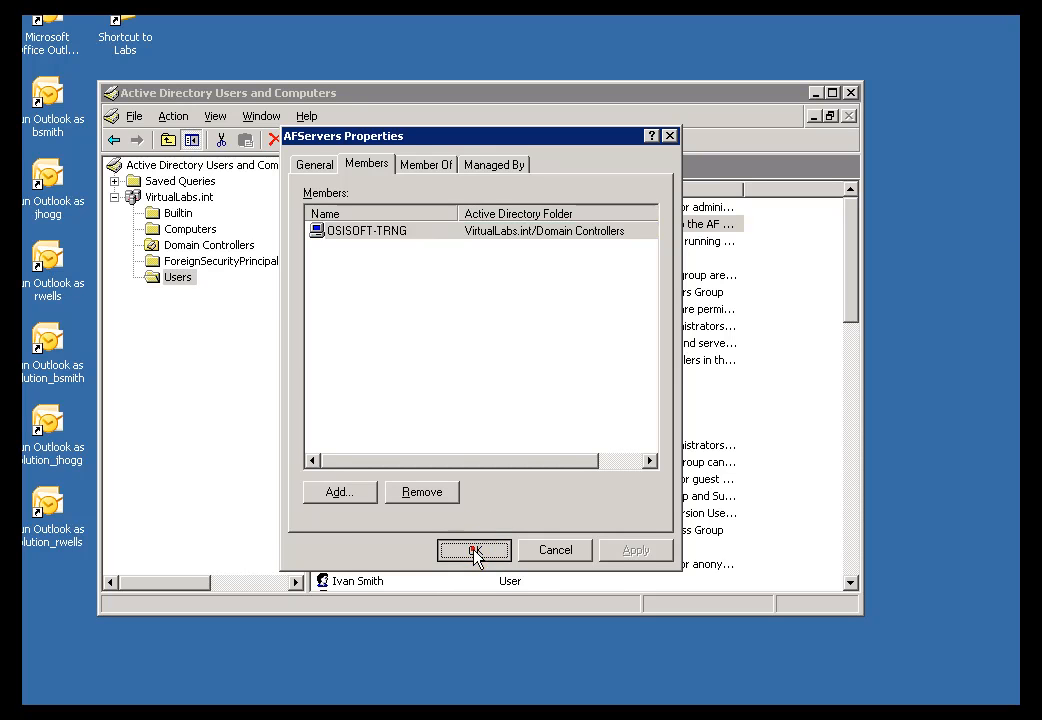
click(473, 550)
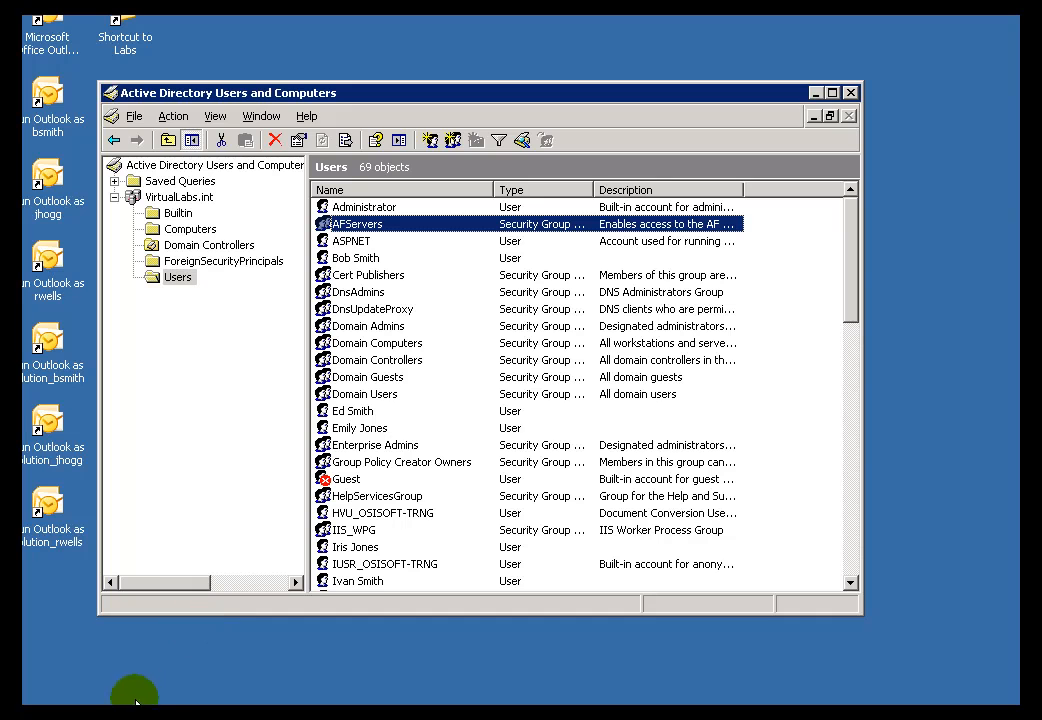
mouse_move(90, 700)
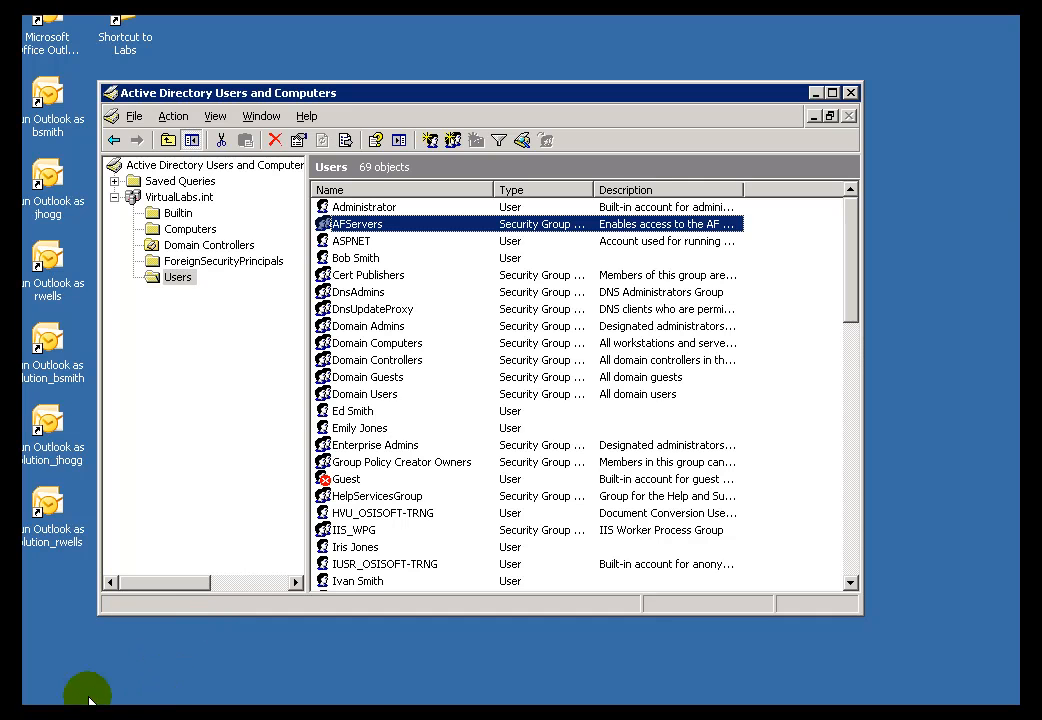
click(88, 700)
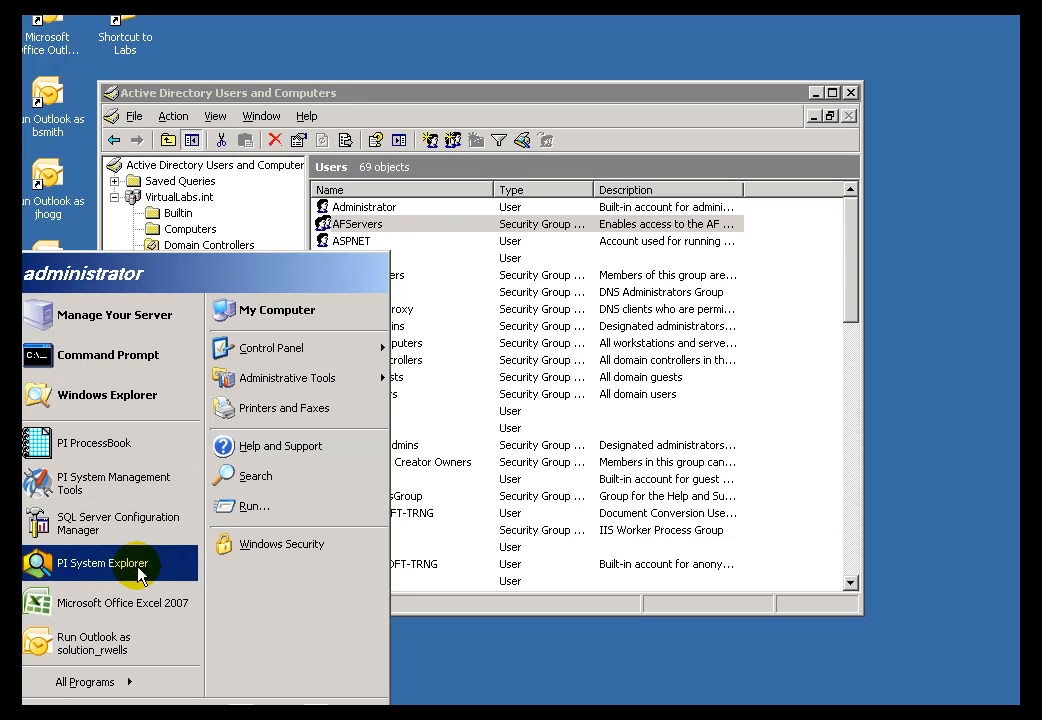
mouse_move(281, 543)
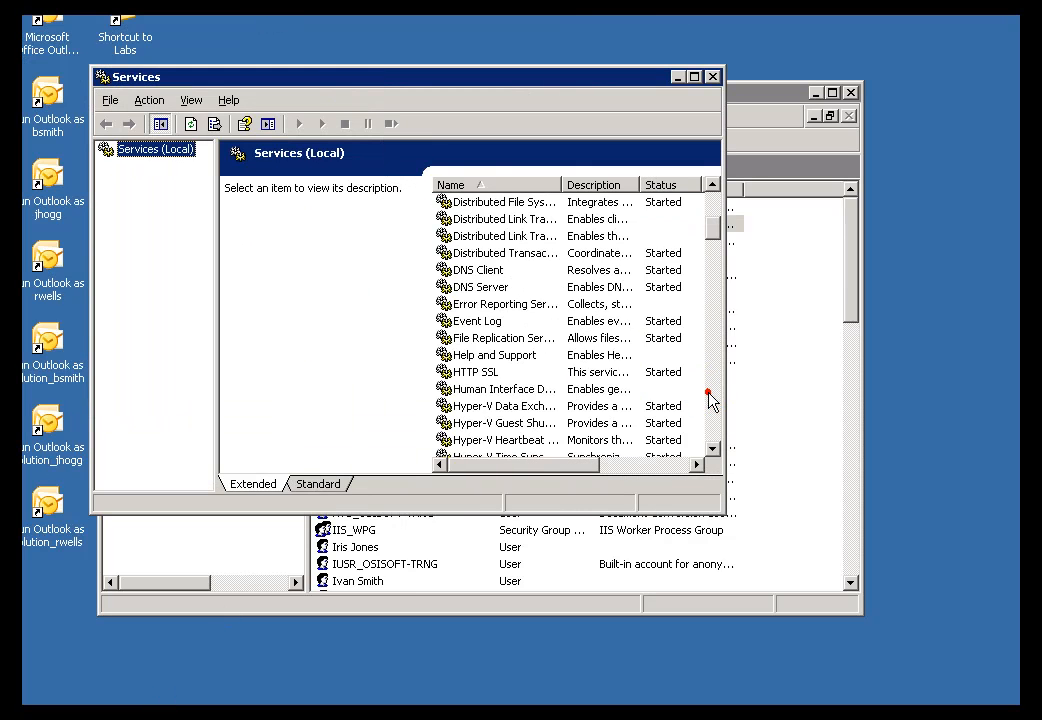
Step: Show the PI AF Server 2.x service's Log On settings, confirming it runs as NetworkService
scroll(down, 3)
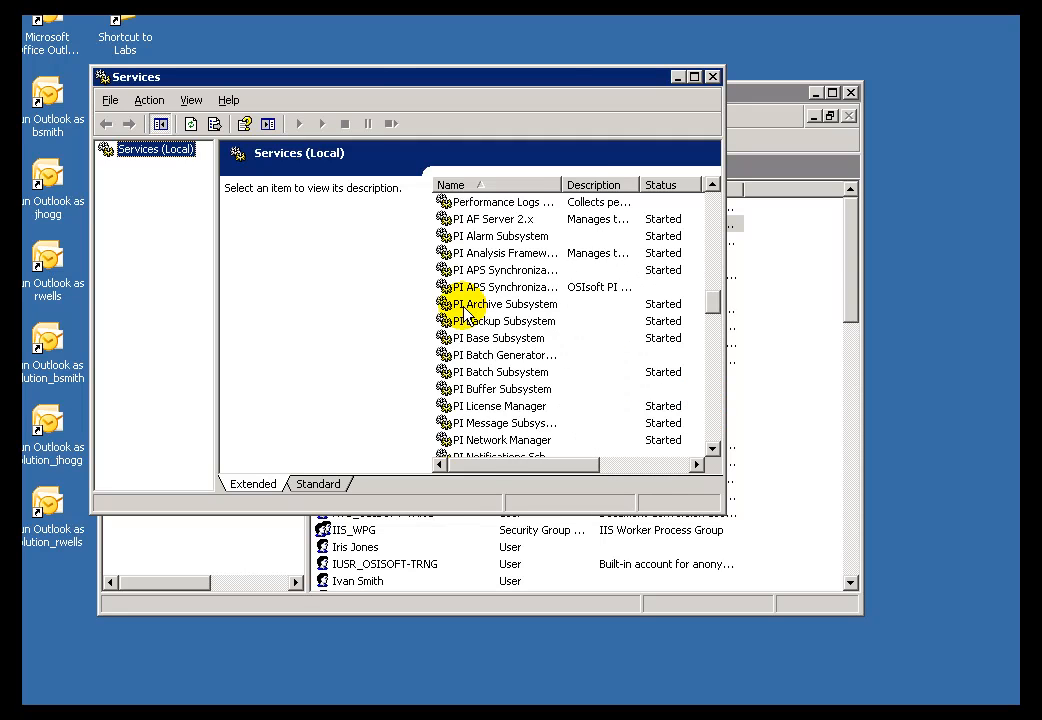
double_click(502, 218)
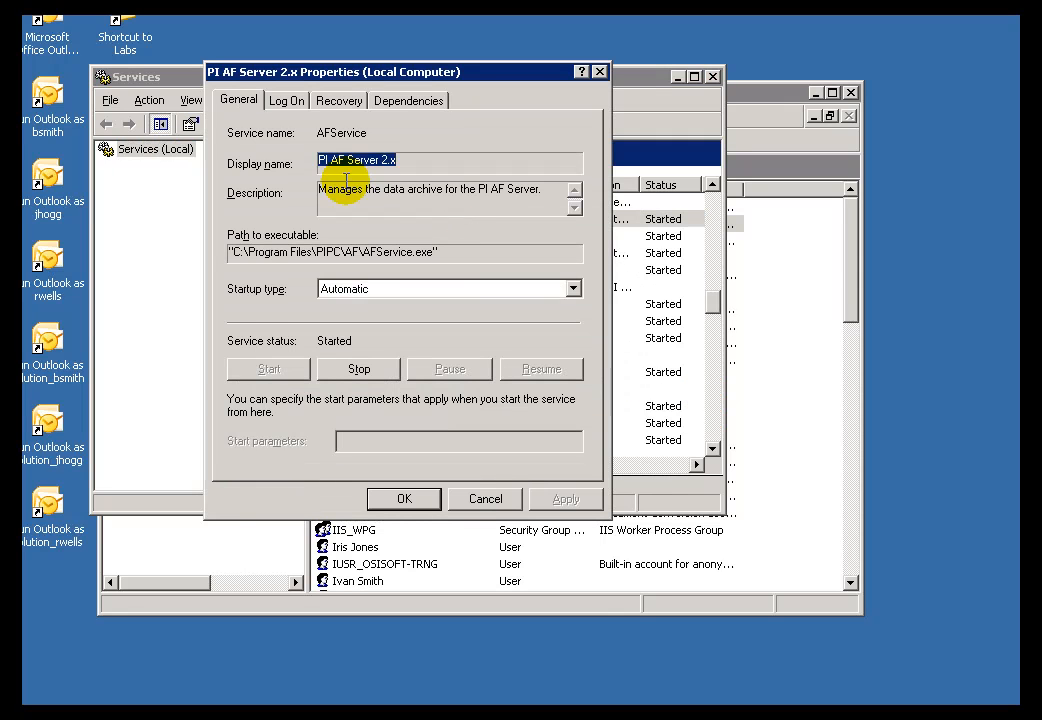
click(287, 100)
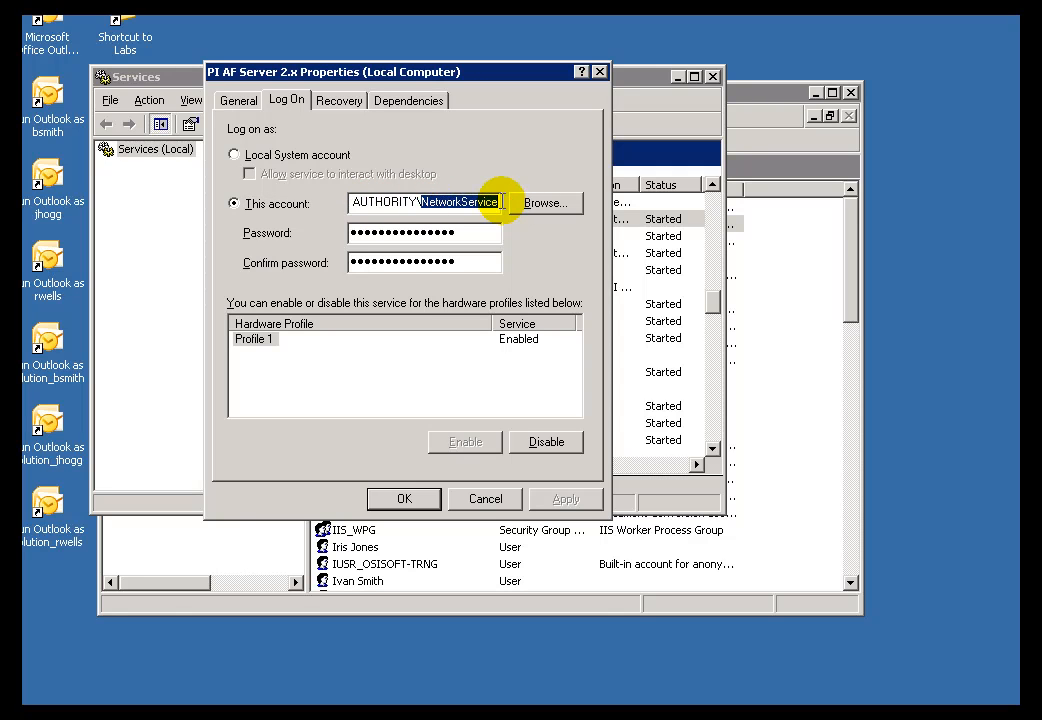
click(414, 695)
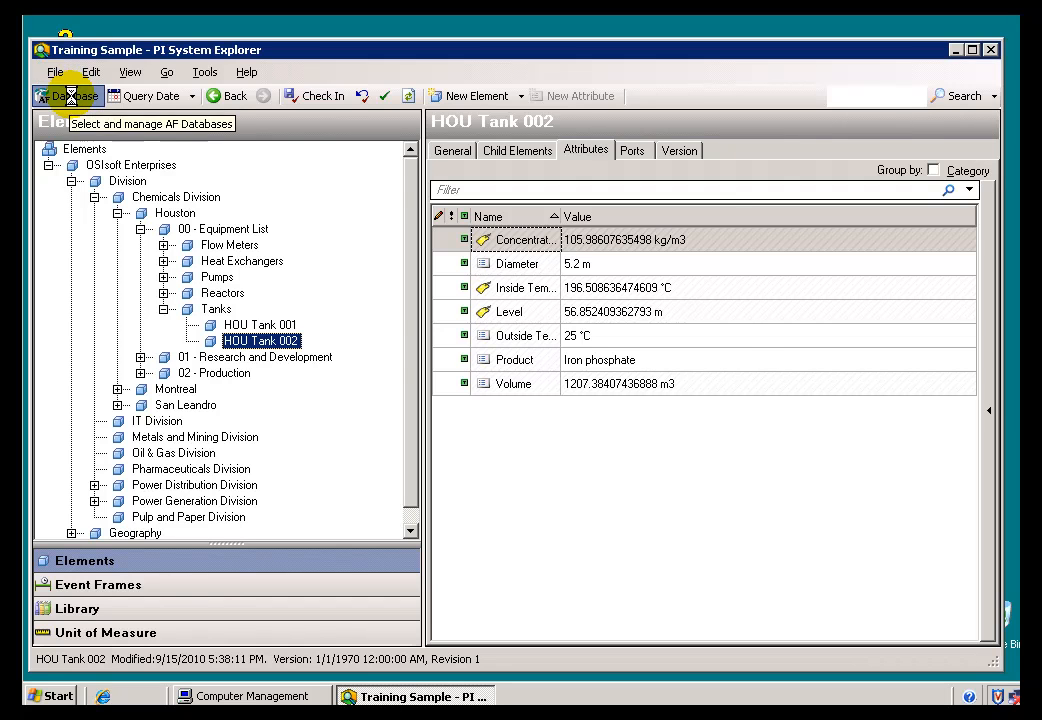
Step: Connect to the Training Sample database on the NICKGX280 AF server
click(67, 95)
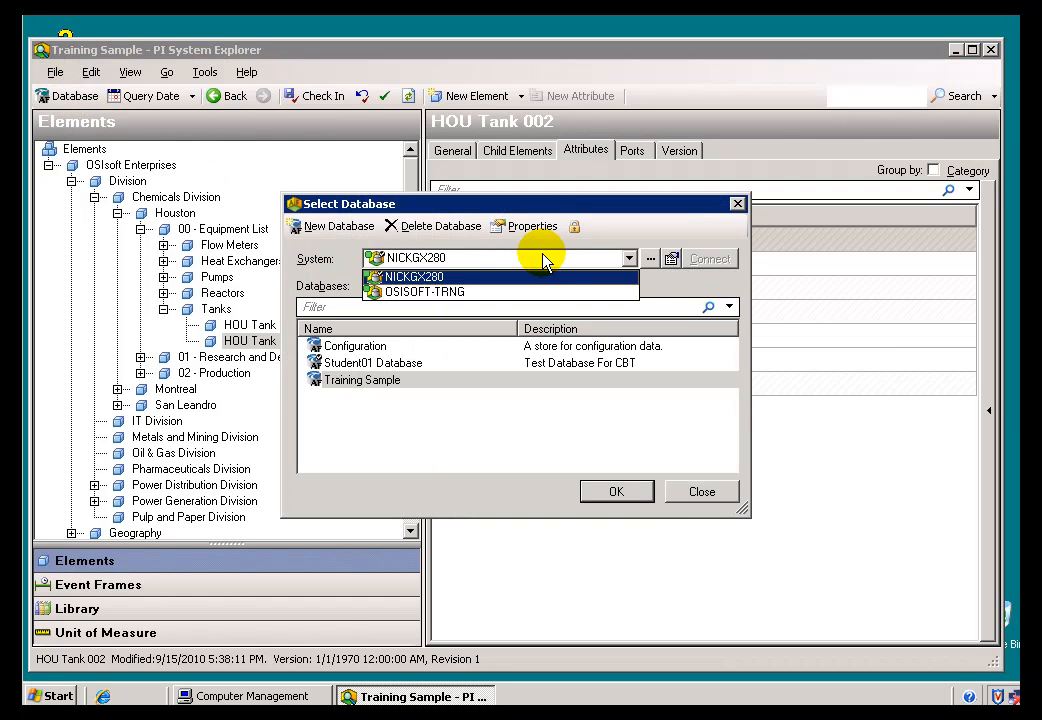
click(410, 276)
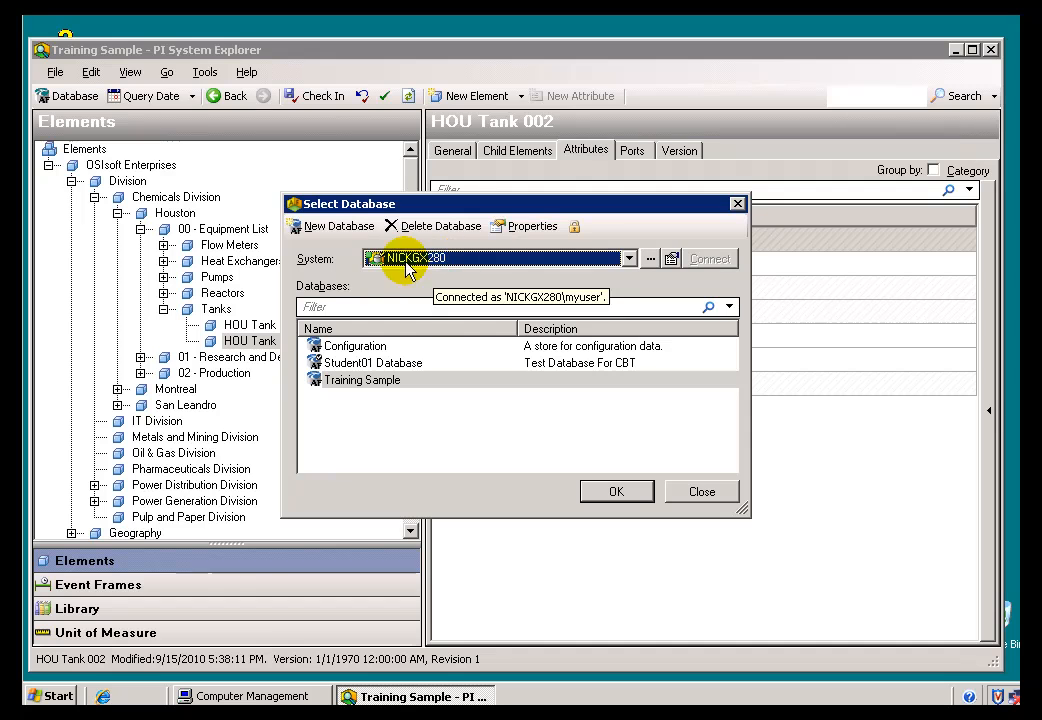
click(362, 379)
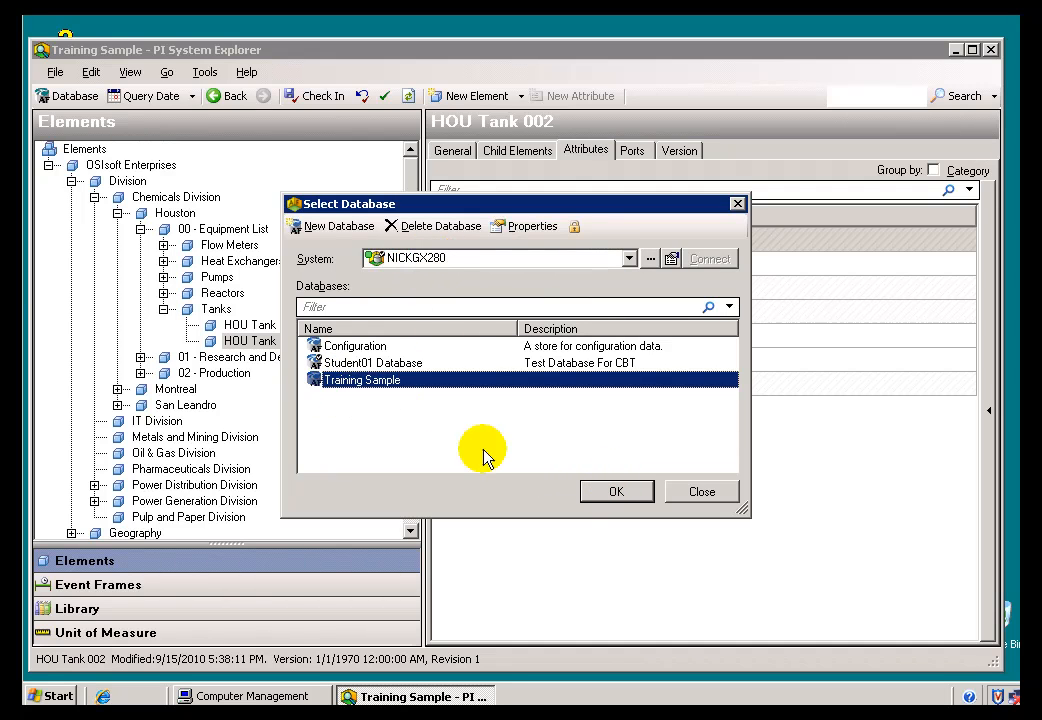
click(616, 491)
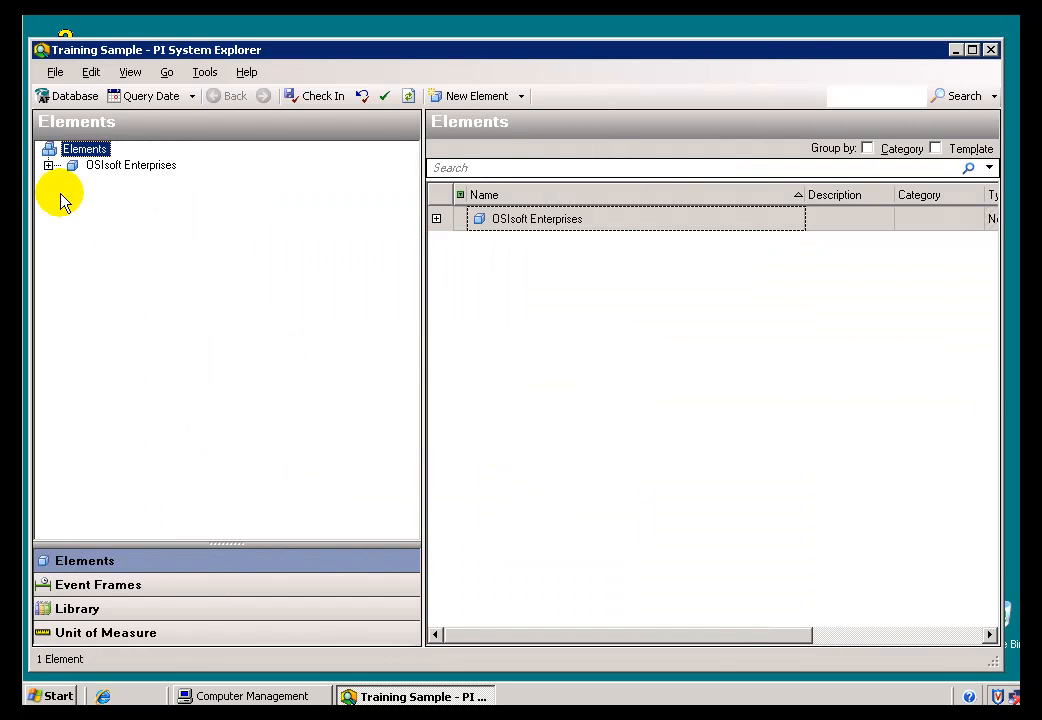
Step: Drill down Division > Chemicals Division > Houston > Tanks to HOU Tank 001's attributes
click(48, 165)
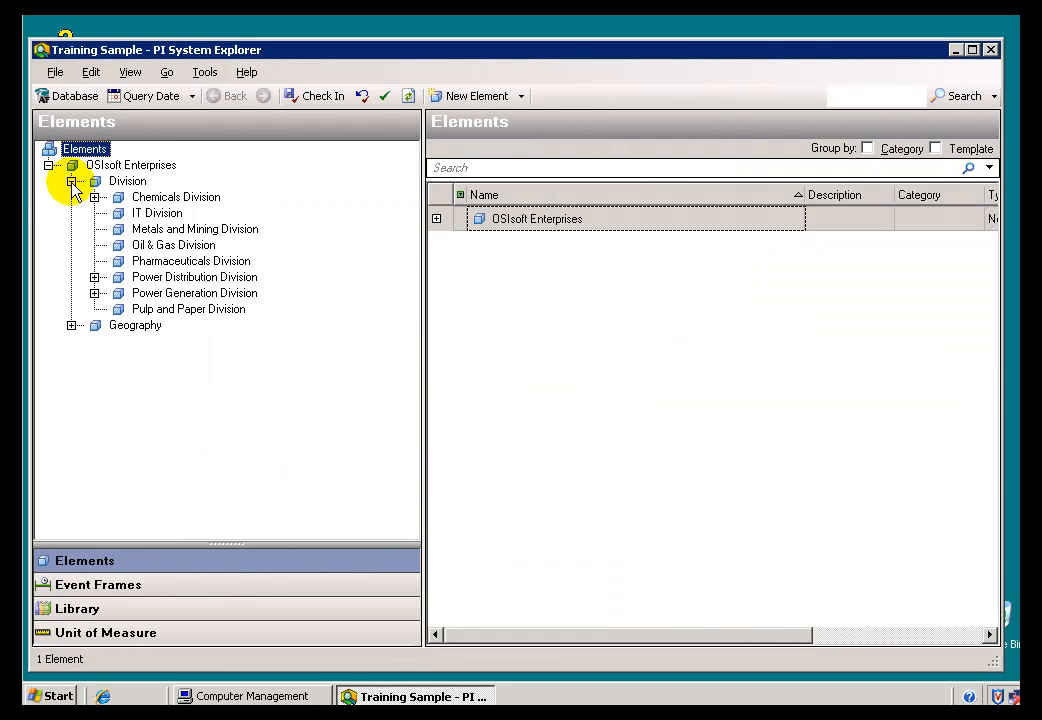
click(94, 196)
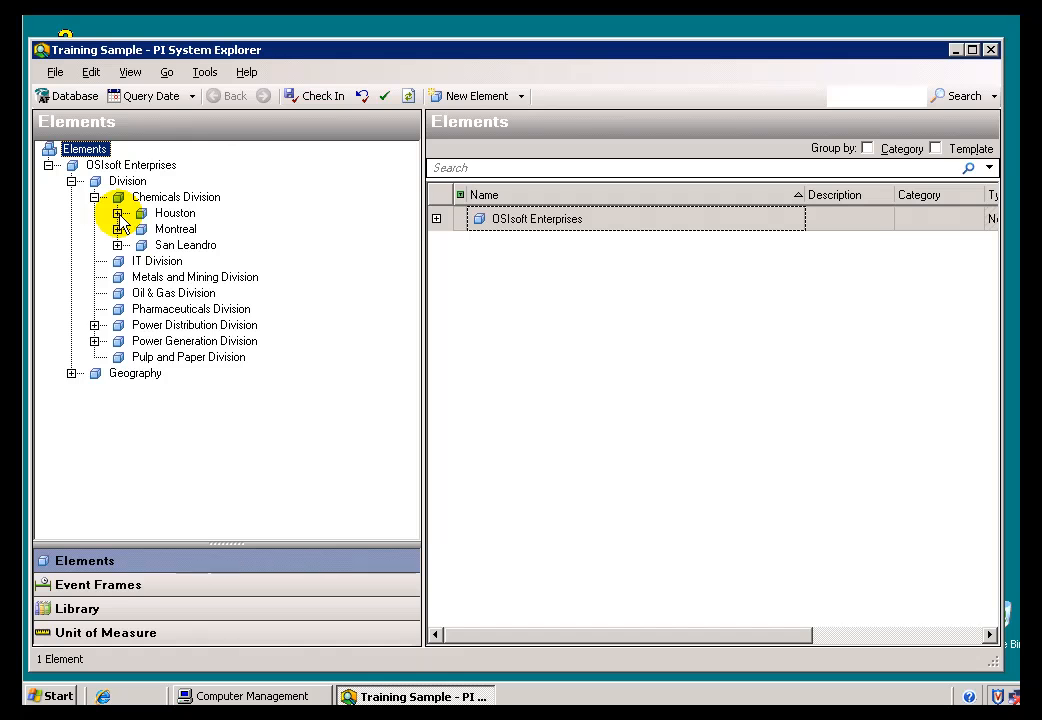
click(117, 213)
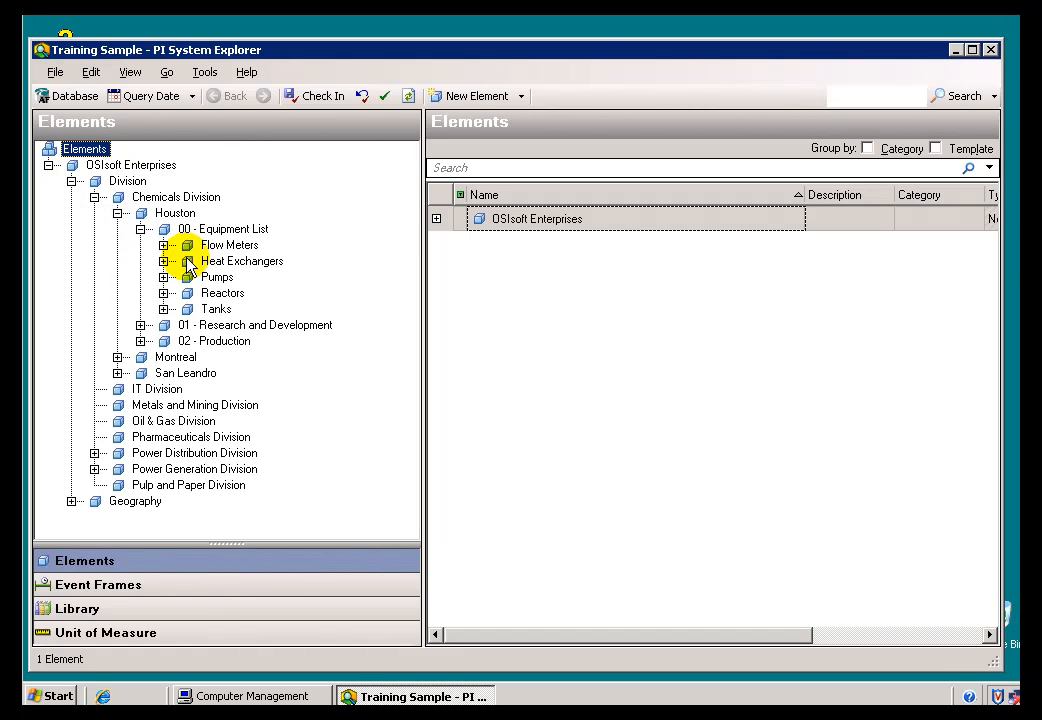
click(164, 308)
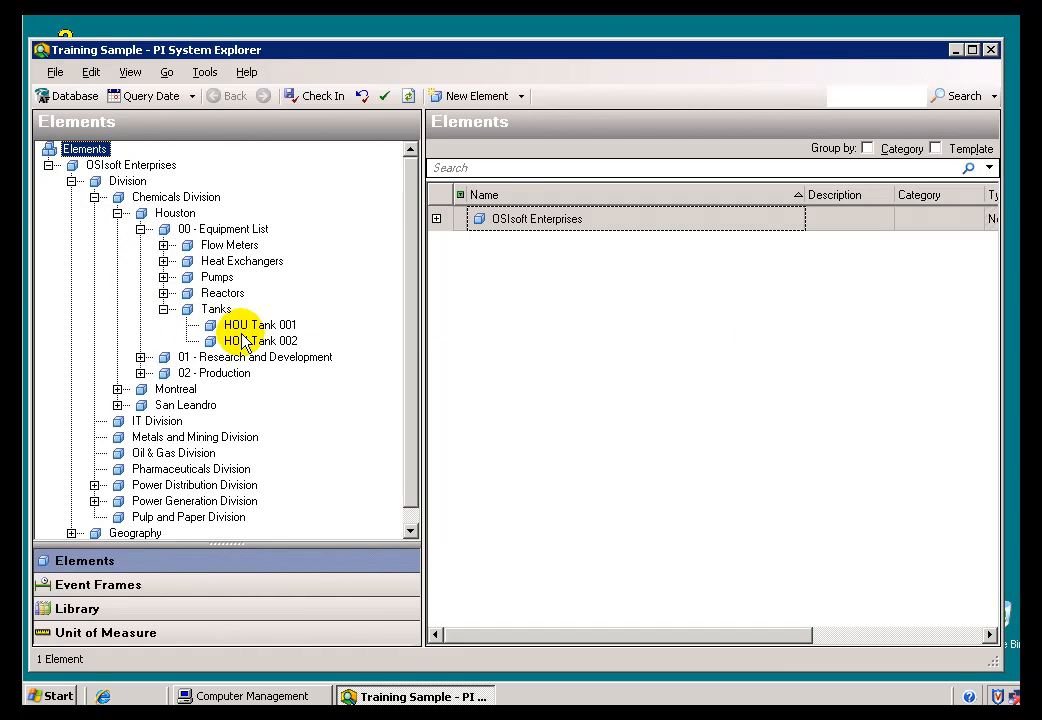
click(257, 324)
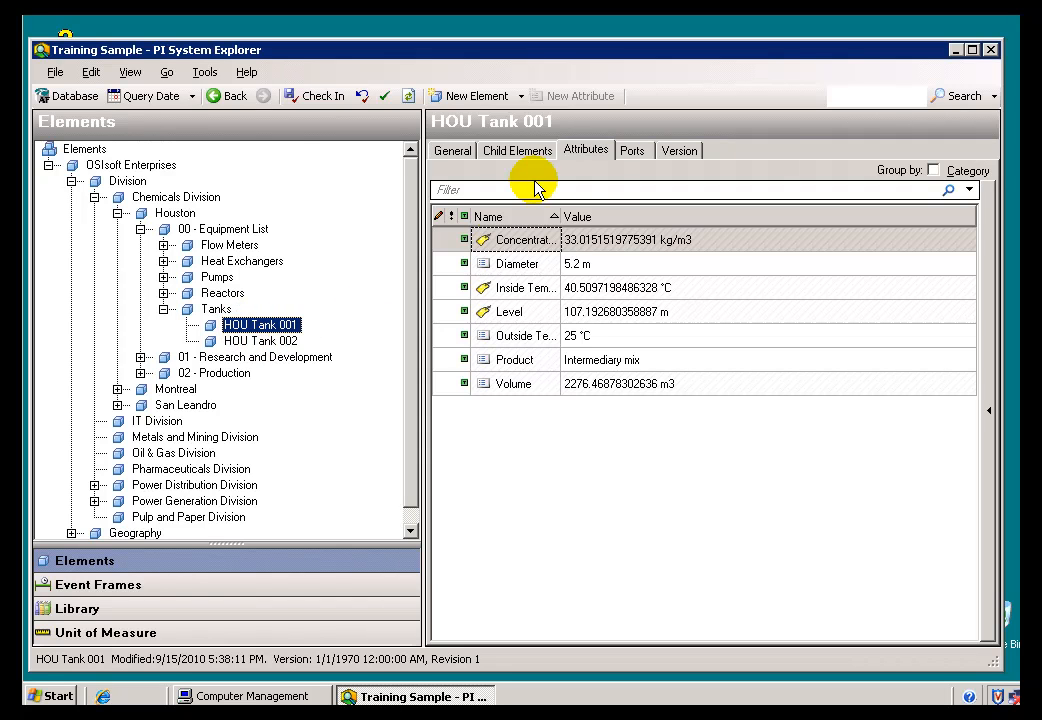
mouse_move(648, 240)
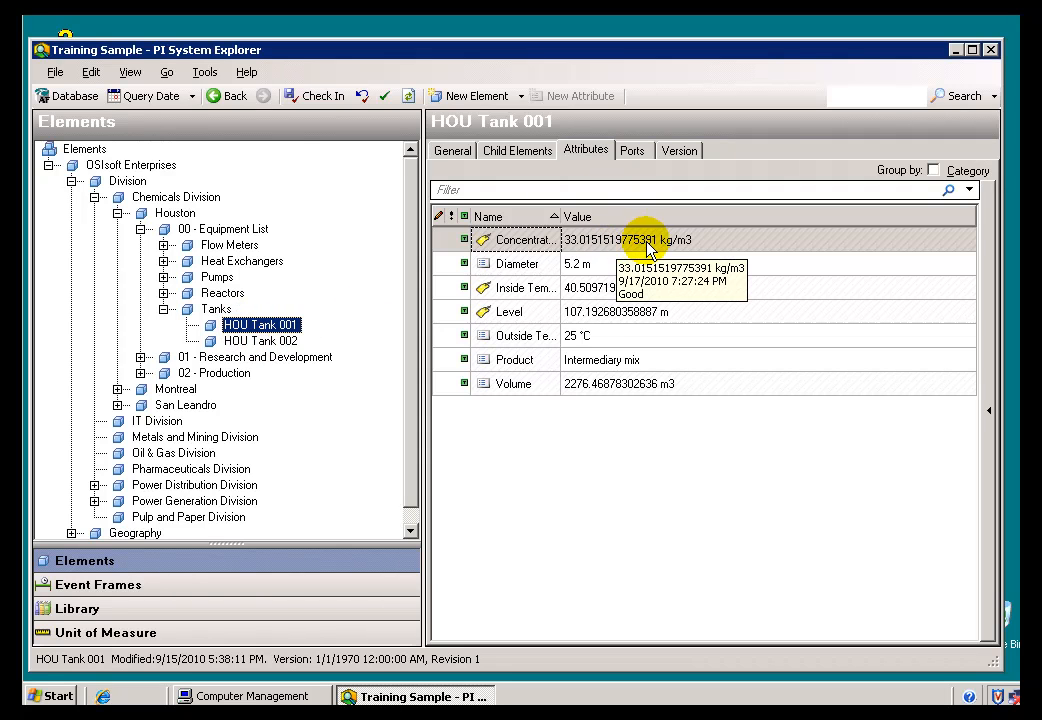
mouse_move(592, 180)
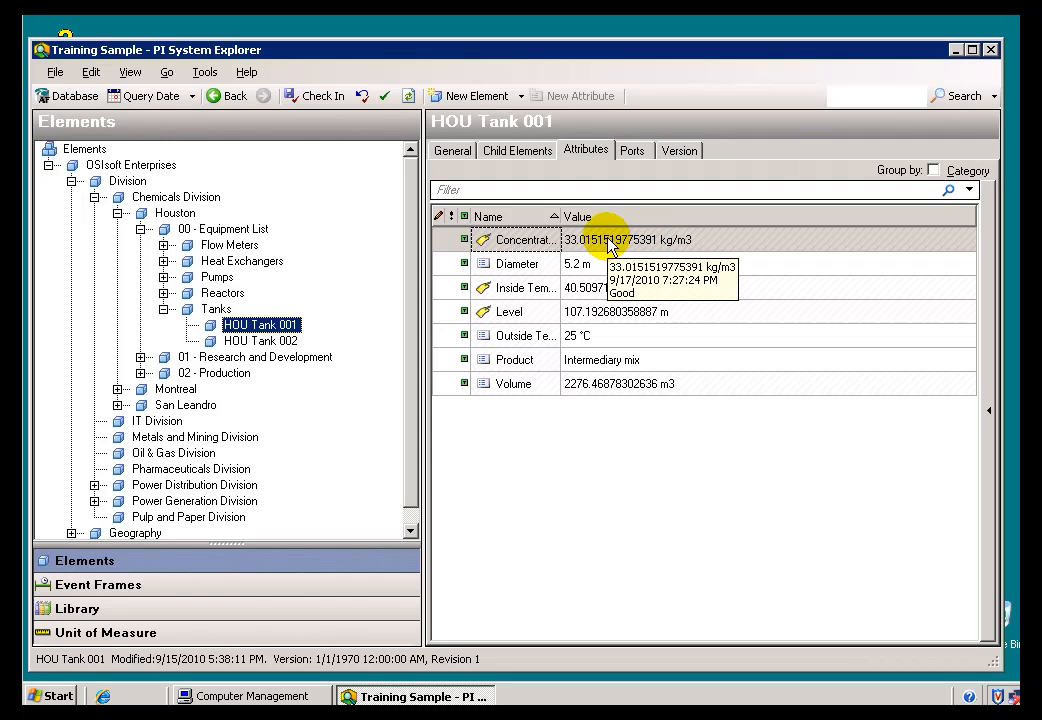
mouse_move(880, 338)
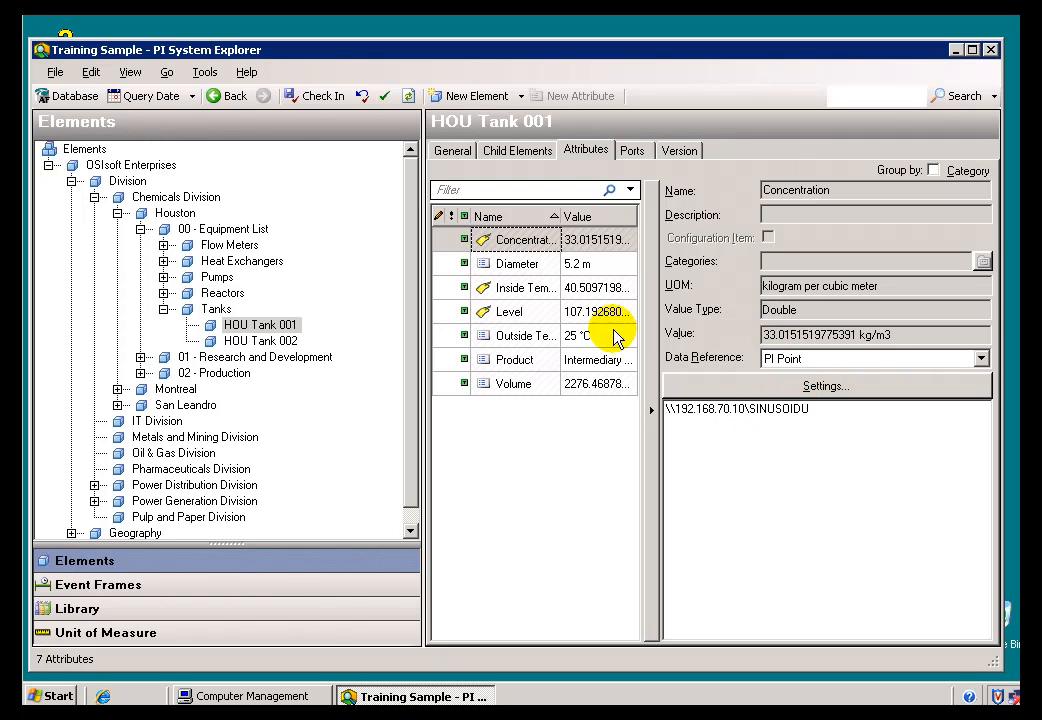
Step: Compare the PI Point references of Level, Outside Temperature and Concentration, then select the Tanks element
double_click(700, 408)
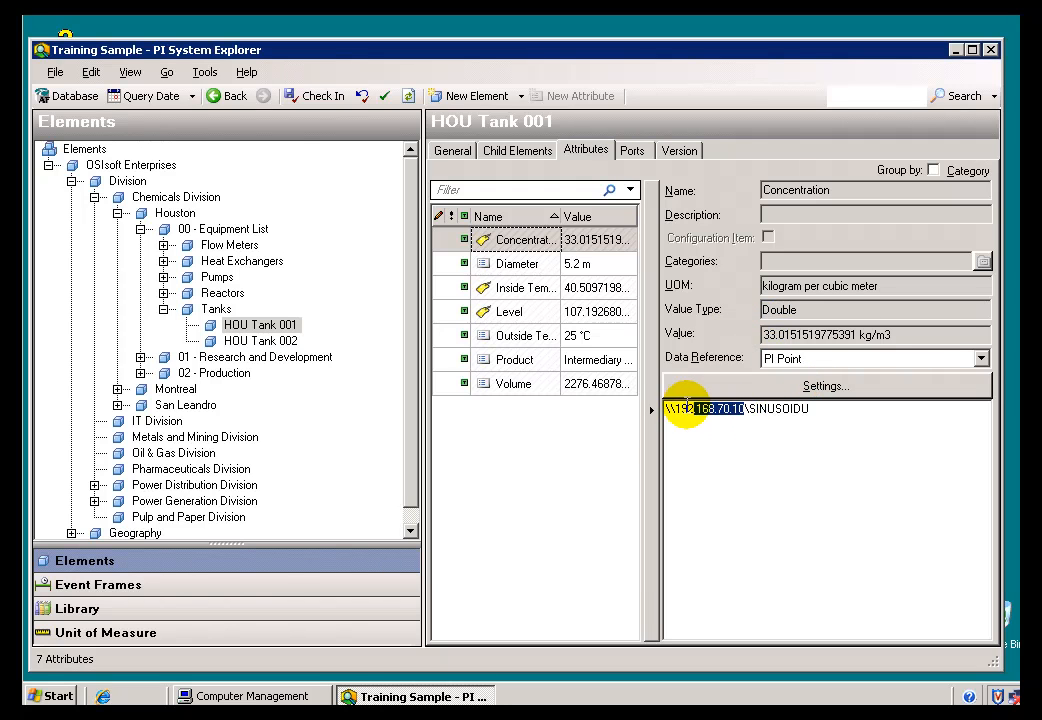
click(508, 311)
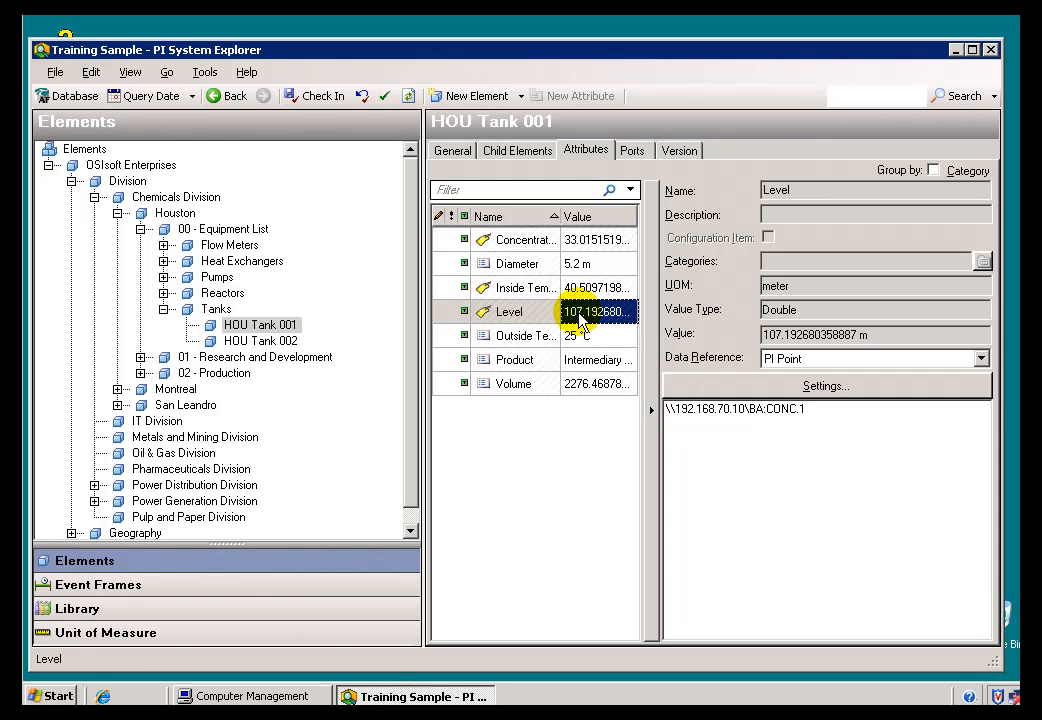
click(520, 335)
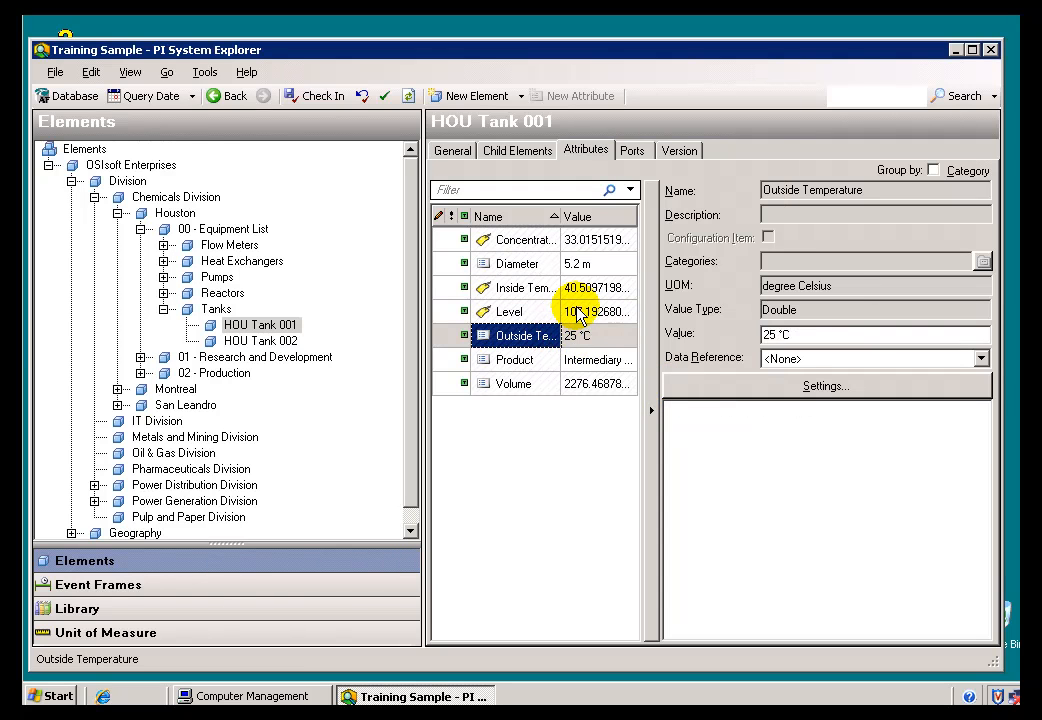
click(508, 311)
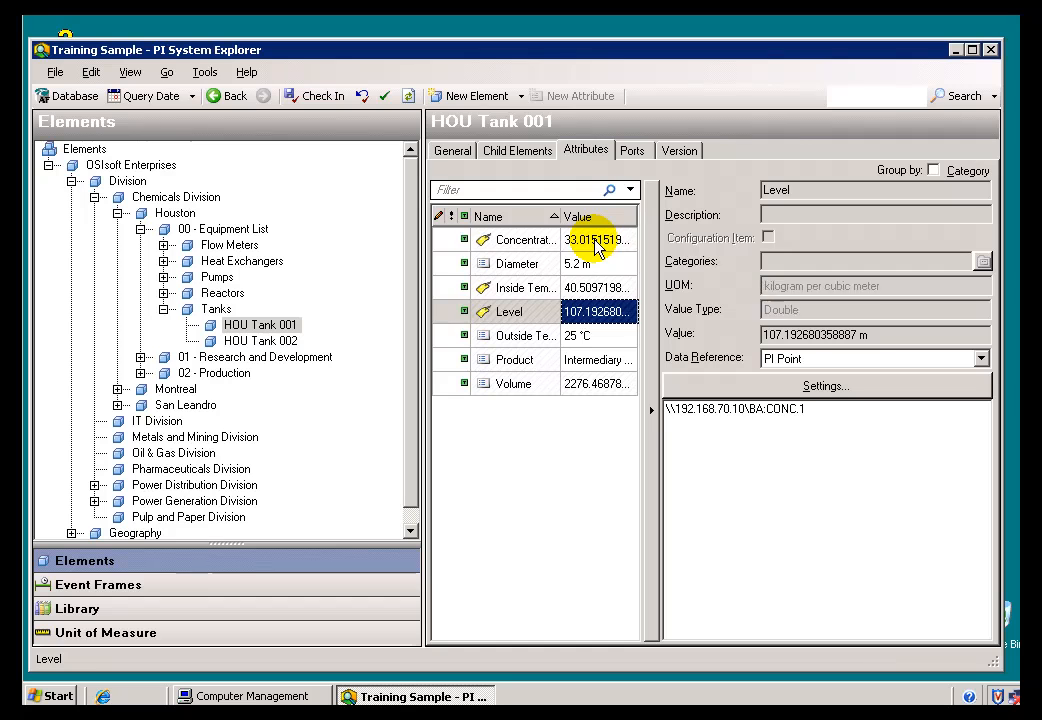
click(524, 240)
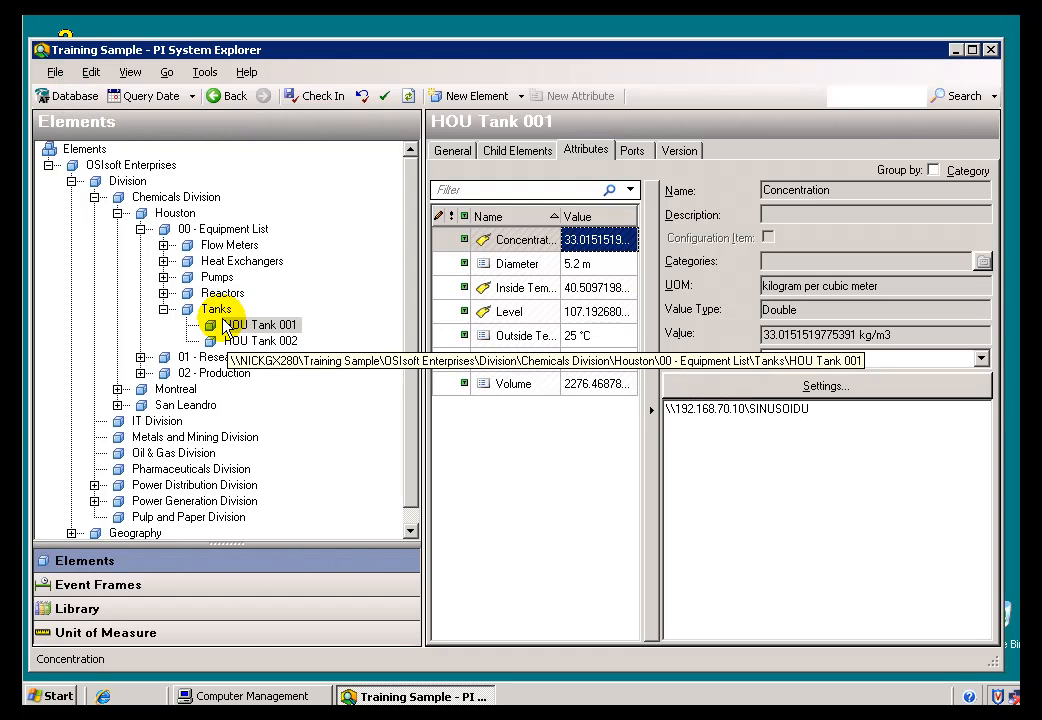
click(217, 308)
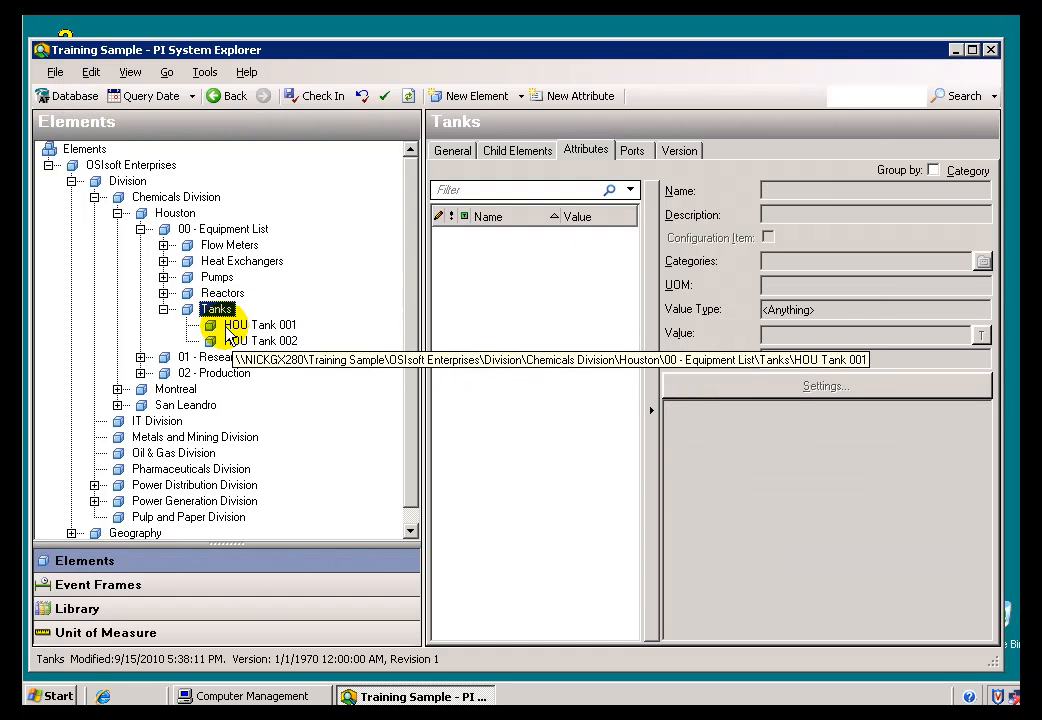
Step: Create a new element from the Tank template under Tanks, named Chemical Tank1
right_click(217, 308)
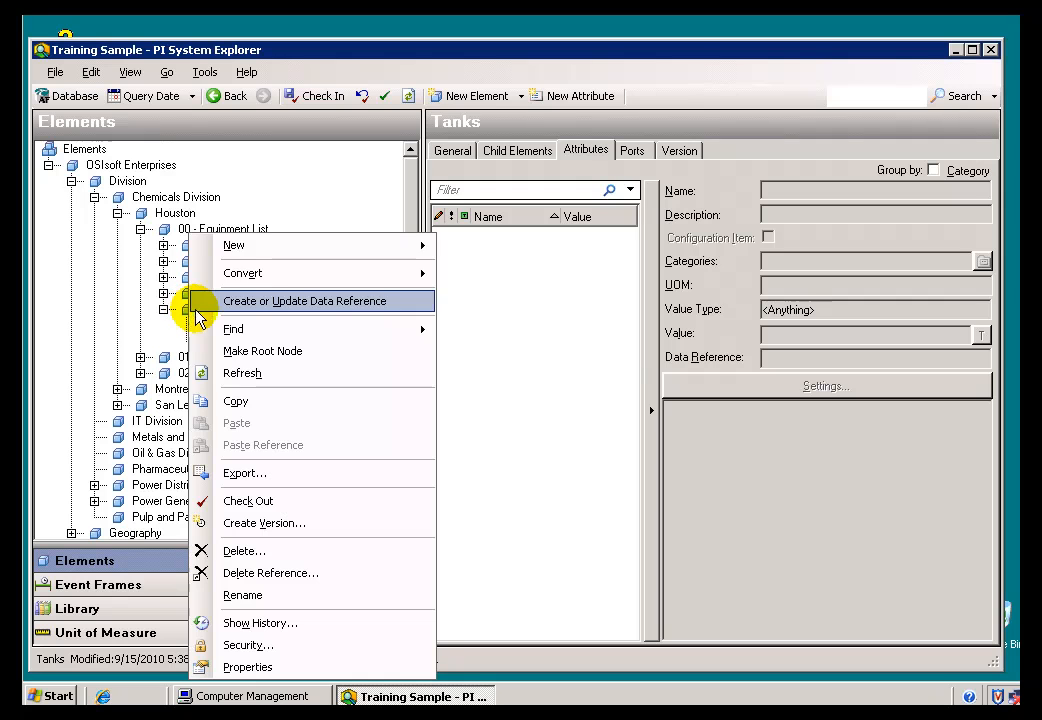
mouse_move(233, 244)
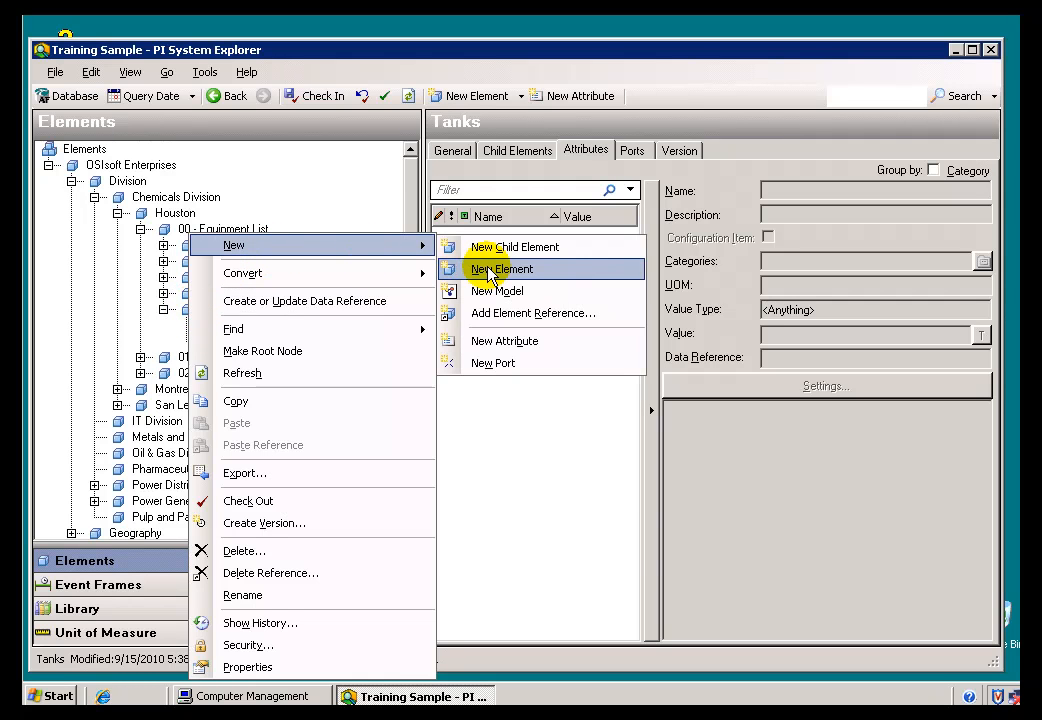
click(513, 247)
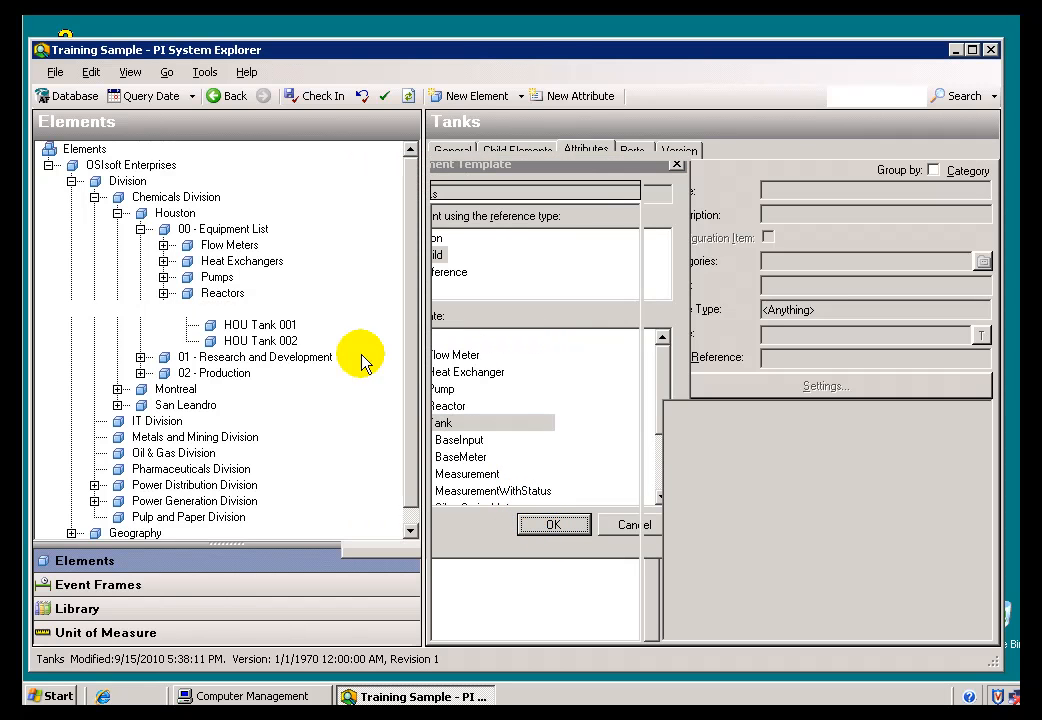
click(553, 524)
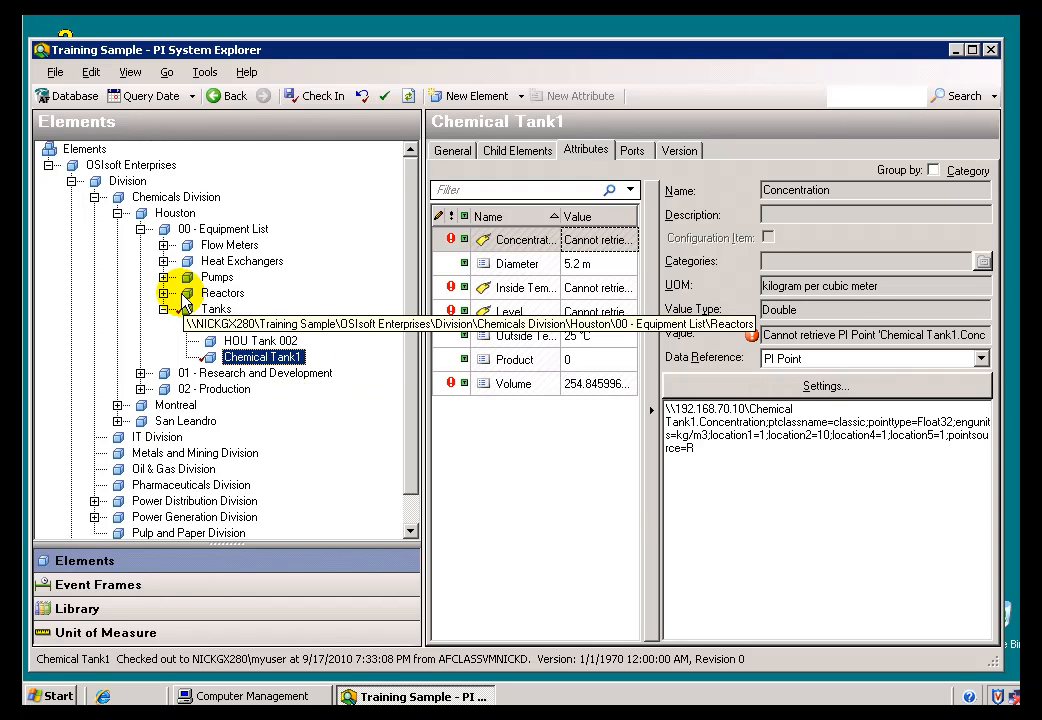
Step: Check in Chemical Tank1 and the edited Tanks, then view HOU Tank 002's live attributes
click(313, 95)
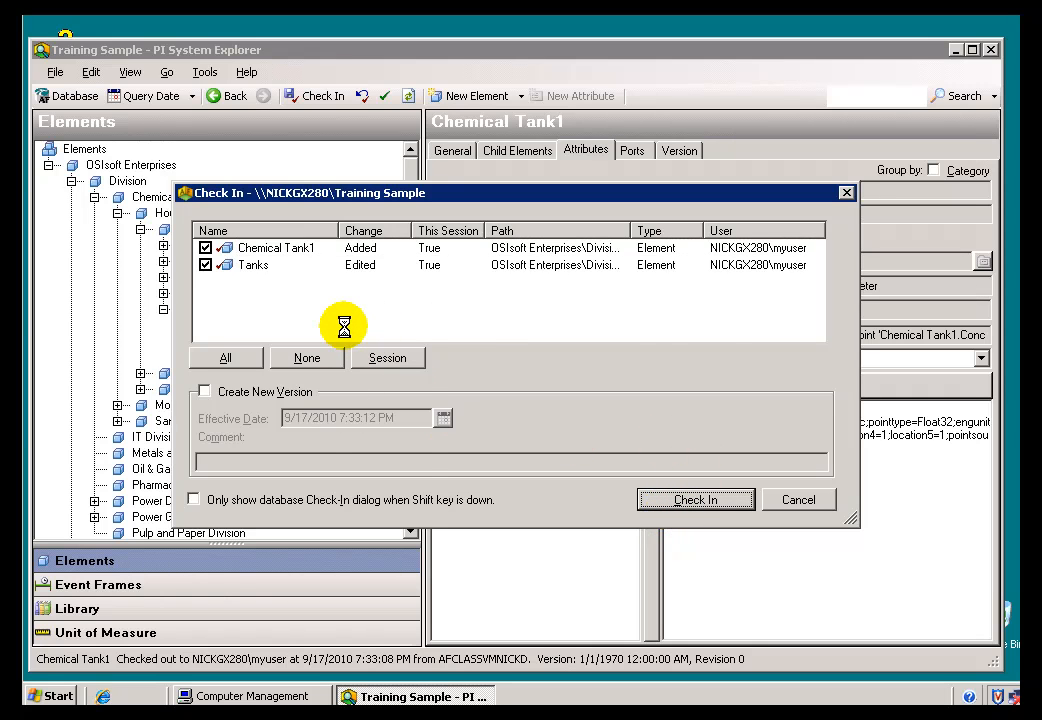
click(694, 499)
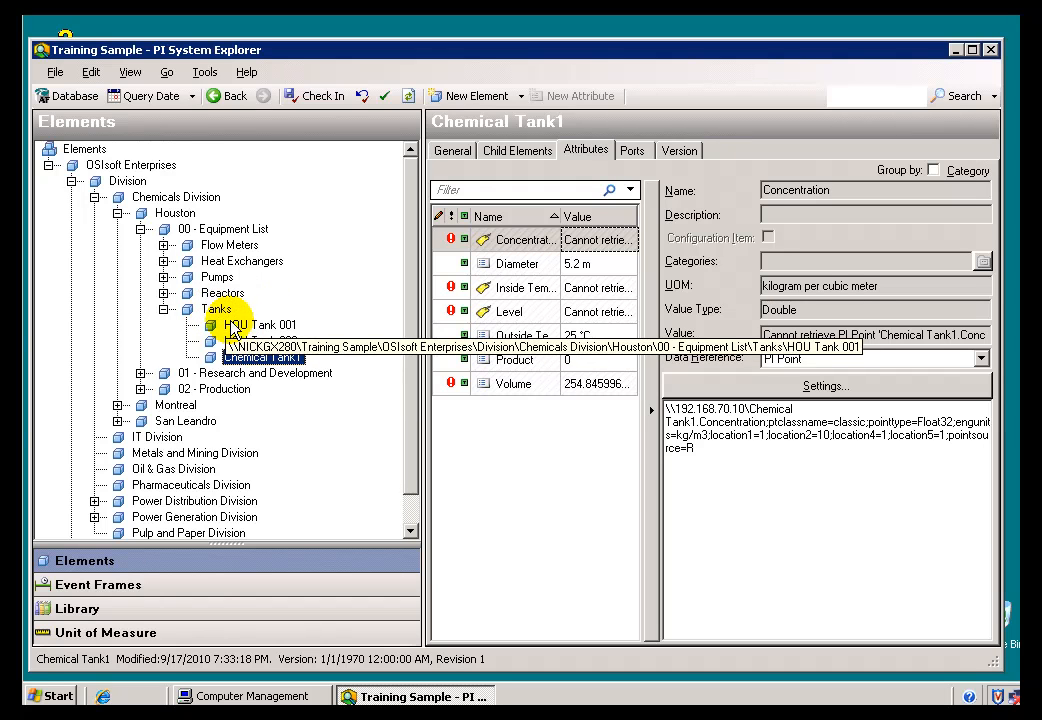
click(262, 340)
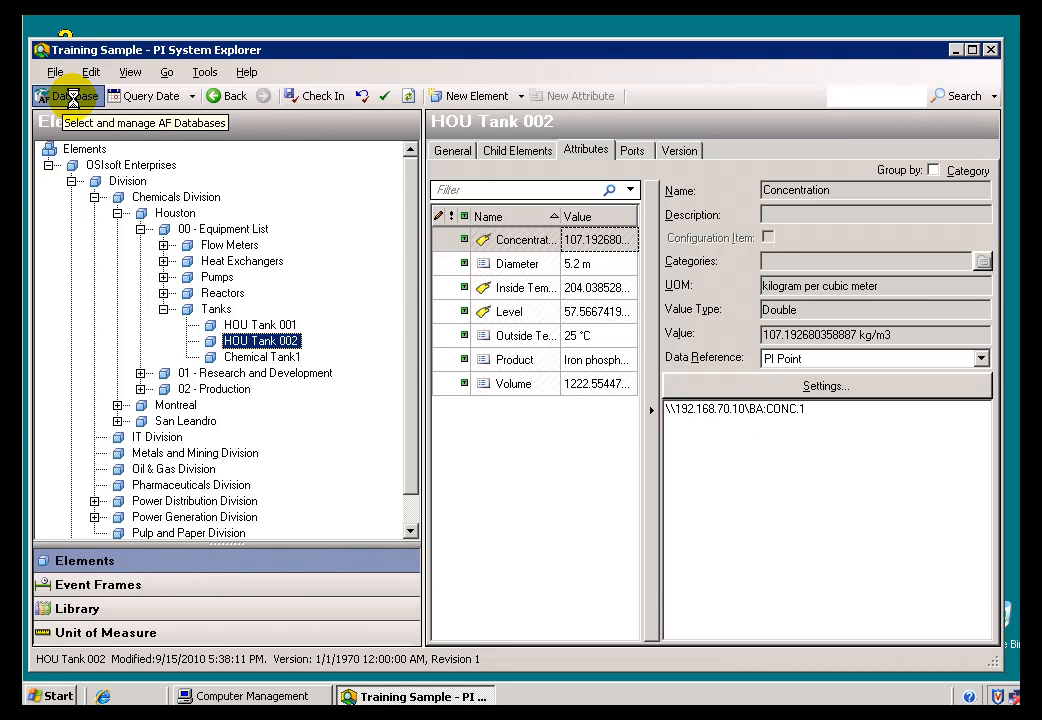
Step: Connect to the Training Sample database on the OSISOFT-TRNG AF server
click(66, 95)
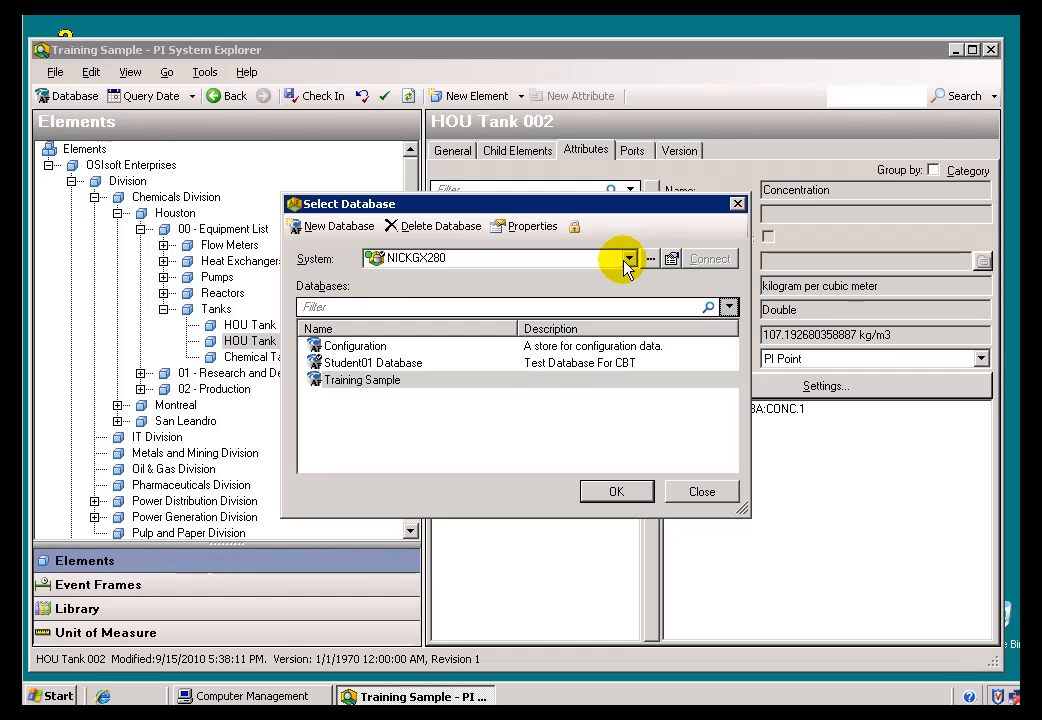
click(628, 258)
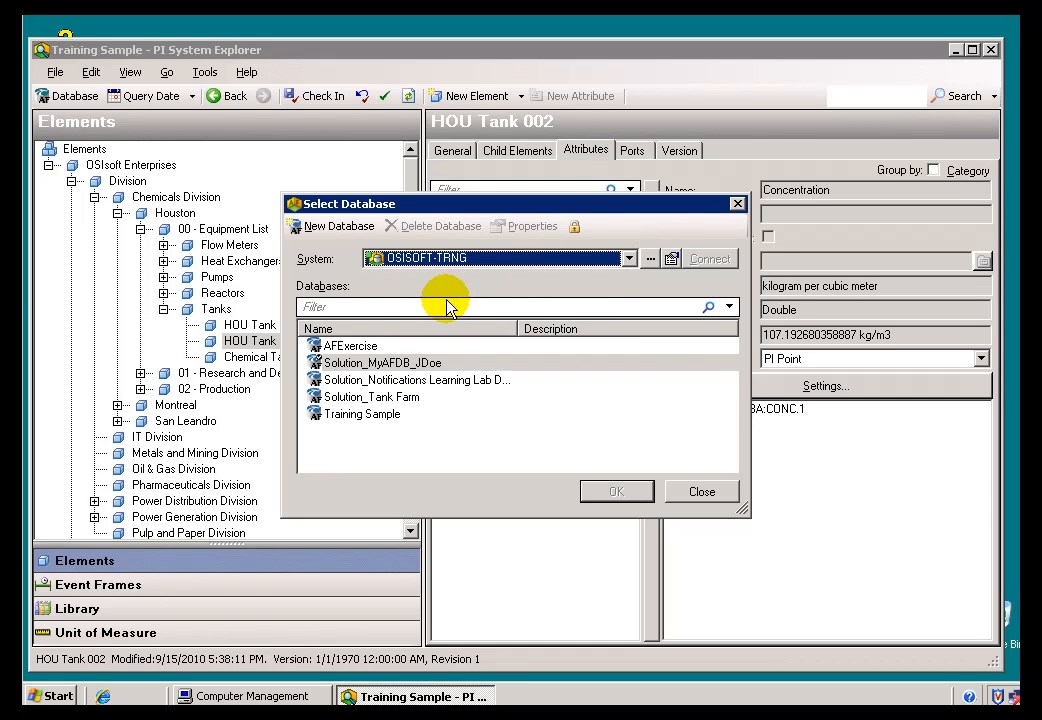
click(362, 413)
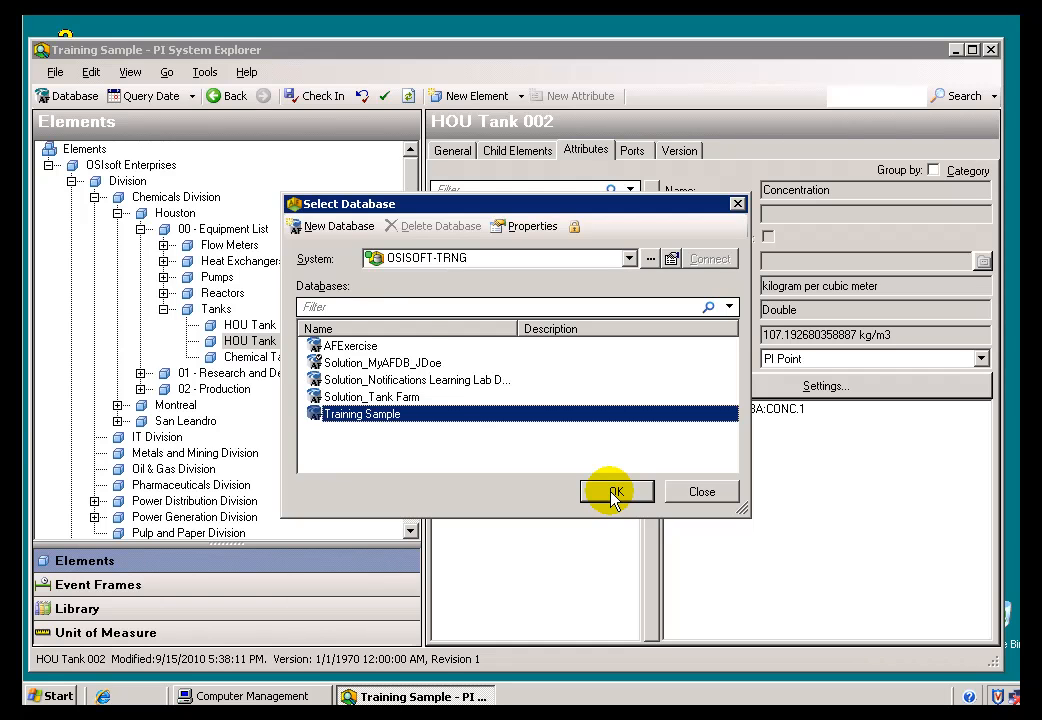
click(614, 491)
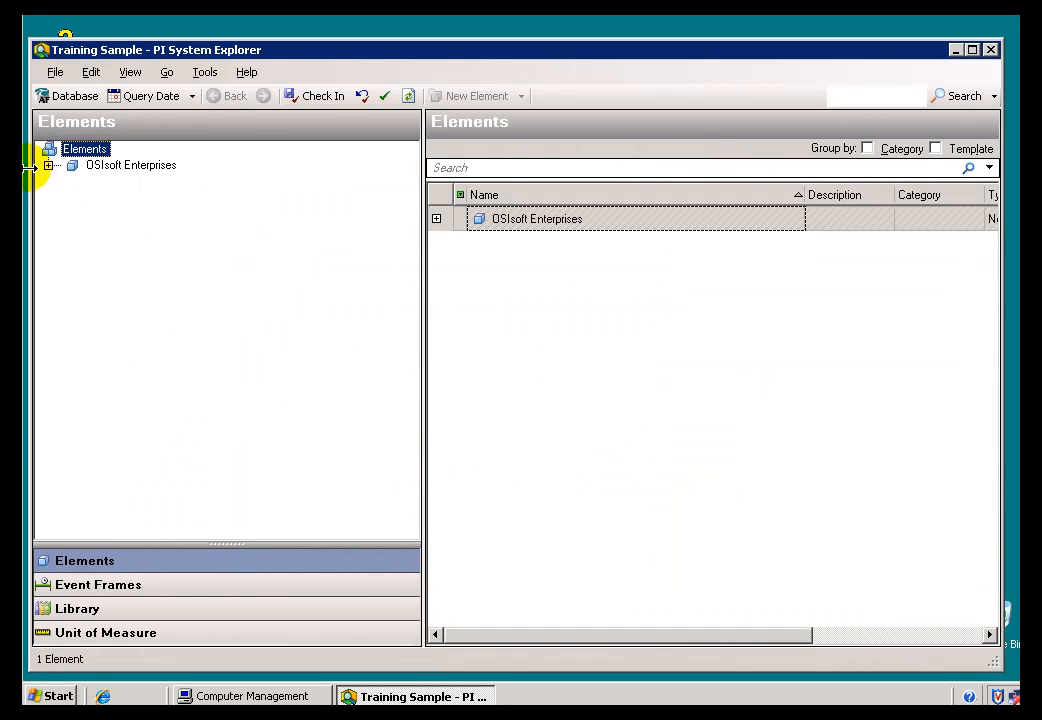
Step: Drill down Division > Chemicals Division > Houston > Tanks to HOU Tank 001's attributes on this server
click(53, 165)
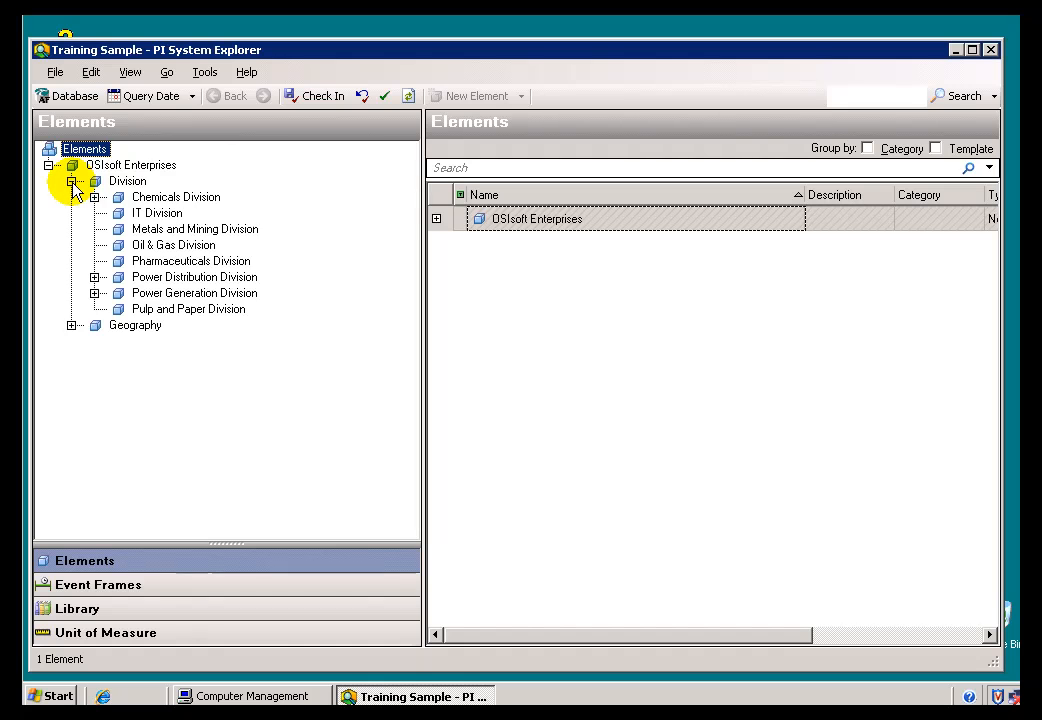
click(94, 196)
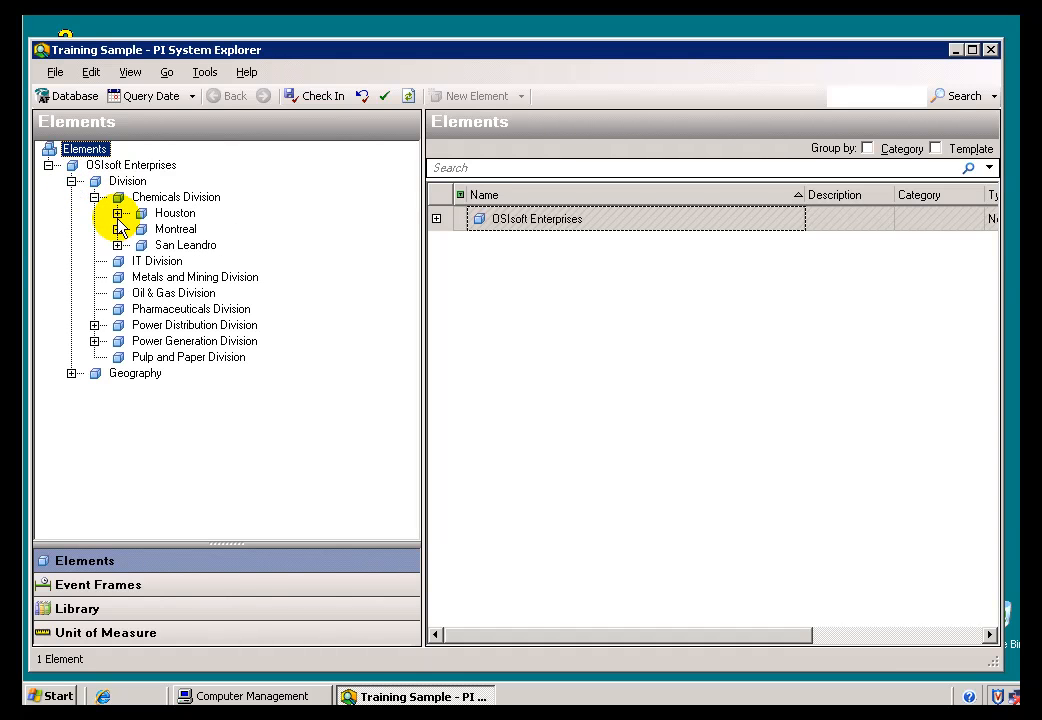
click(118, 213)
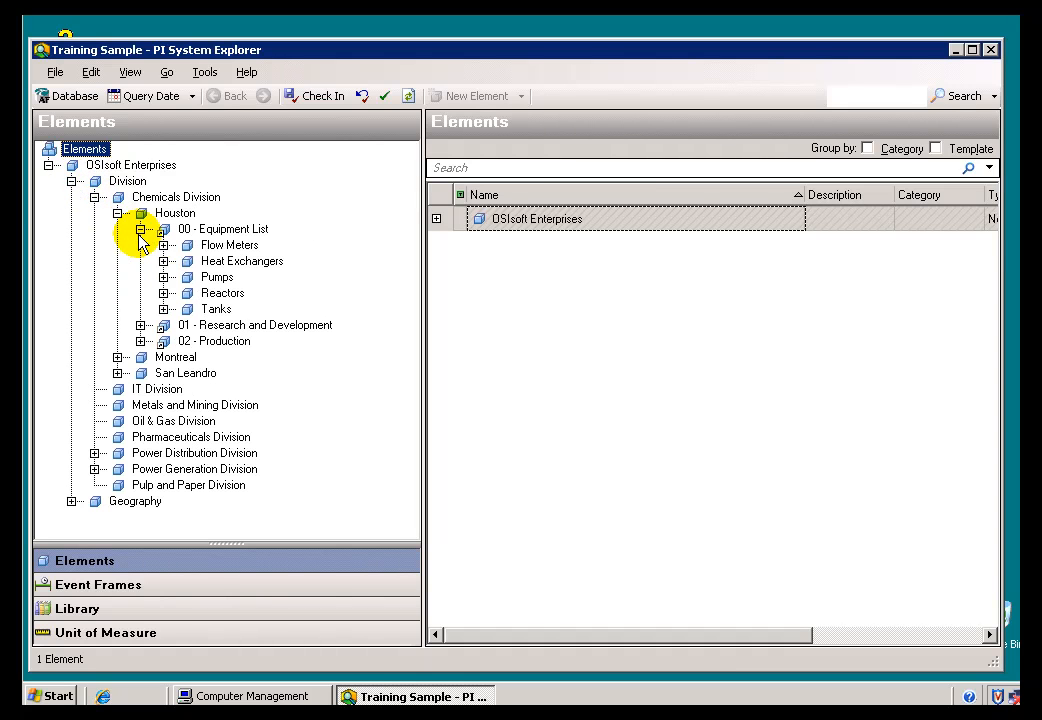
click(163, 308)
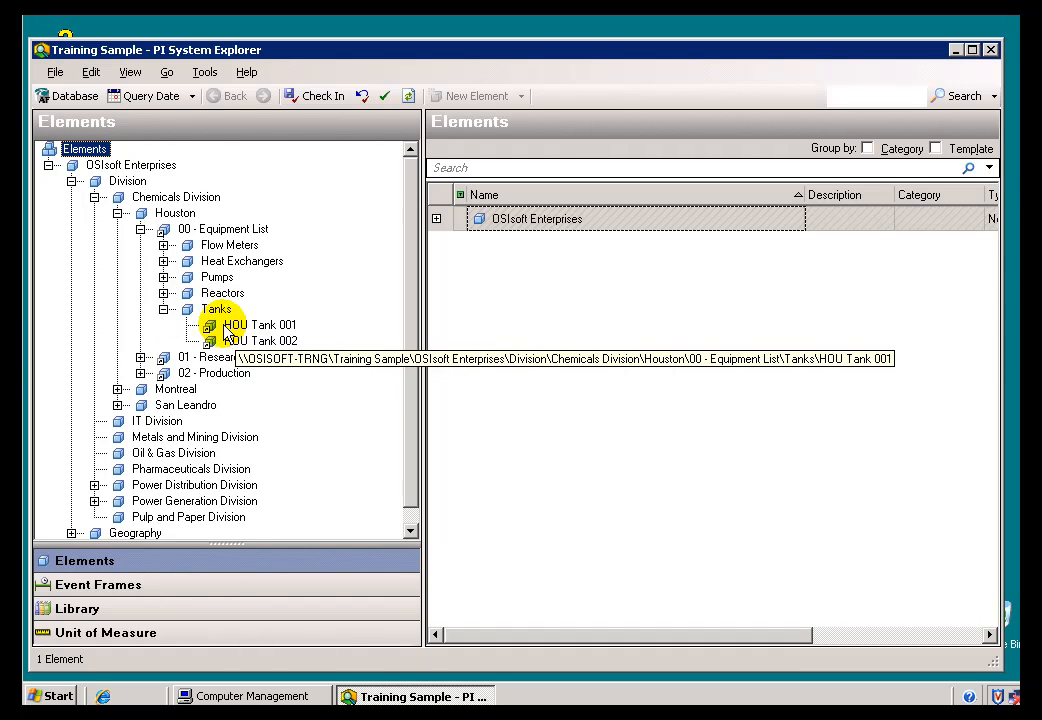
click(261, 324)
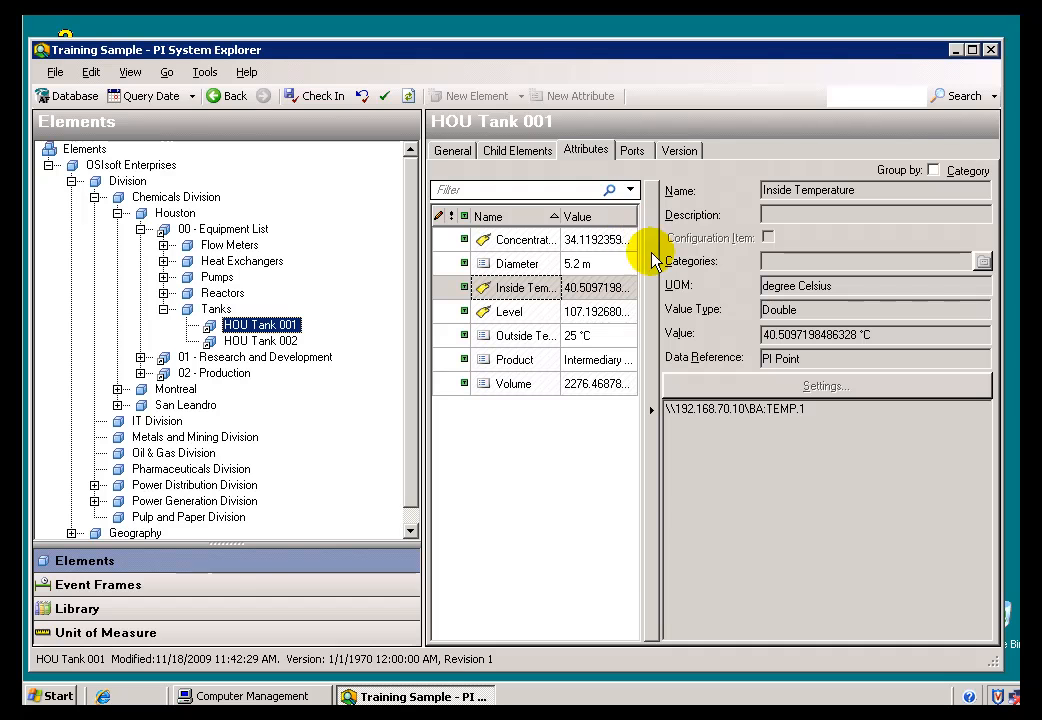